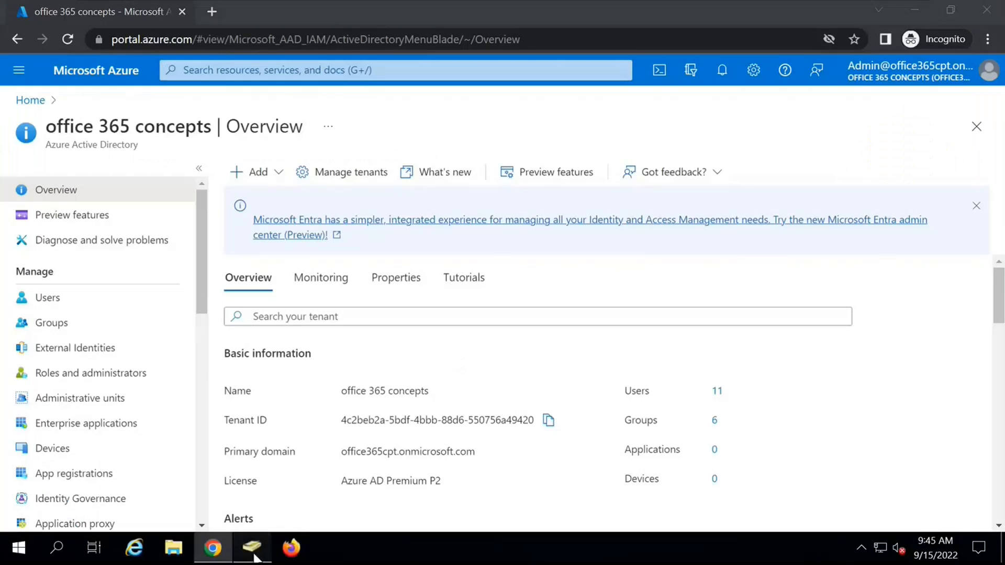
- Check the pw2 account in AD, then review the pw1 user's profile and assigned licenses in Azure
{"action": "left_click", "coordinate": [252, 547]}
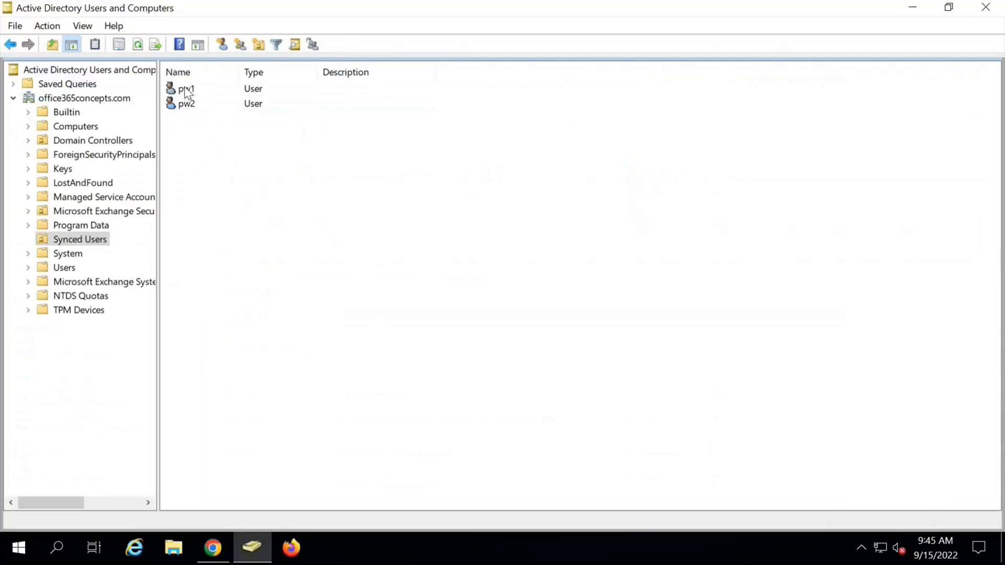
{"action": "left_click", "coordinate": [187, 104]}
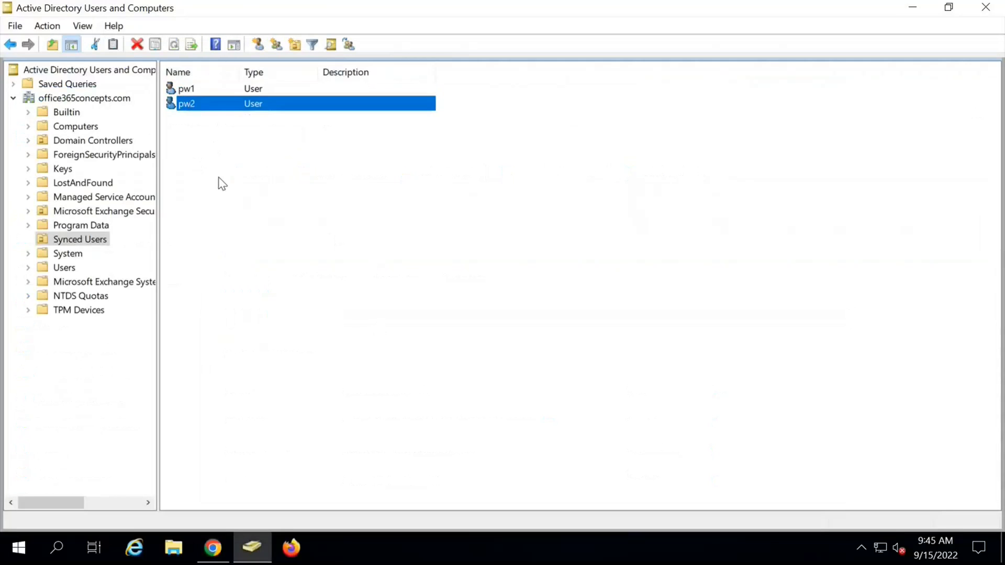
{"action": "left_click", "coordinate": [213, 547]}
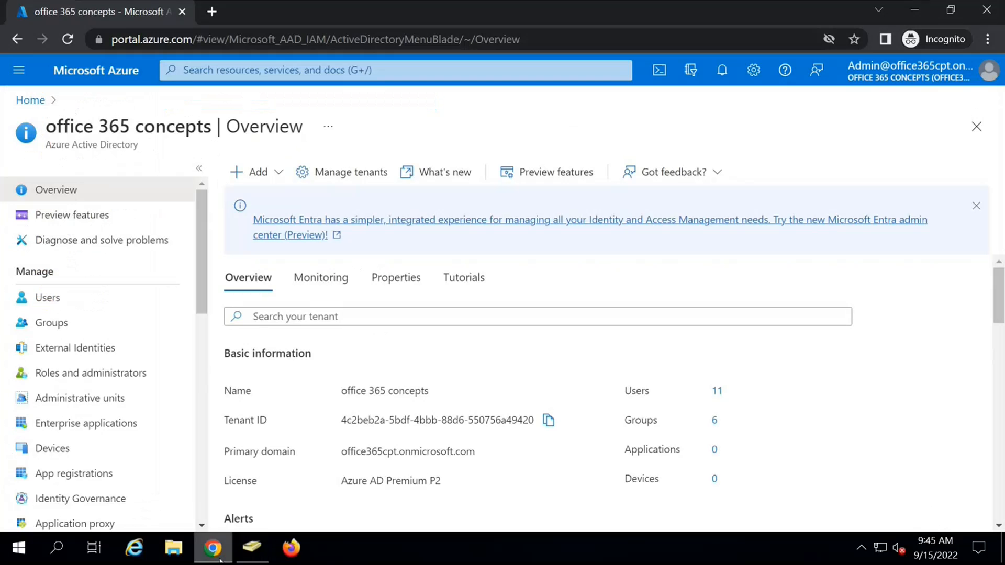
{"action": "left_click", "coordinate": [47, 297]}
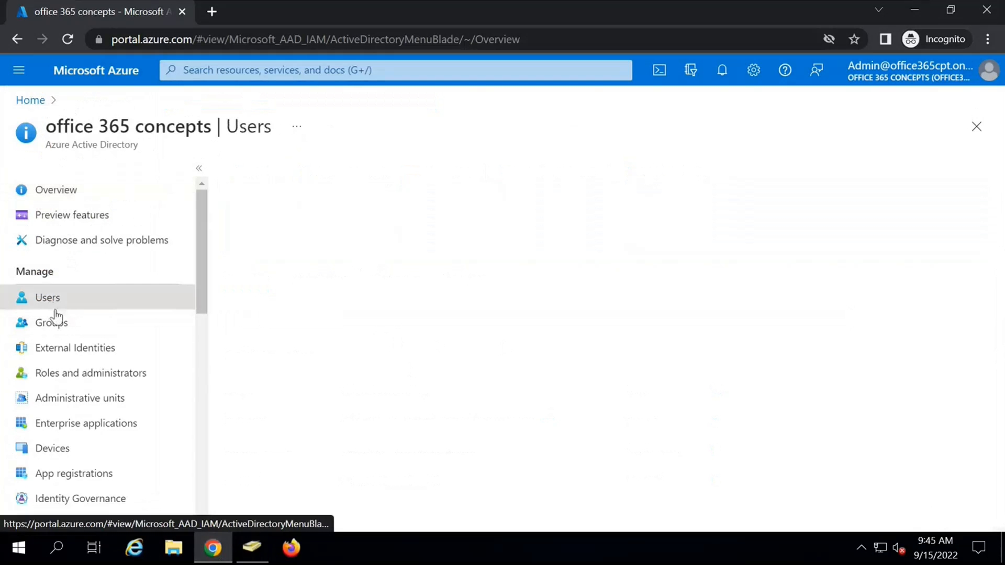
{"action": "left_click", "coordinate": [47, 296]}
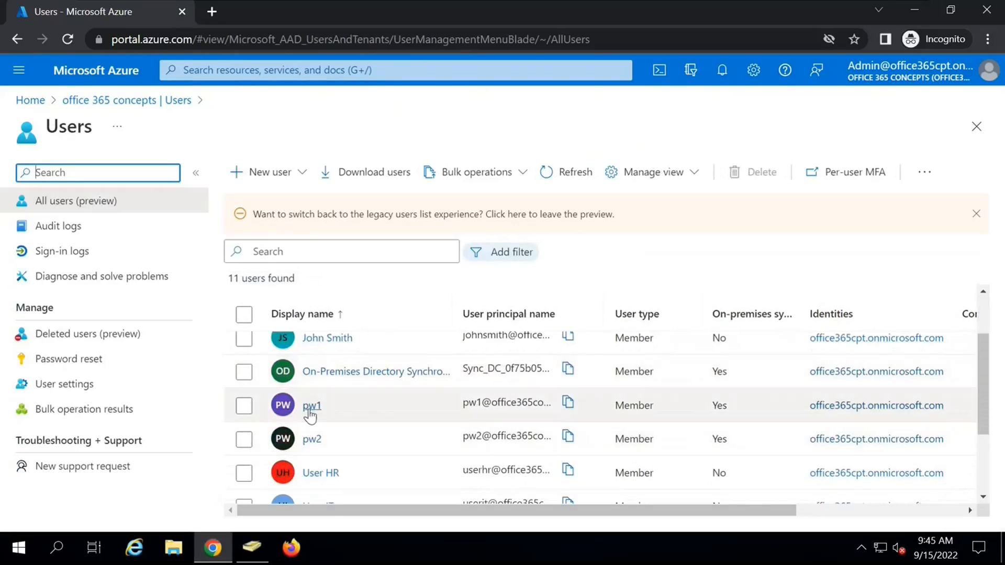
{"action": "left_click", "coordinate": [312, 406]}
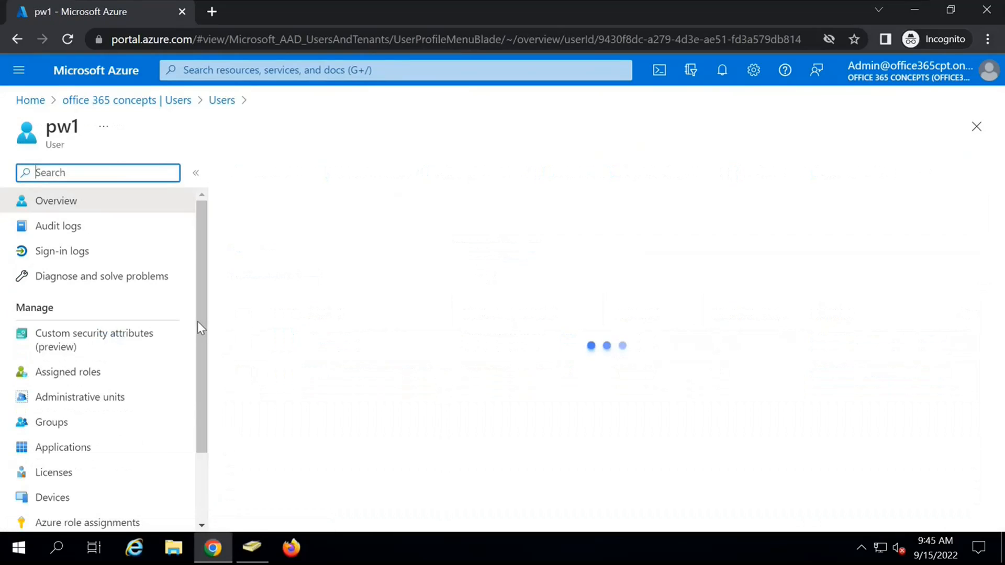
{"action": "left_click", "coordinate": [53, 472]}
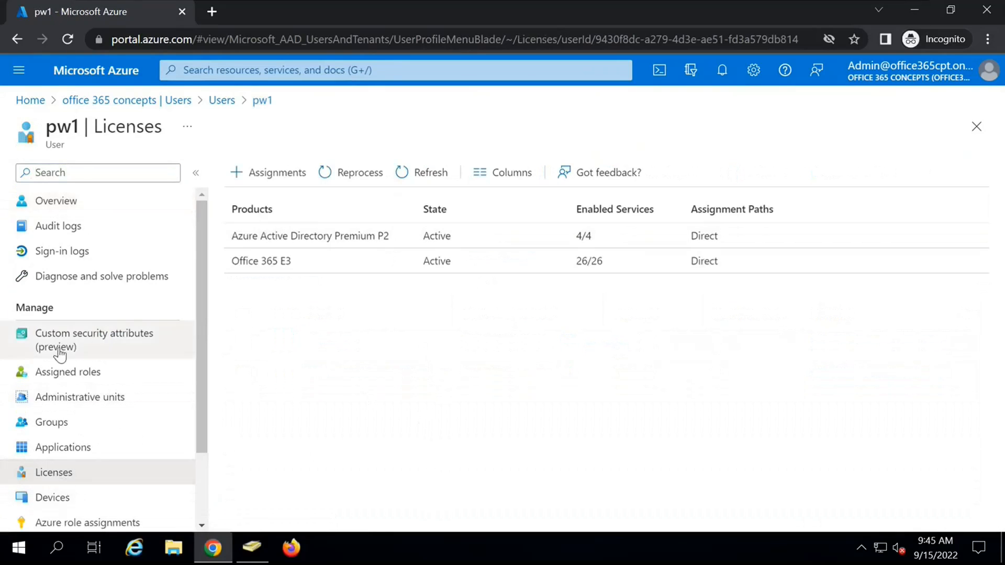
{"action": "mouse_move", "coordinate": [127, 101]}
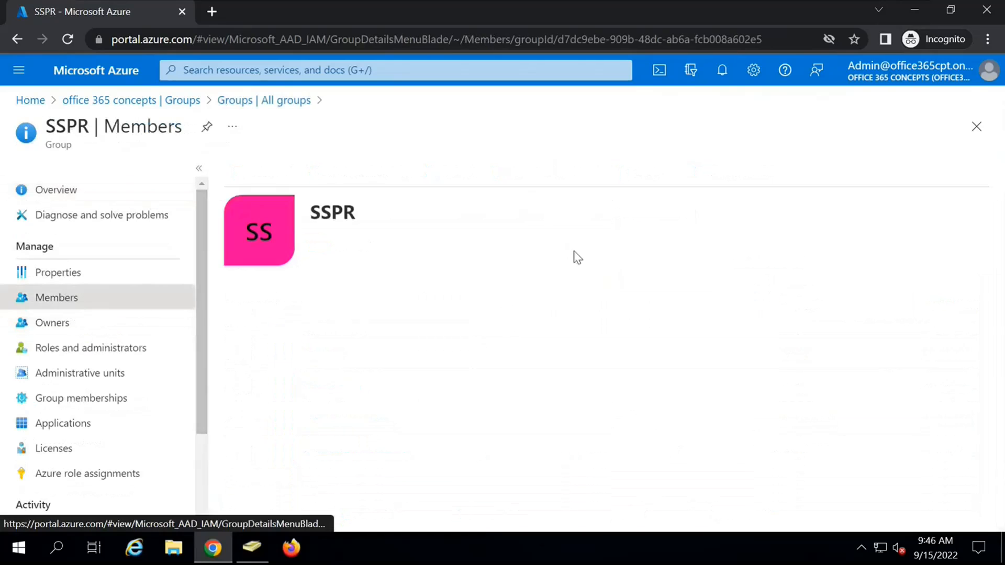
- Review the SSPR group's members and the password reset properties set to Selected for SSPR
{"action": "left_click", "coordinate": [56, 297]}
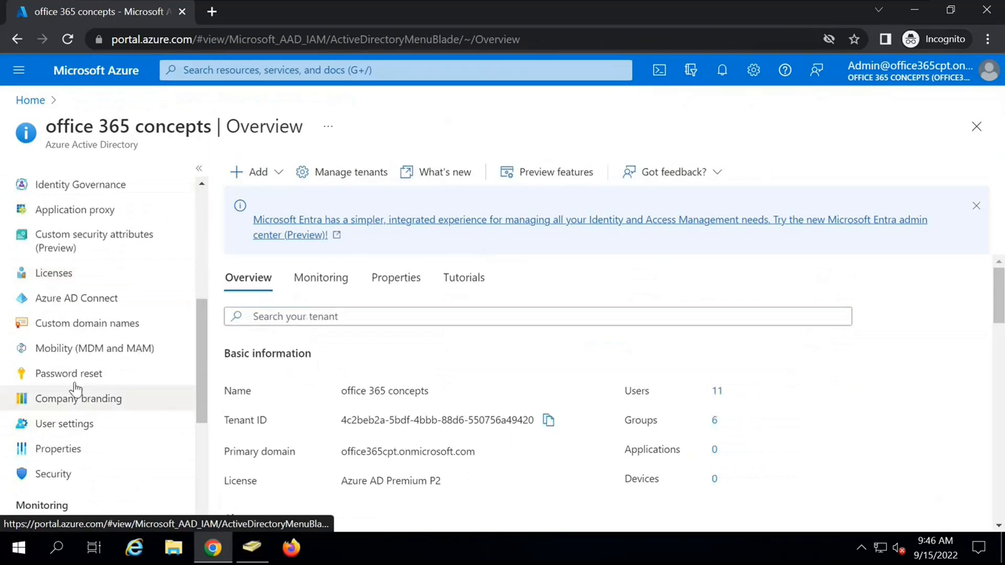
{"action": "left_click", "coordinate": [69, 372]}
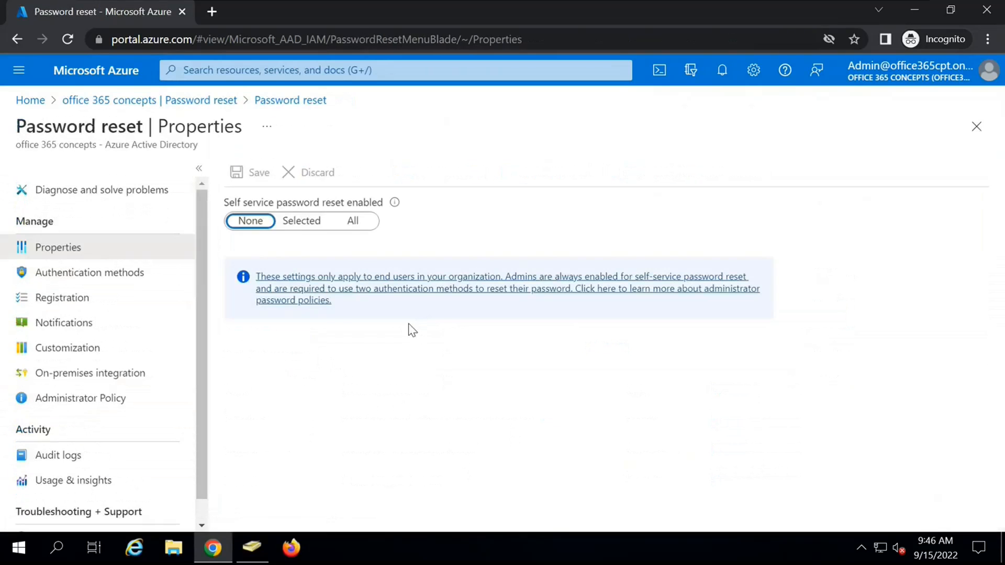
{"action": "left_click", "coordinate": [301, 221]}
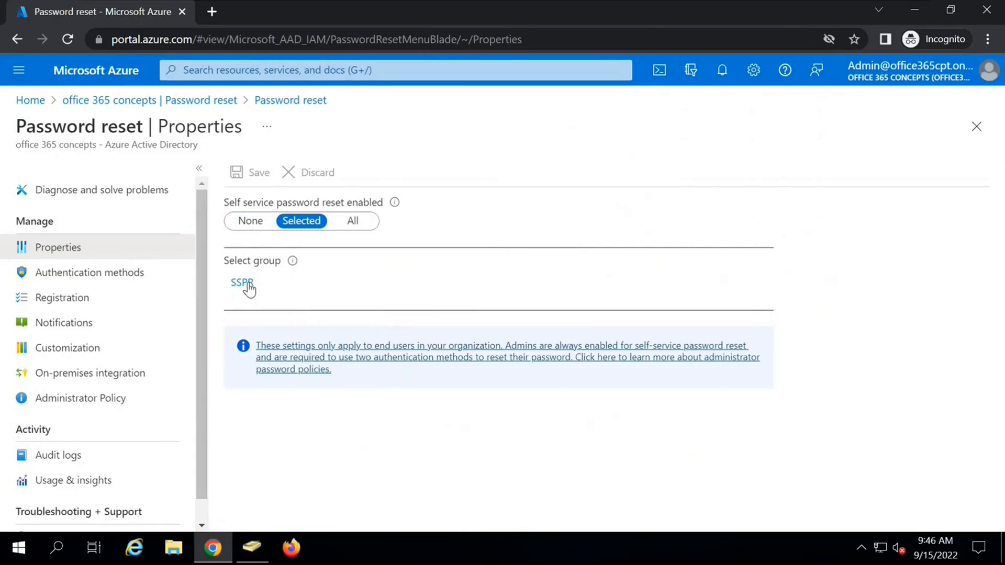
{"action": "mouse_move", "coordinate": [488, 283]}
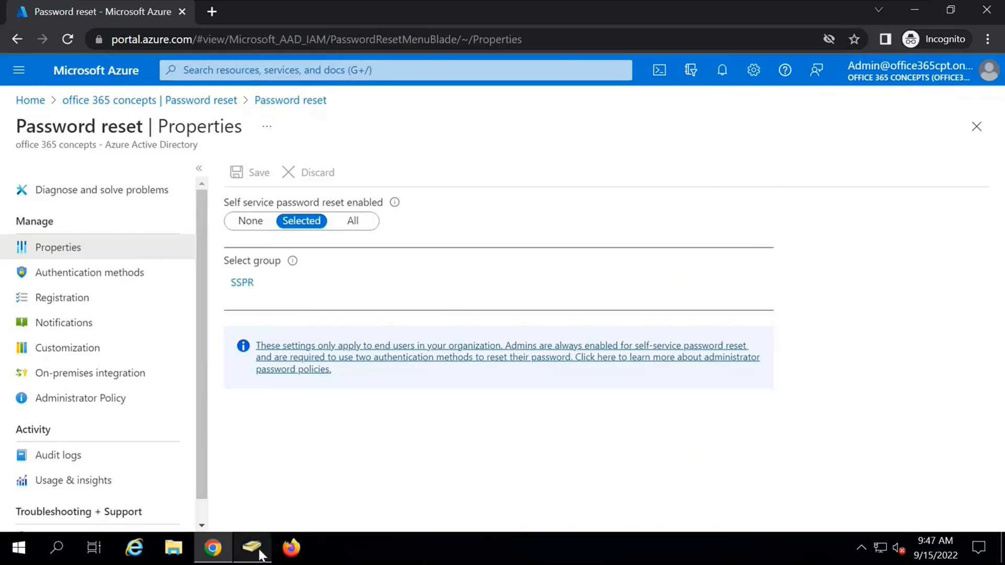
- Search the office365concepts.com domain for 'msol' to find the MSOL_0f75b05b5456 account
{"action": "left_click", "coordinate": [252, 548]}
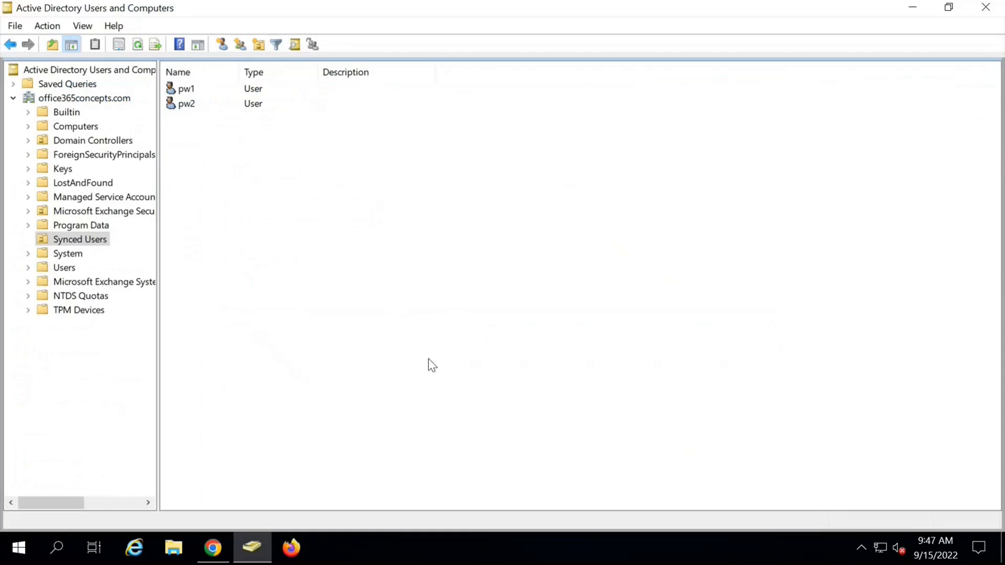
{"action": "mouse_move", "coordinate": [399, 321]}
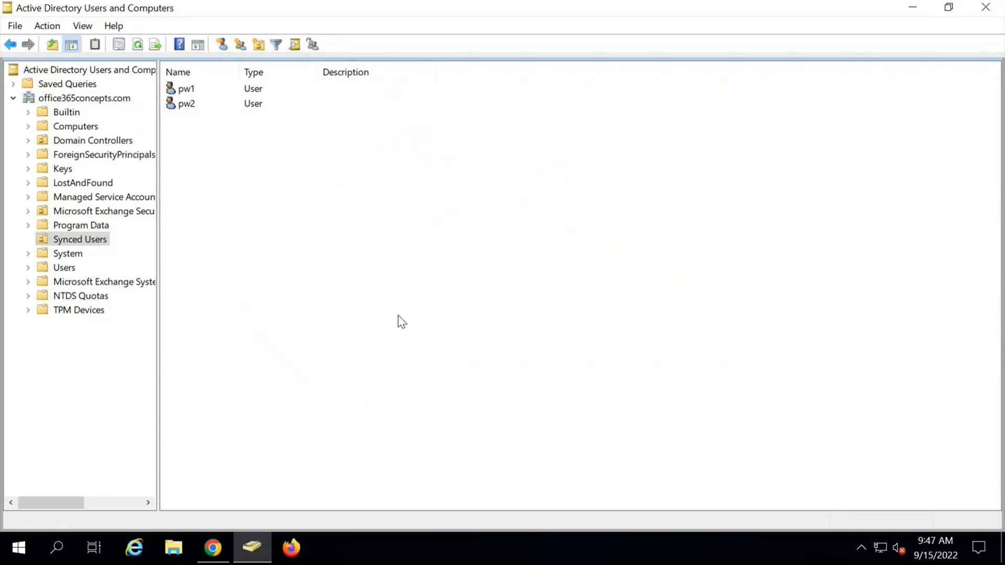
{"action": "left_click", "coordinate": [84, 97]}
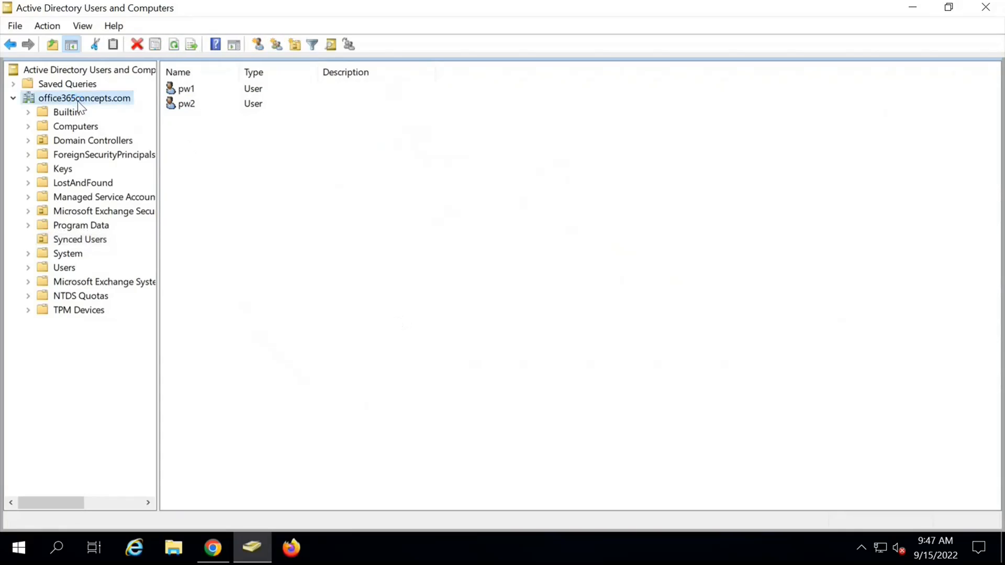
{"action": "right_click", "coordinate": [84, 98]}
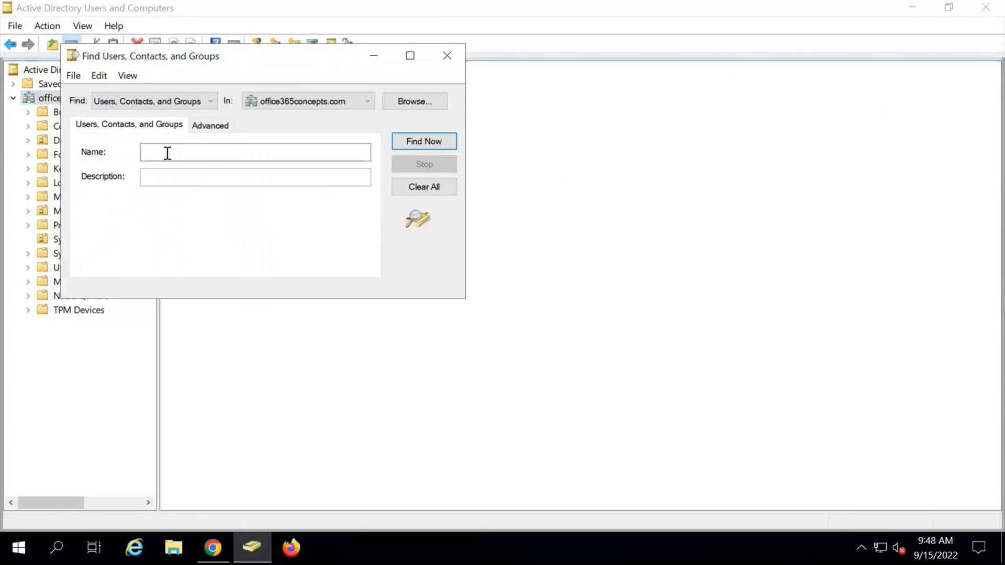
{"action": "type", "text": "msol"}
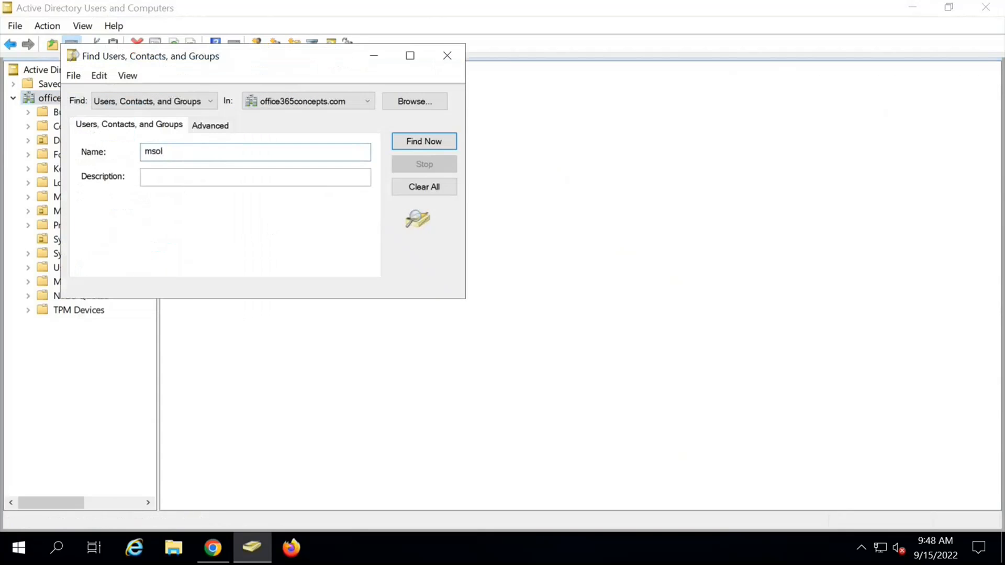
{"action": "left_click", "coordinate": [424, 141]}
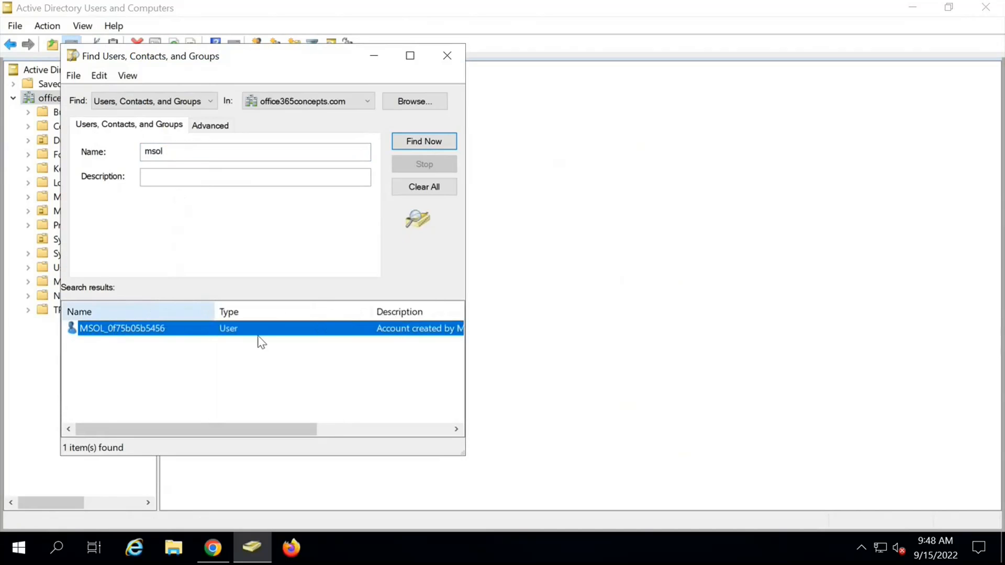
{"action": "mouse_move", "coordinate": [125, 388]}
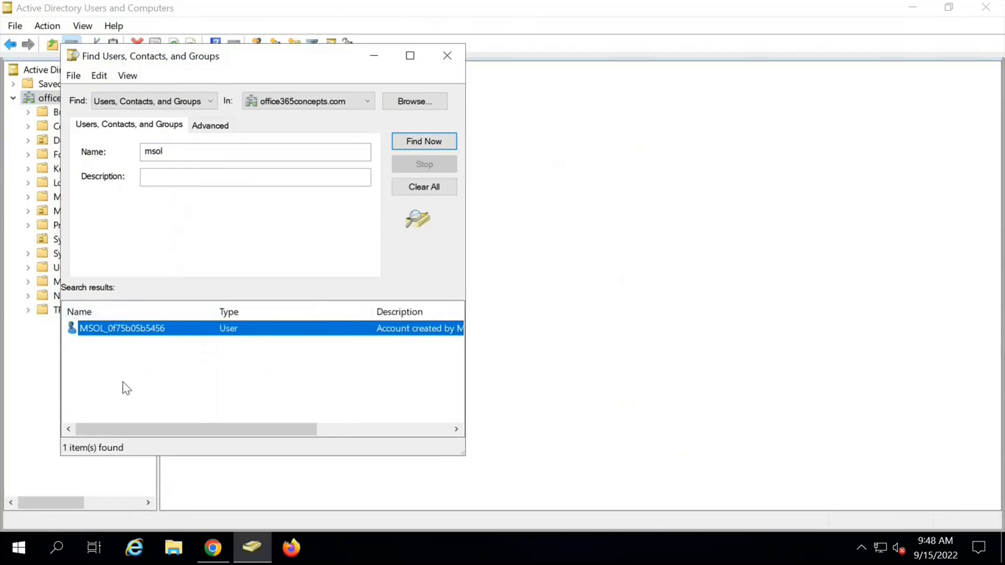
{"action": "mouse_move", "coordinate": [190, 344]}
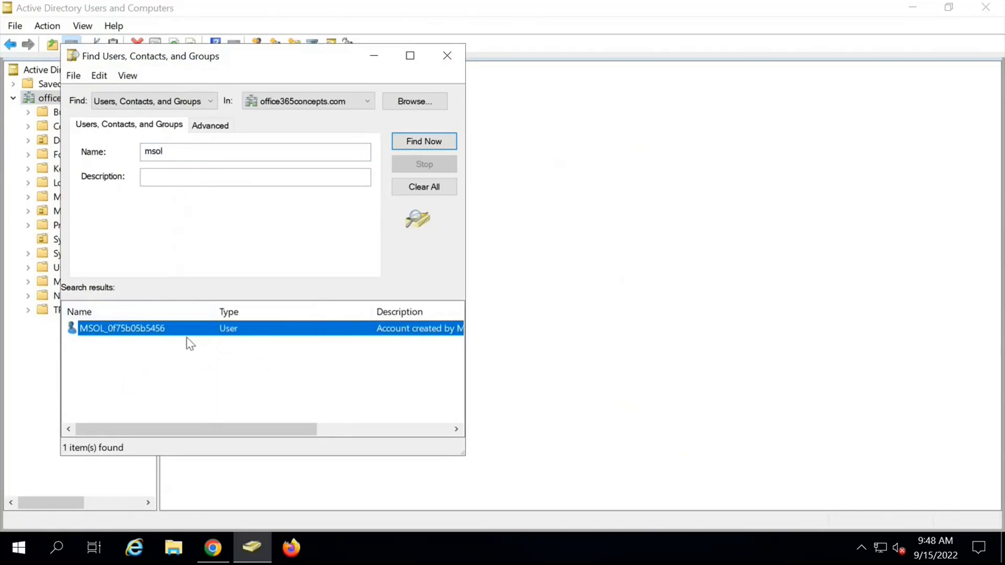
{"action": "mouse_move", "coordinate": [167, 336]}
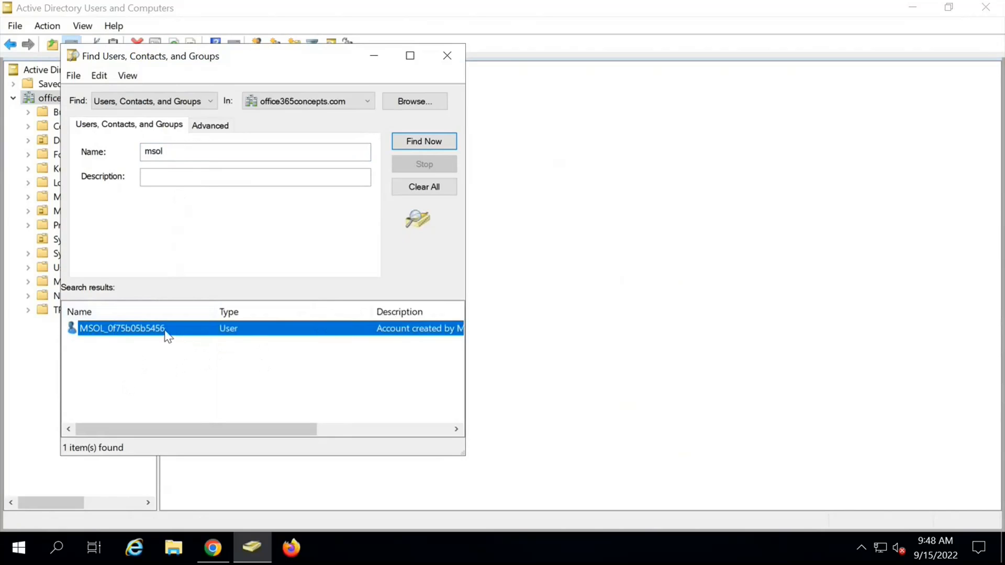
- Add a new permission entry in the MSOL account's advanced security settings
{"action": "double_click", "coordinate": [121, 327]}
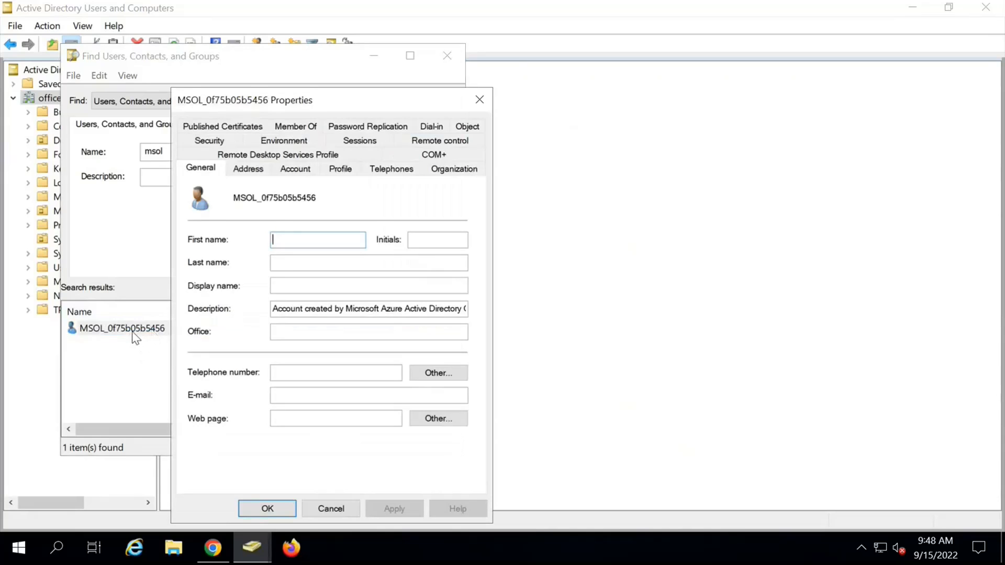
{"action": "mouse_move", "coordinate": [220, 188]}
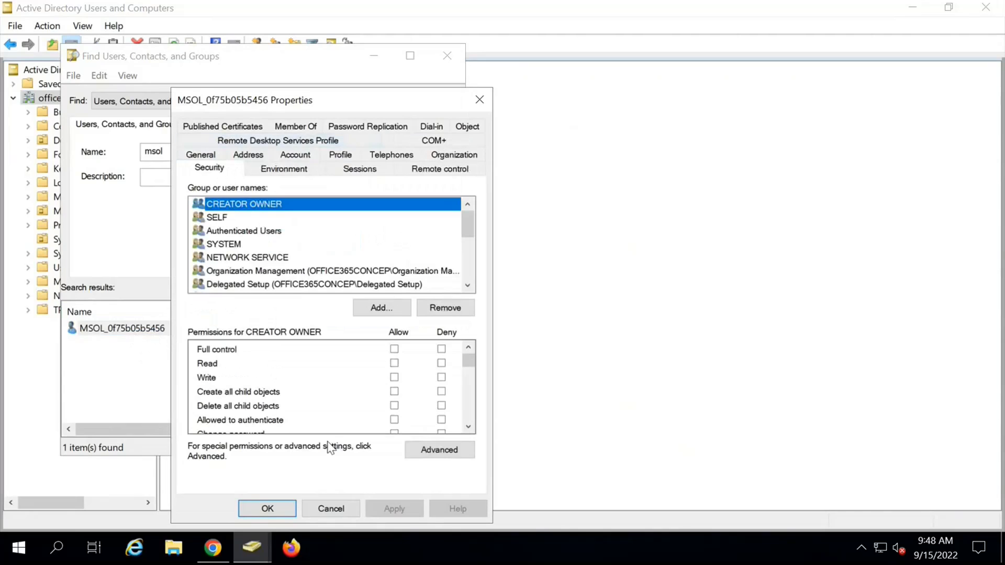
{"action": "left_click", "coordinate": [439, 450]}
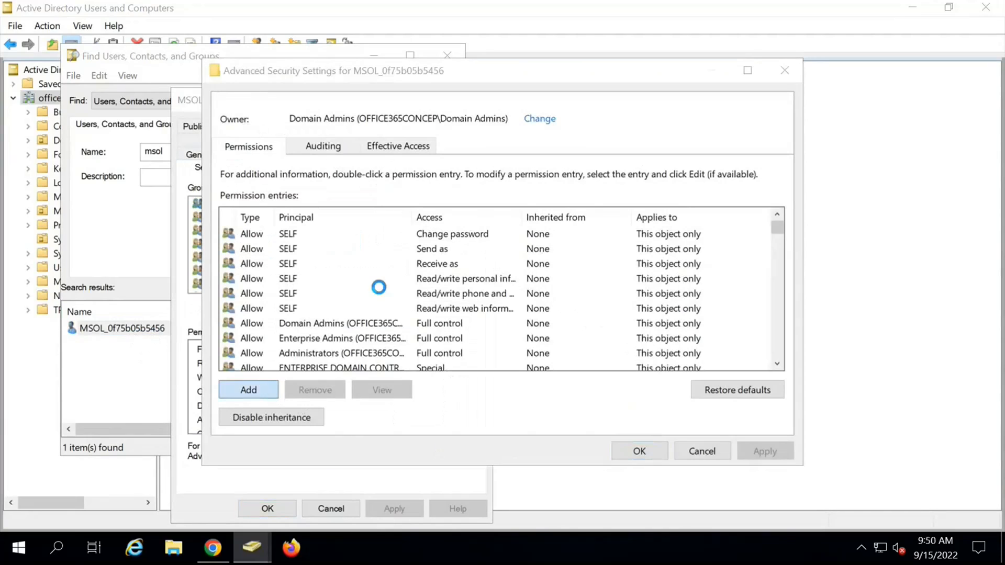
{"action": "left_click", "coordinate": [249, 389]}
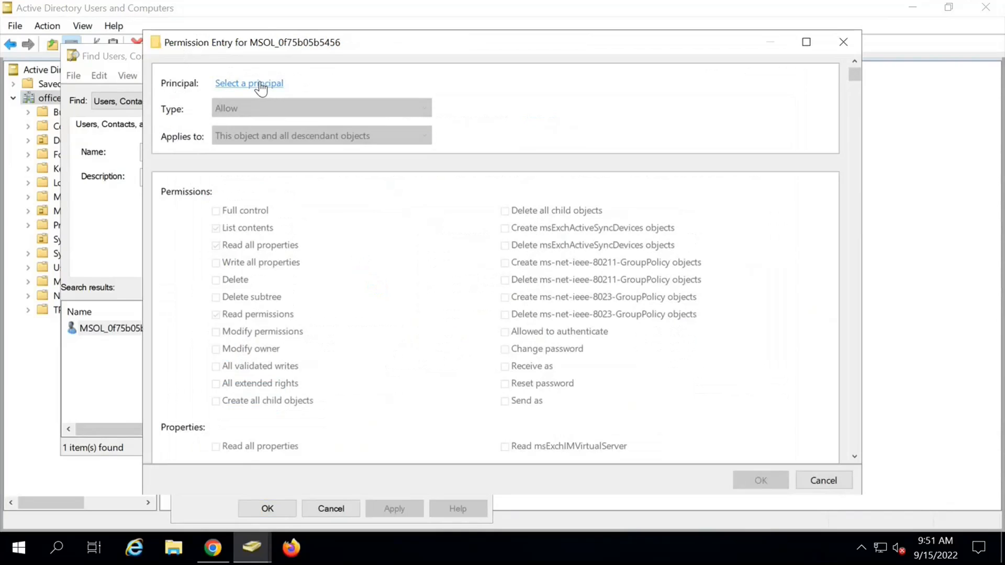
- Enter MSOL_0f75b05b5456 as the principal for the new permission entry
{"action": "left_click", "coordinate": [250, 84]}
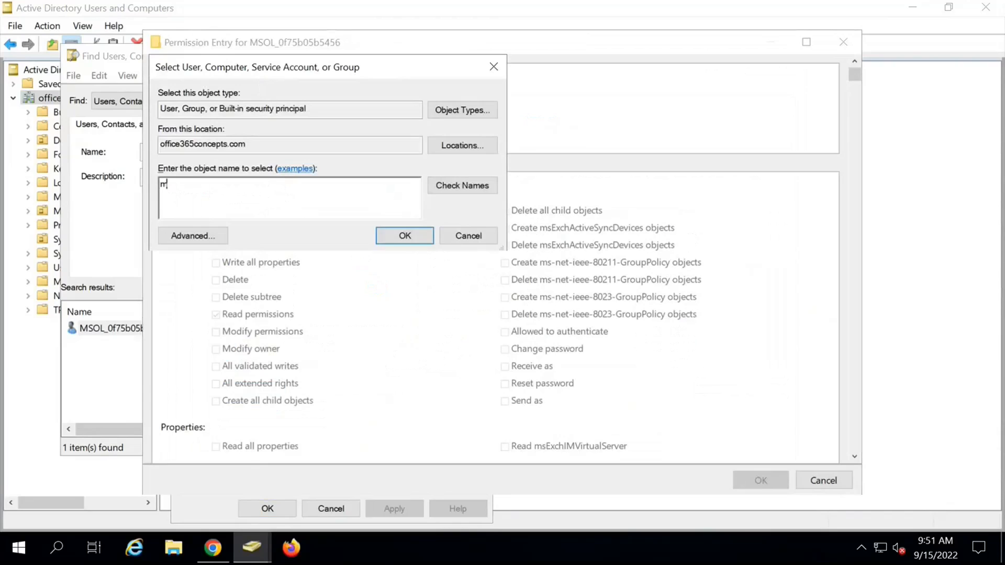
{"action": "left_click", "coordinate": [461, 186]}
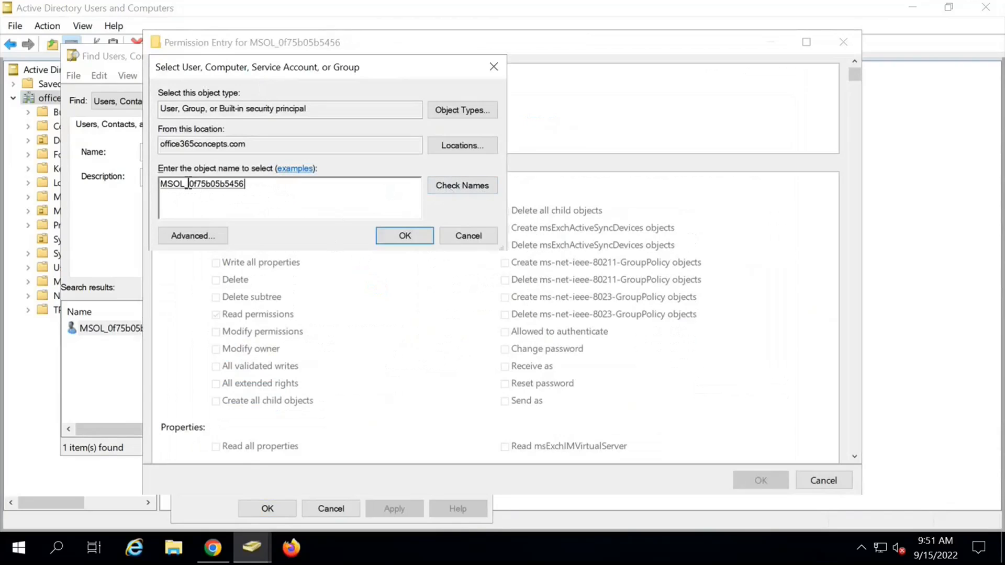
{"action": "left_click", "coordinate": [404, 235]}
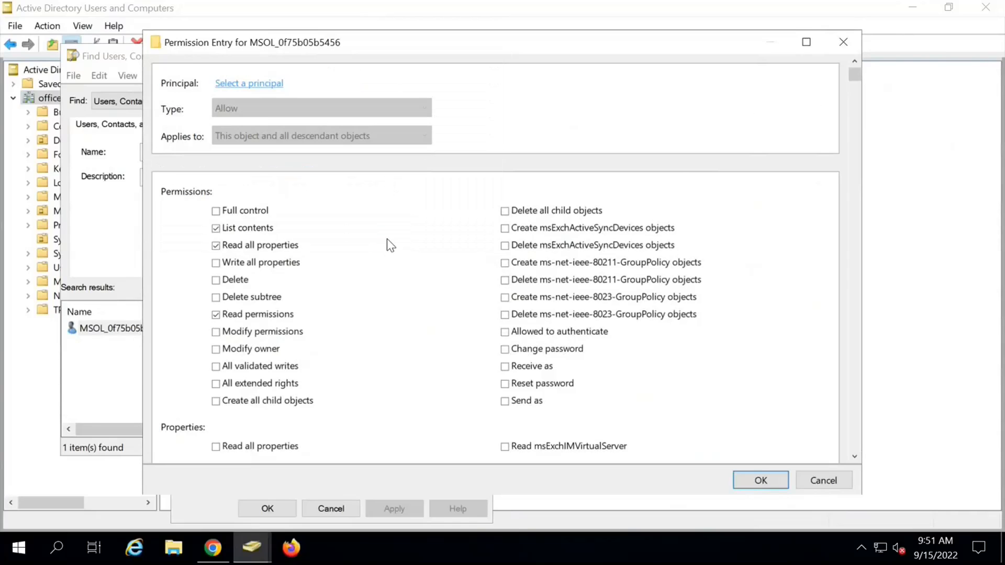
- Scope the MSOL entry to descendant User objects and allow Change password
{"action": "left_click", "coordinate": [249, 83]}
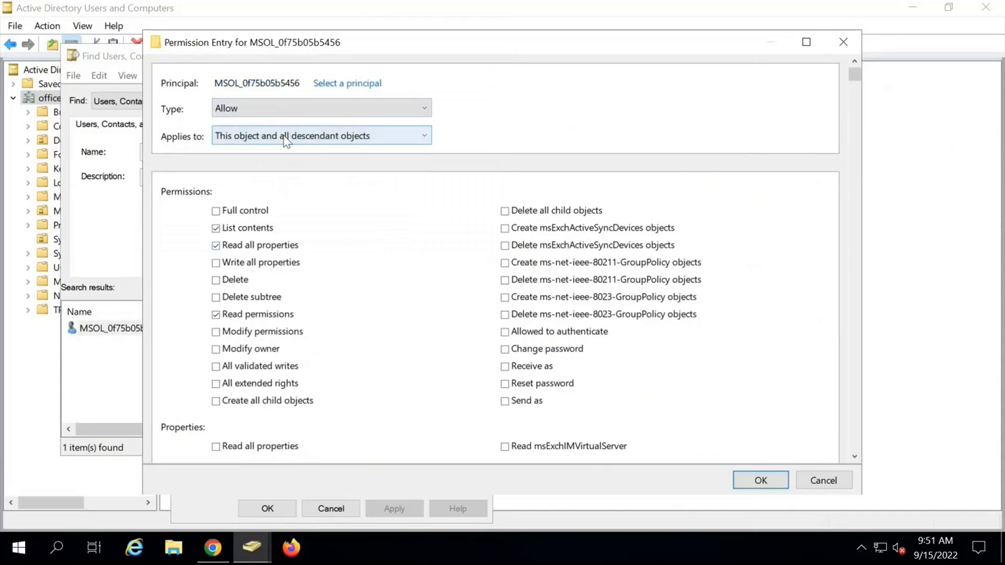
{"action": "left_click", "coordinate": [321, 135]}
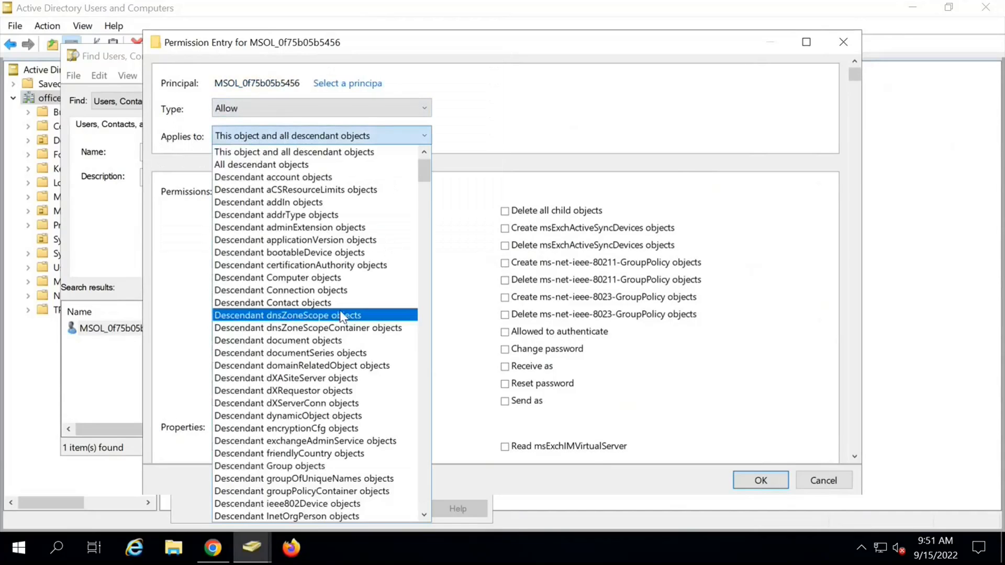
{"action": "scroll", "scroll_direction": "down", "scroll_amount": 3}
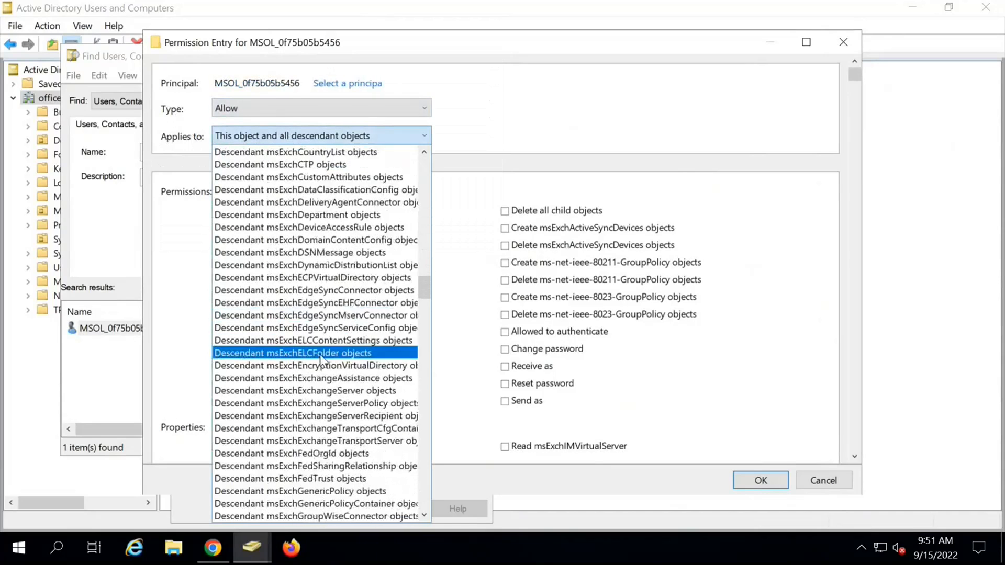
{"action": "scroll", "scroll_direction": "down", "scroll_amount": 3}
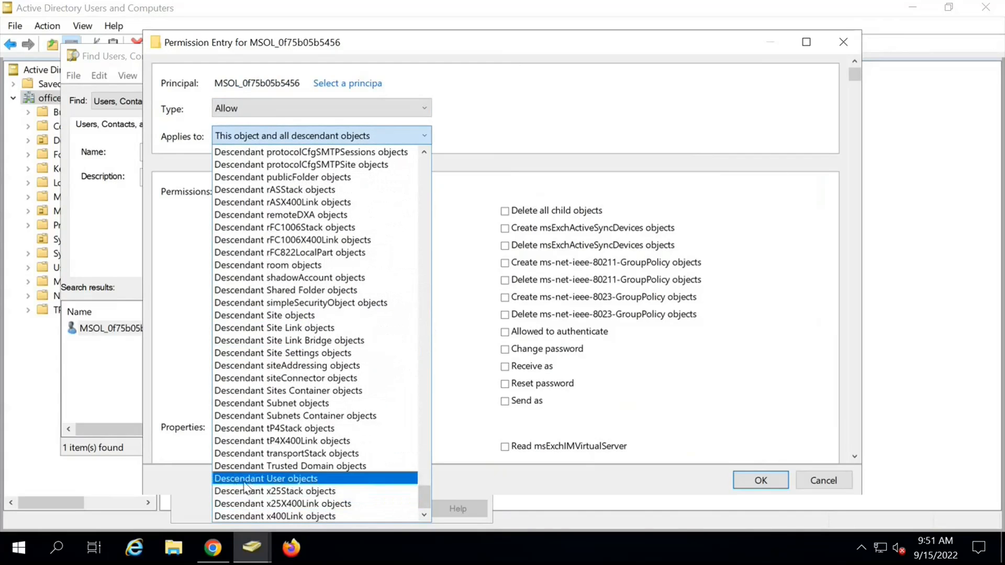
{"action": "left_click", "coordinate": [265, 478]}
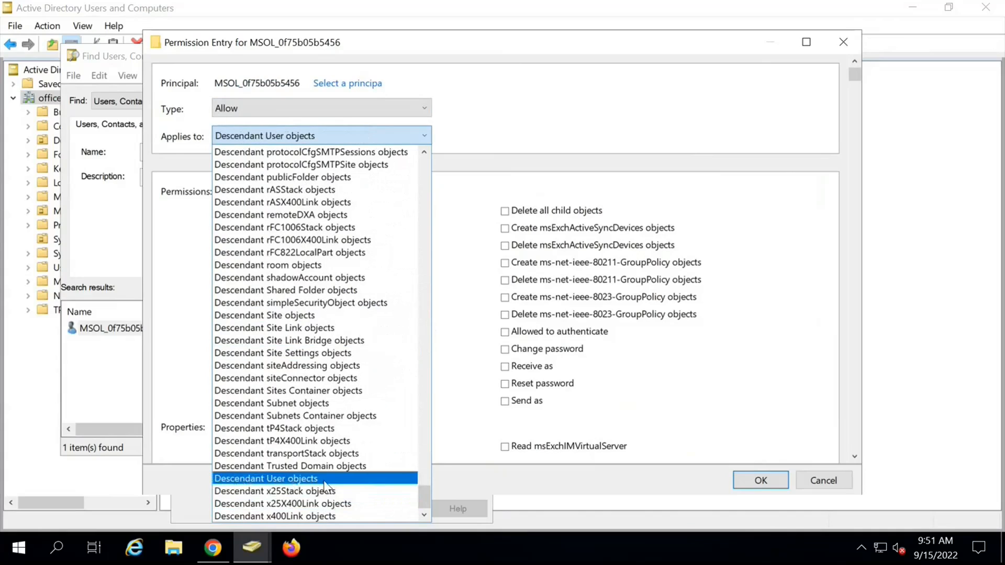
{"action": "left_click", "coordinate": [266, 479]}
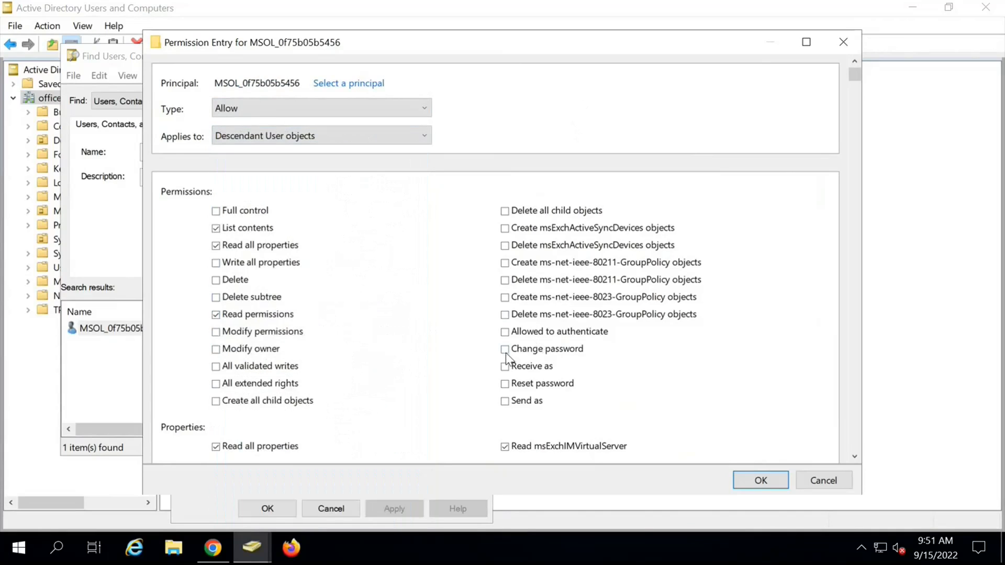
{"action": "left_click", "coordinate": [505, 349]}
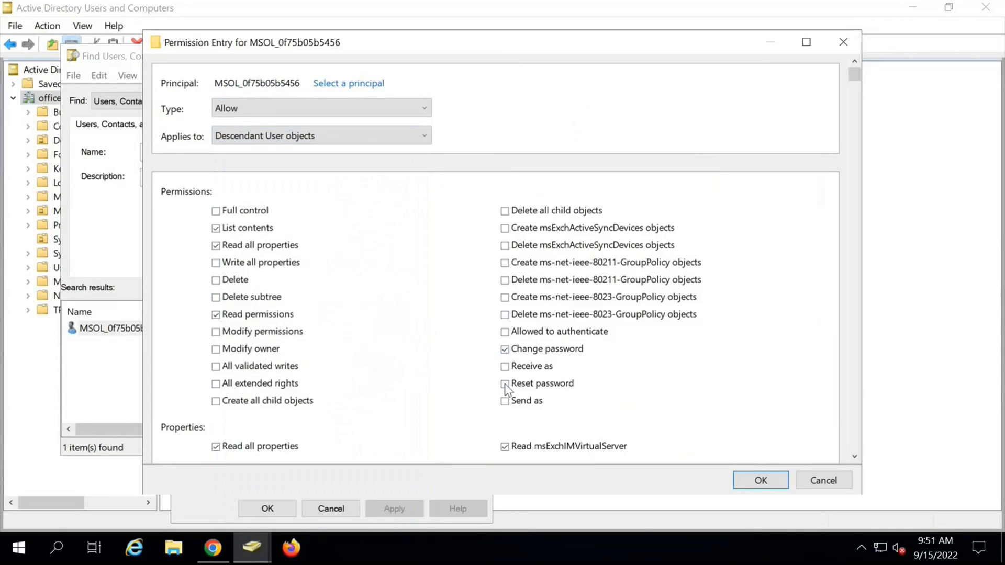
- Allow Reset password plus Write lockoutTime and Write pwdLastSet for the MSOL account
{"action": "left_click", "coordinate": [505, 383]}
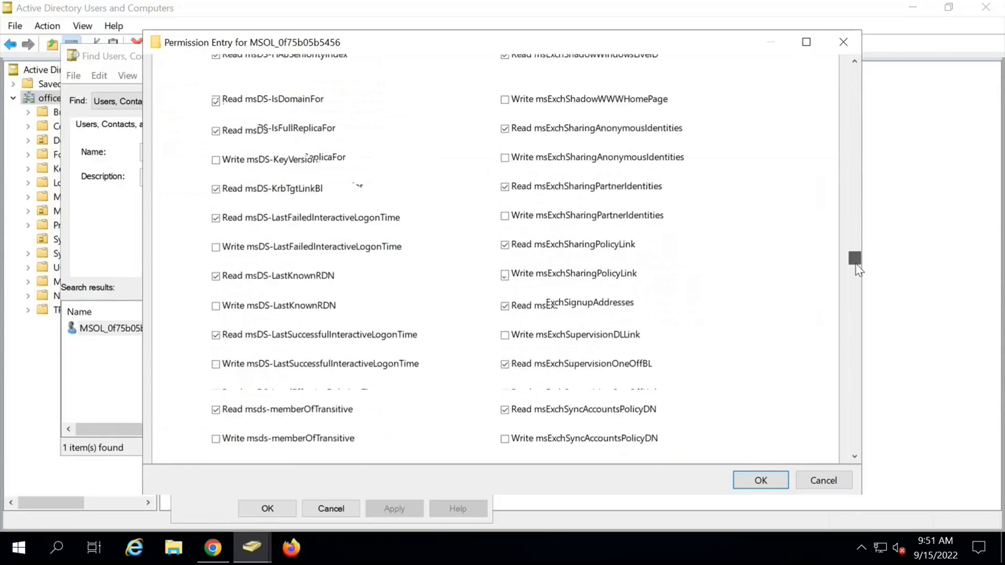
{"action": "scroll", "scroll_direction": "down", "scroll_amount": 3}
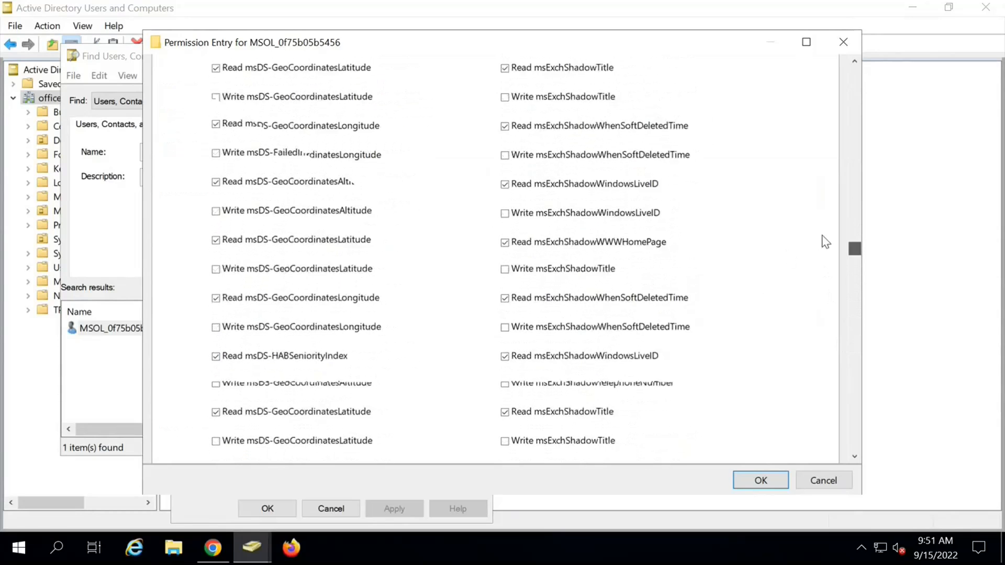
{"action": "scroll", "scroll_direction": "down", "scroll_amount": 3}
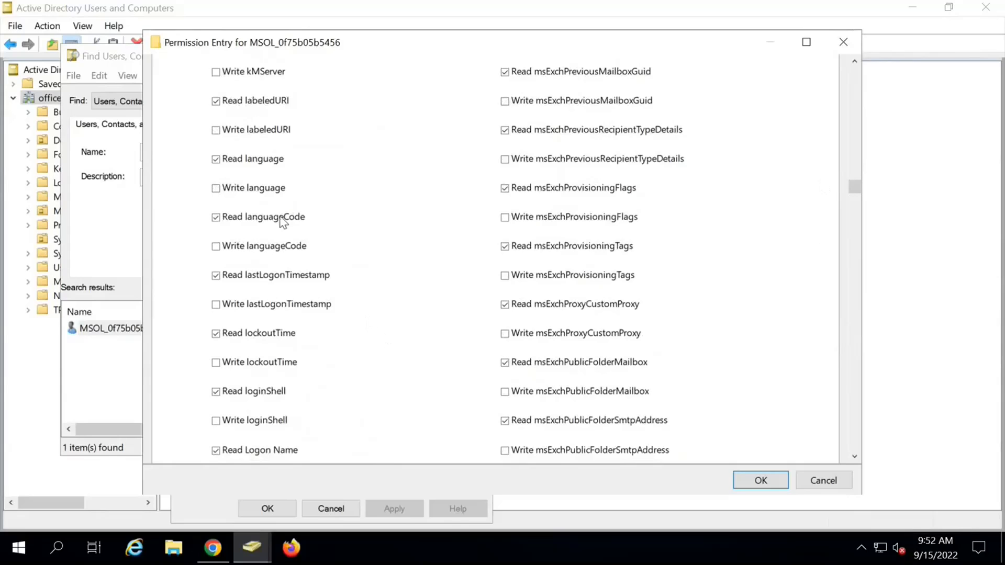
{"action": "scroll", "scroll_direction": "down", "scroll_amount": 3}
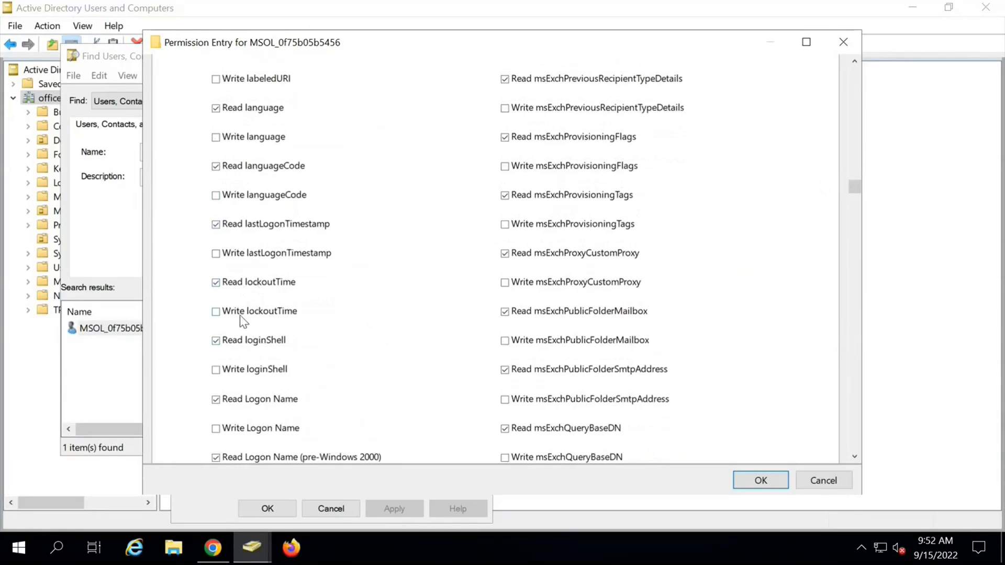
{"action": "left_click", "coordinate": [216, 311]}
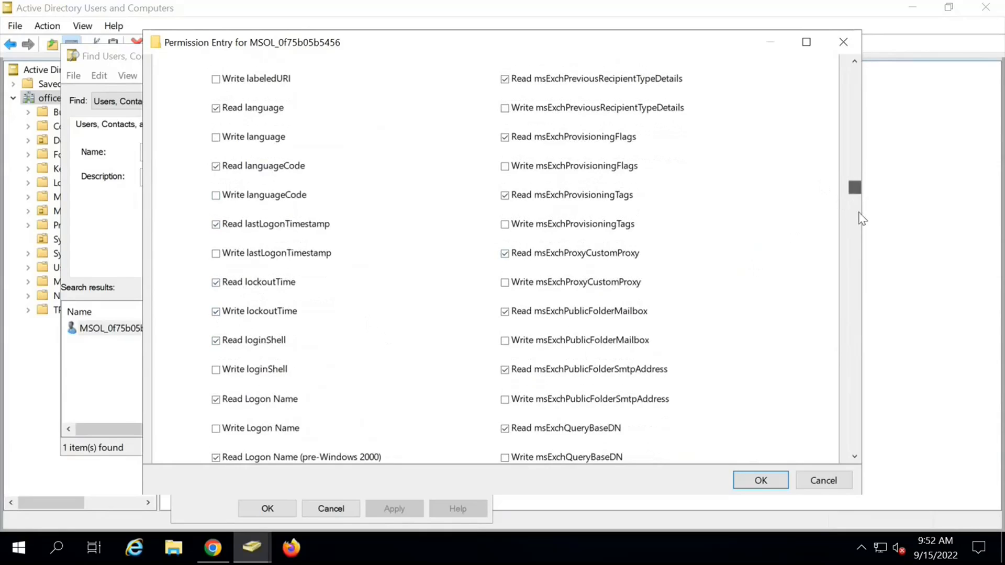
{"action": "scroll", "scroll_direction": "down", "scroll_amount": 3}
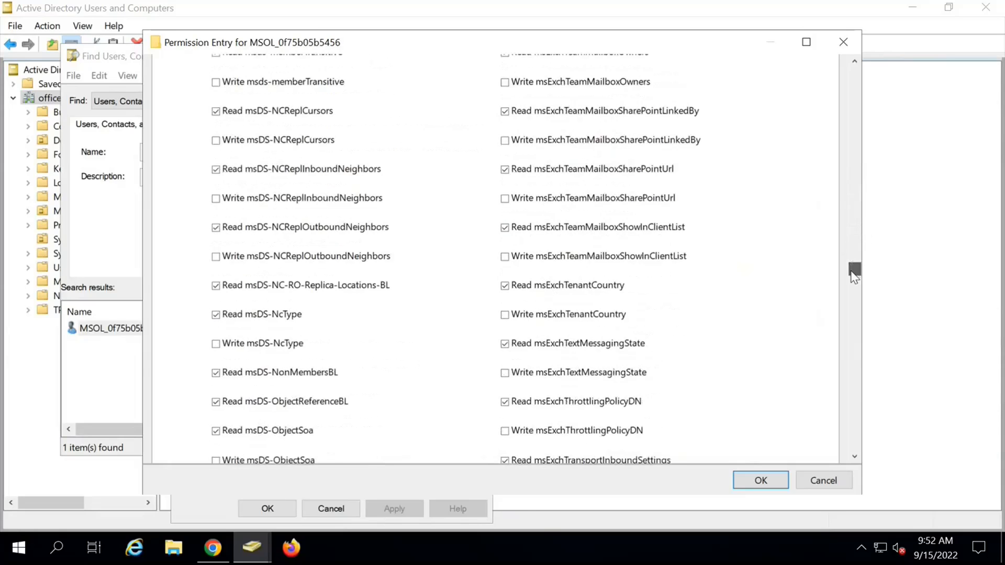
{"action": "scroll", "scroll_direction": "down", "scroll_amount": 3}
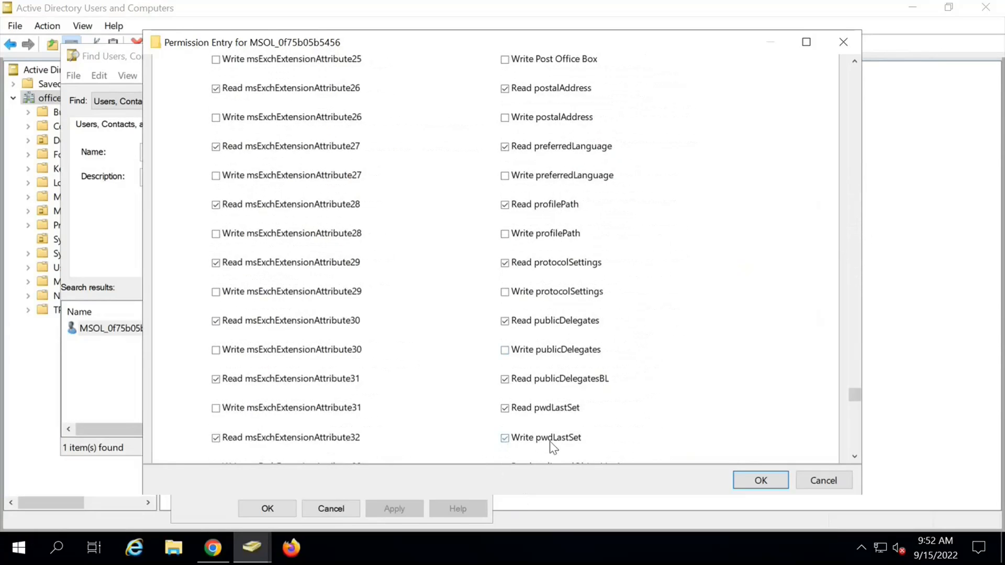
{"action": "mouse_move", "coordinate": [593, 449]}
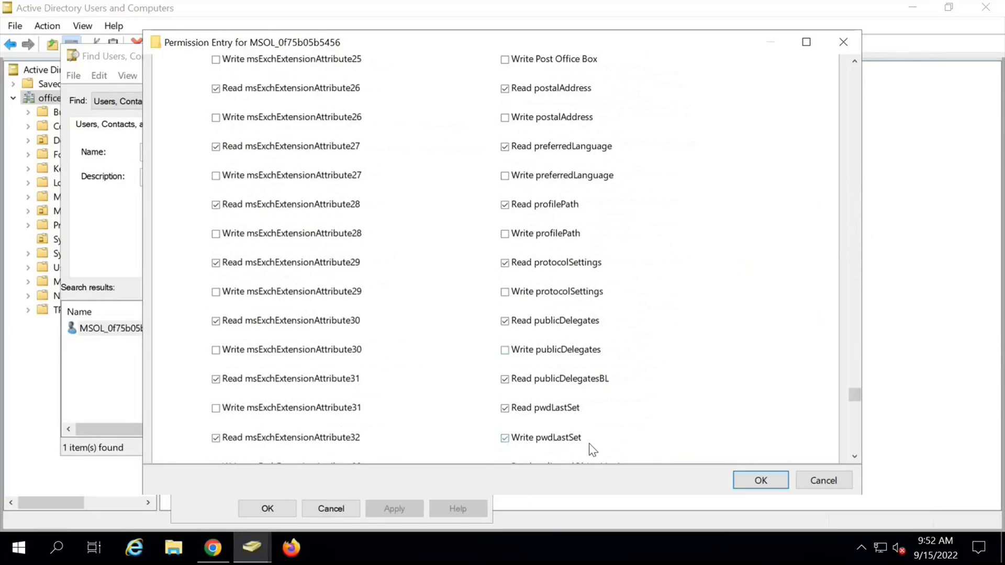
{"action": "mouse_move", "coordinate": [688, 304]}
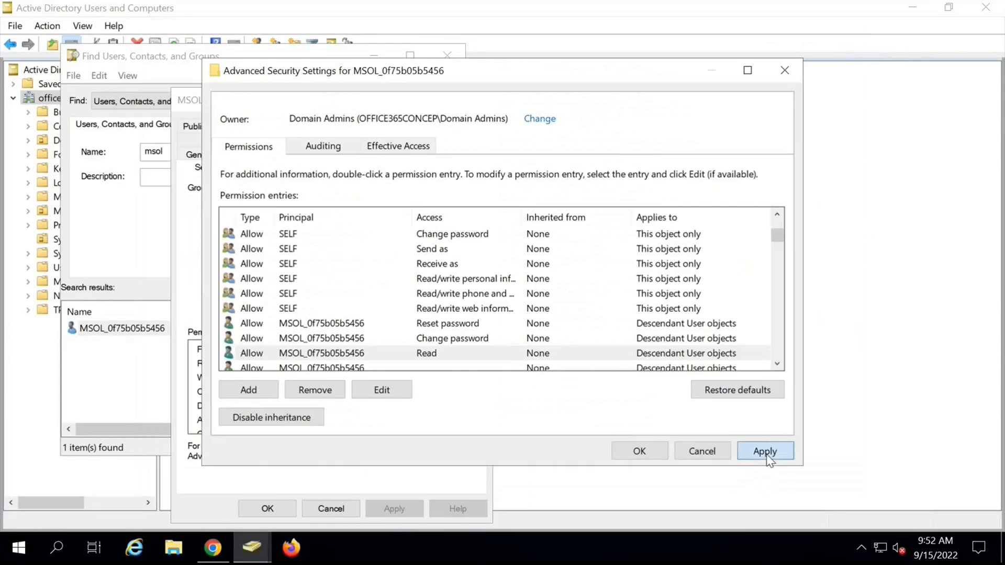
- Apply the new permissions and close the MSOL account's properties
{"action": "left_click", "coordinate": [639, 450]}
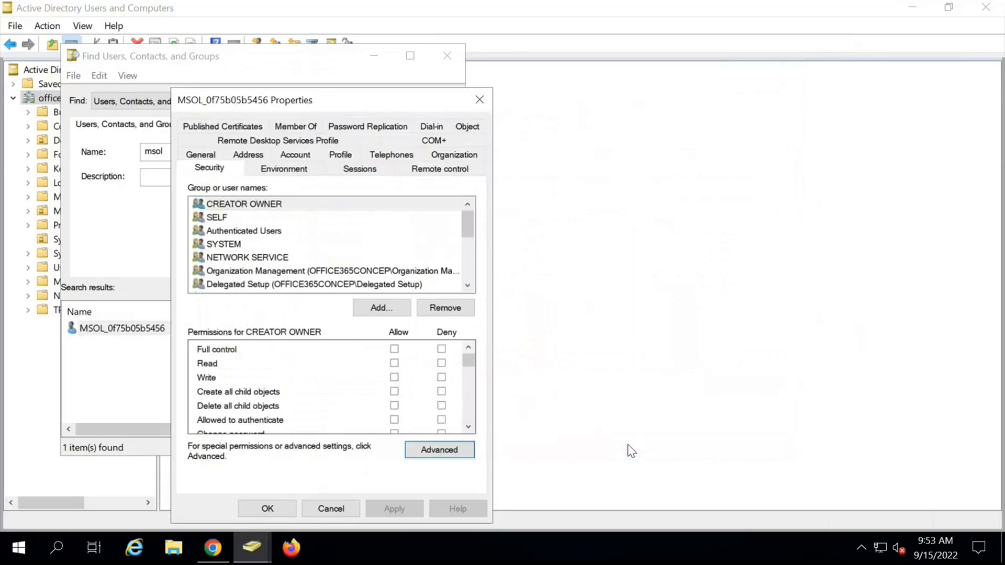
{"action": "left_click", "coordinate": [331, 509]}
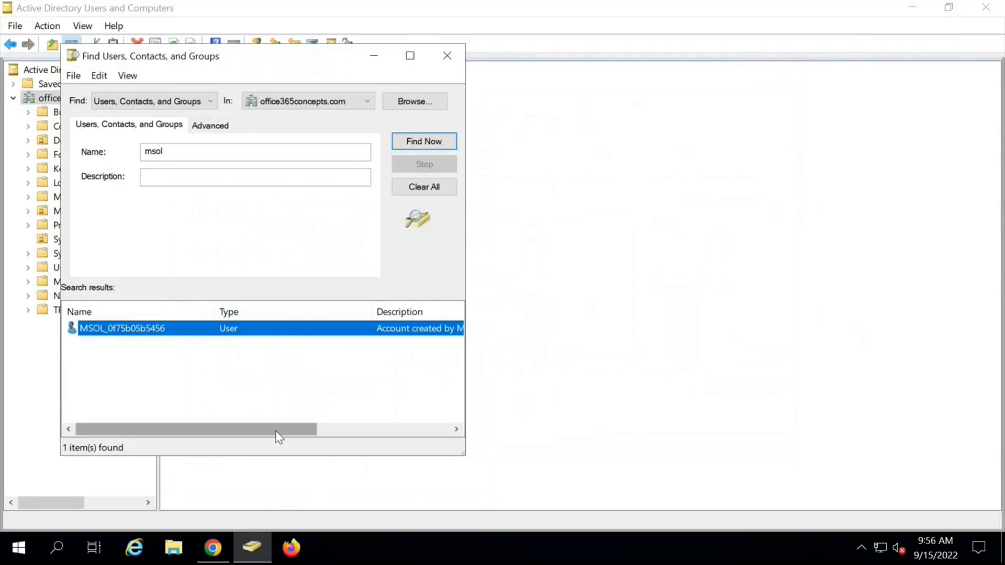
- Browse to Default Domain Policy under office365concepts.com, dismissing the SYSVOL permissions warning
{"action": "left_click", "coordinate": [447, 56]}
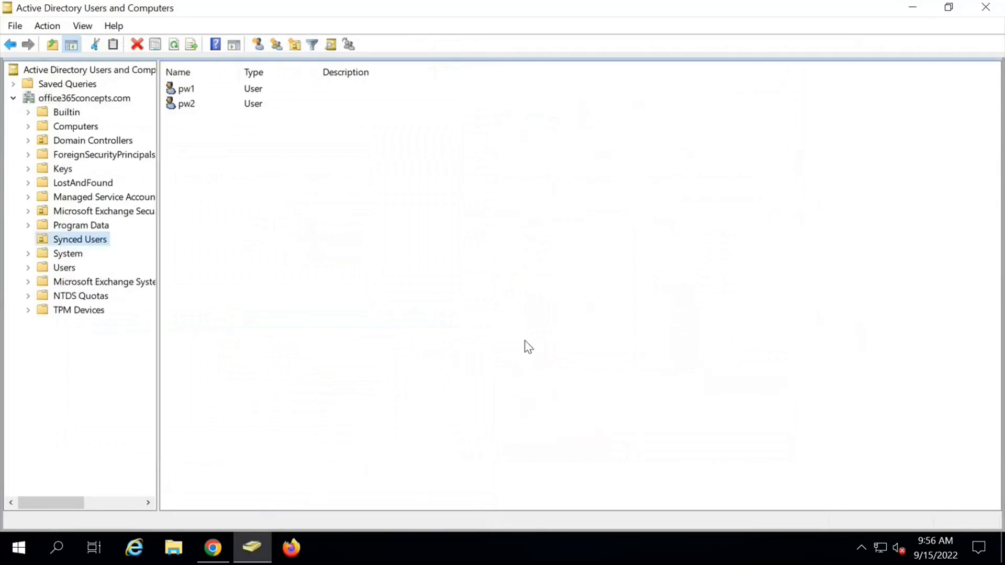
{"action": "left_click", "coordinate": [18, 547]}
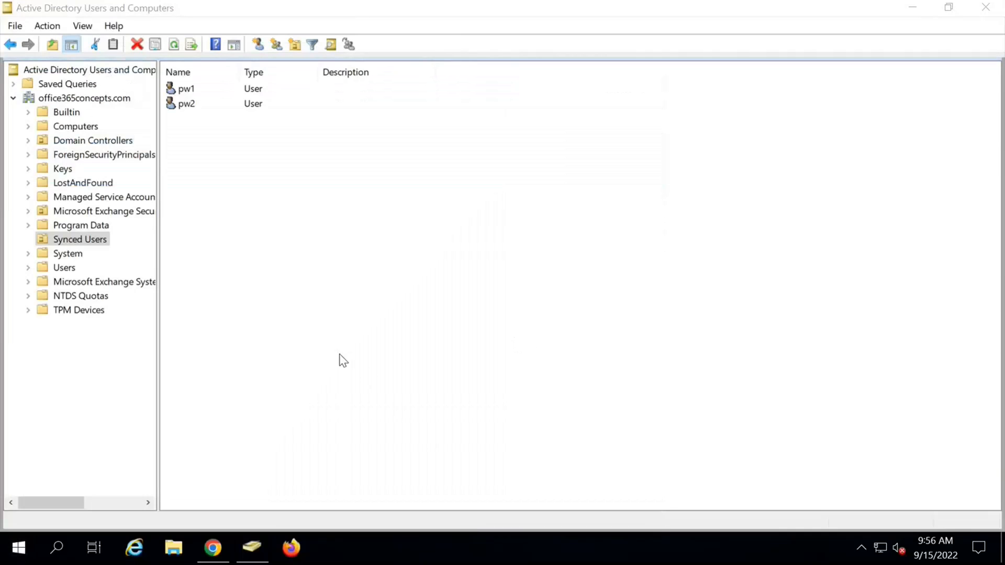
{"action": "mouse_move", "coordinate": [390, 286]}
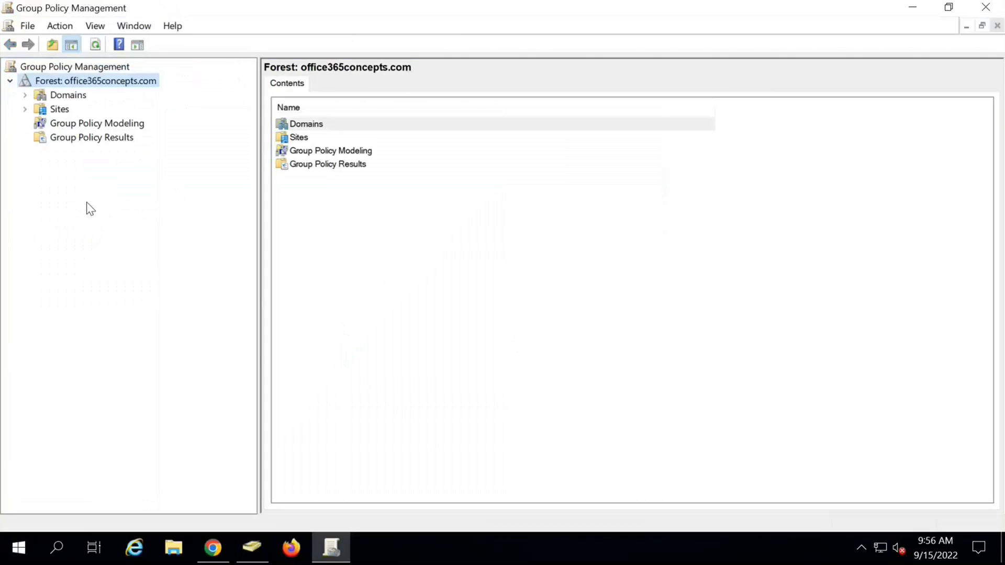
{"action": "left_click", "coordinate": [24, 95]}
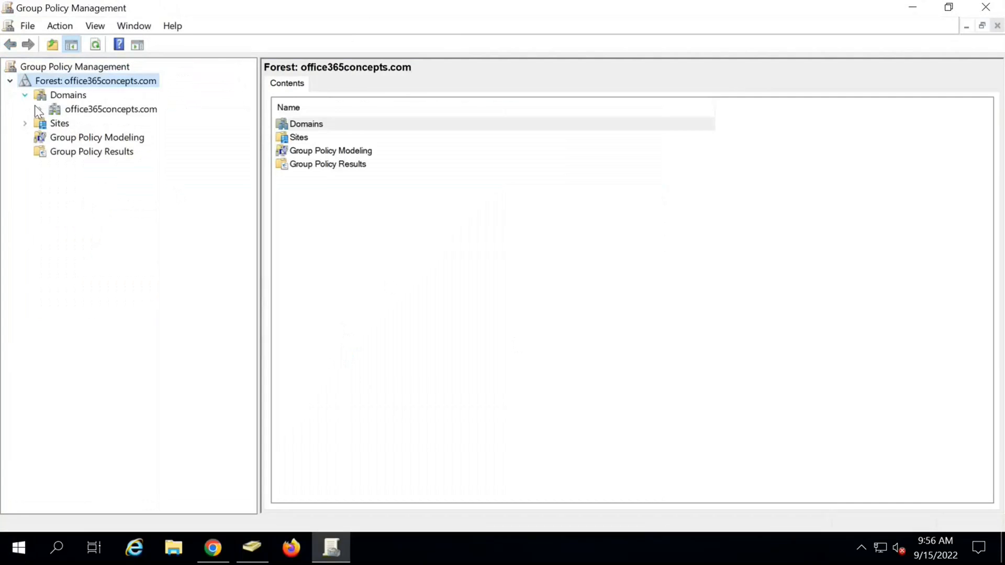
{"action": "left_click", "coordinate": [40, 109]}
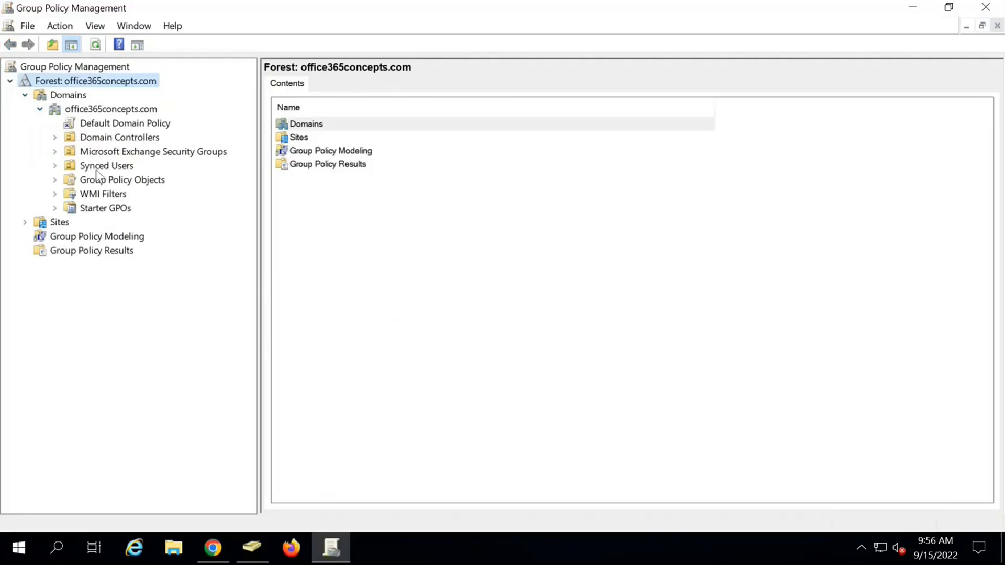
{"action": "left_click", "coordinate": [122, 179]}
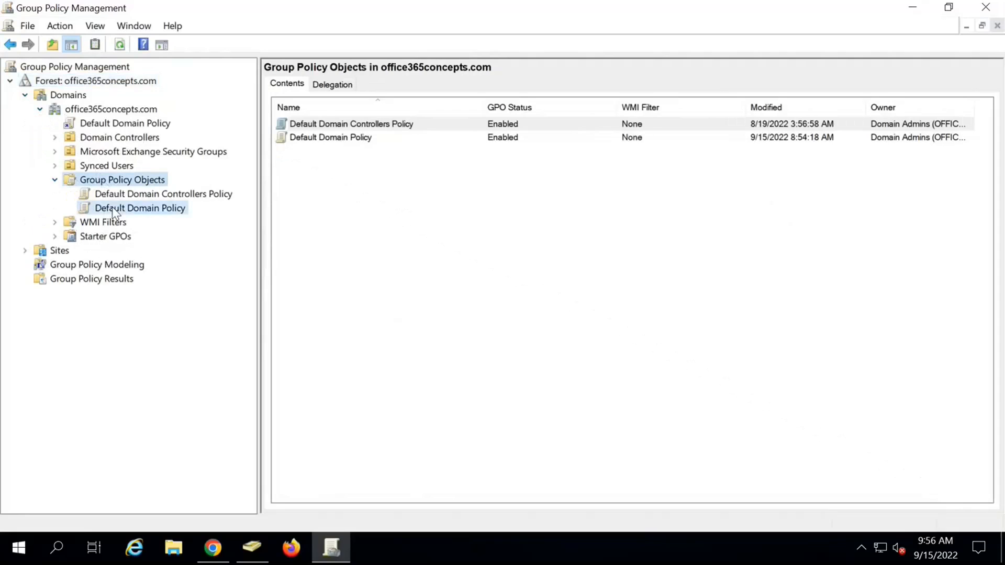
{"action": "left_click", "coordinate": [139, 207]}
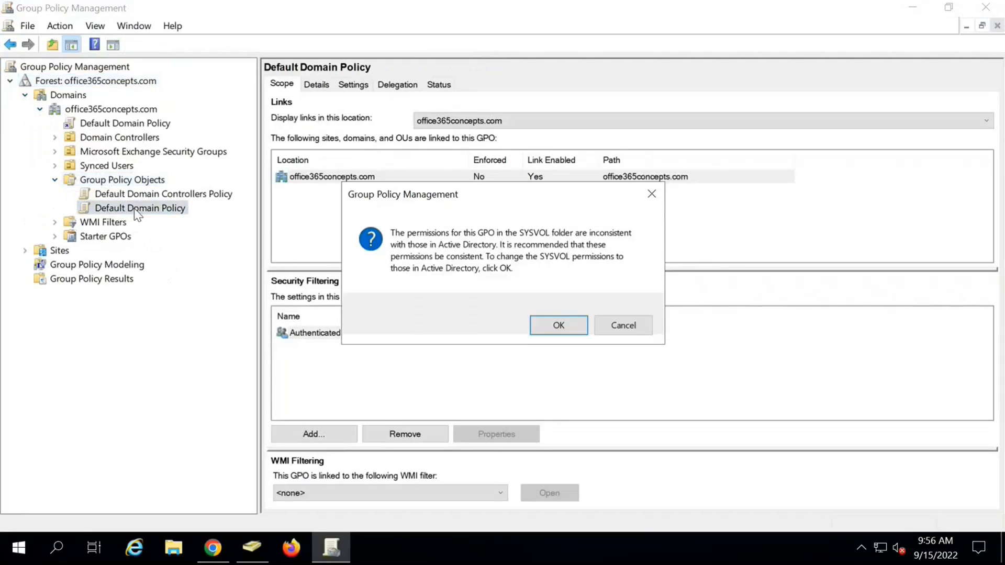
{"action": "left_click", "coordinate": [558, 324]}
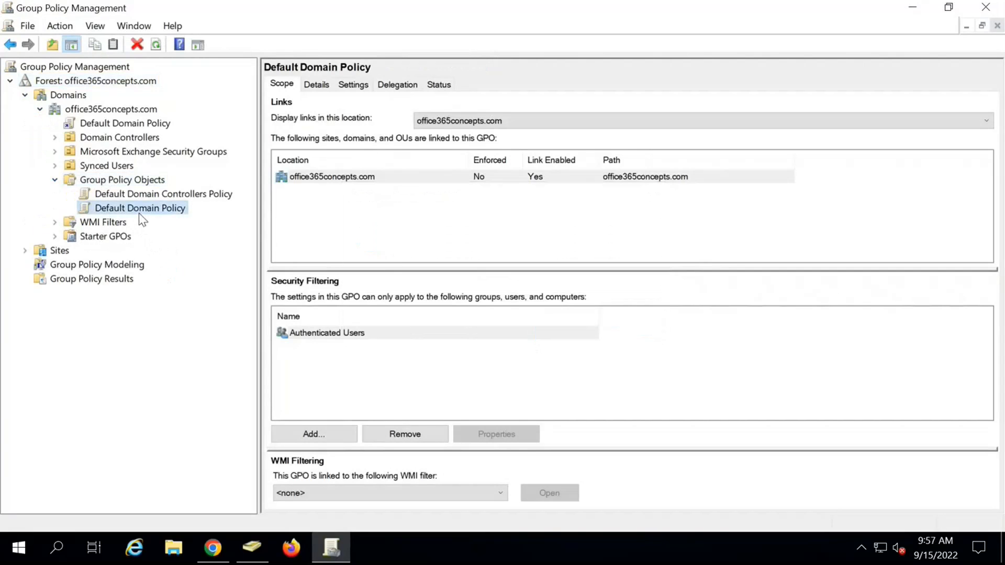
- Start editing the Default Domain Policy in the Group Policy Management Editor
{"action": "right_click", "coordinate": [139, 207]}
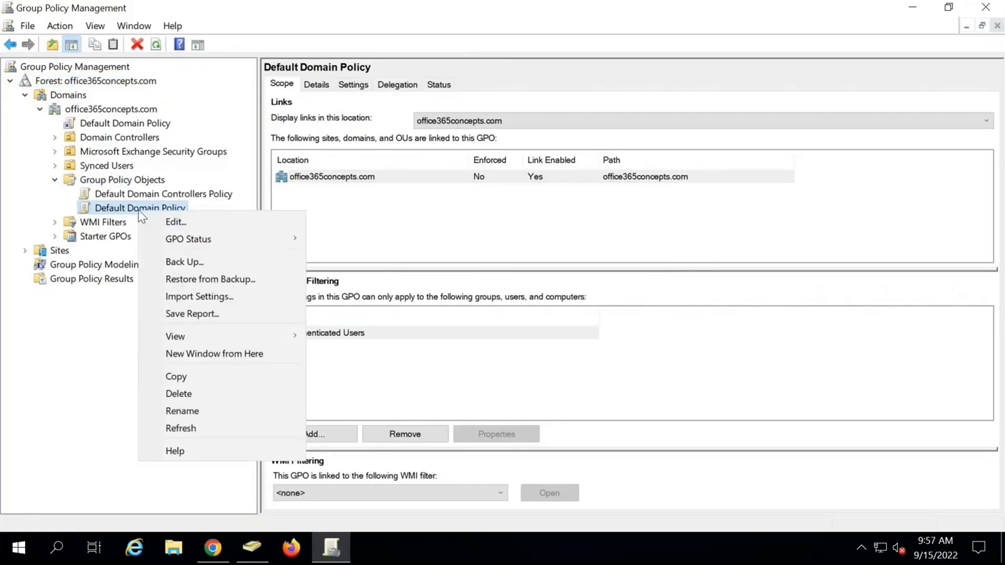
{"action": "left_click", "coordinate": [175, 222]}
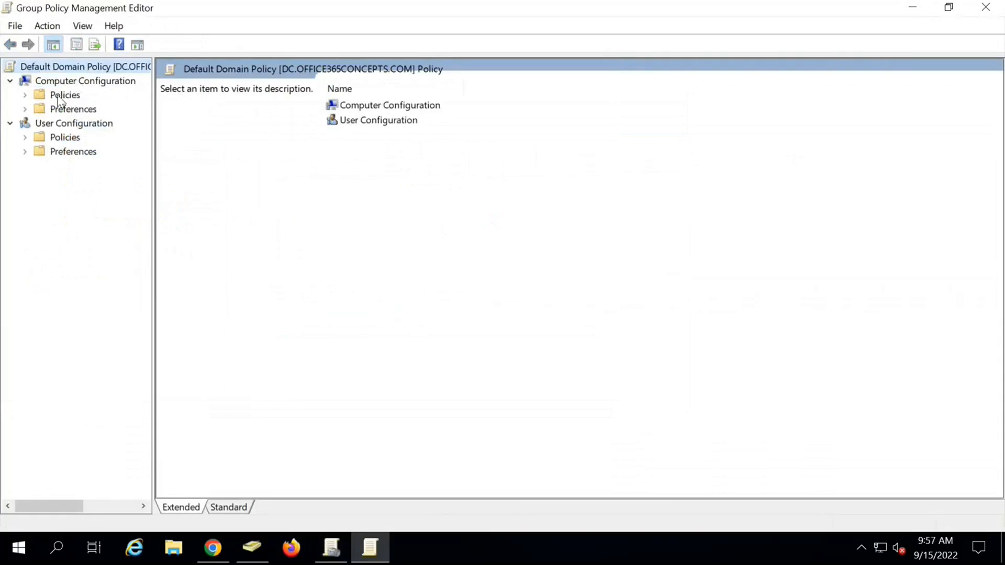
- Expand Computer Configuration down to Account Policies and show the Password Policy settings
{"action": "left_click", "coordinate": [24, 94]}
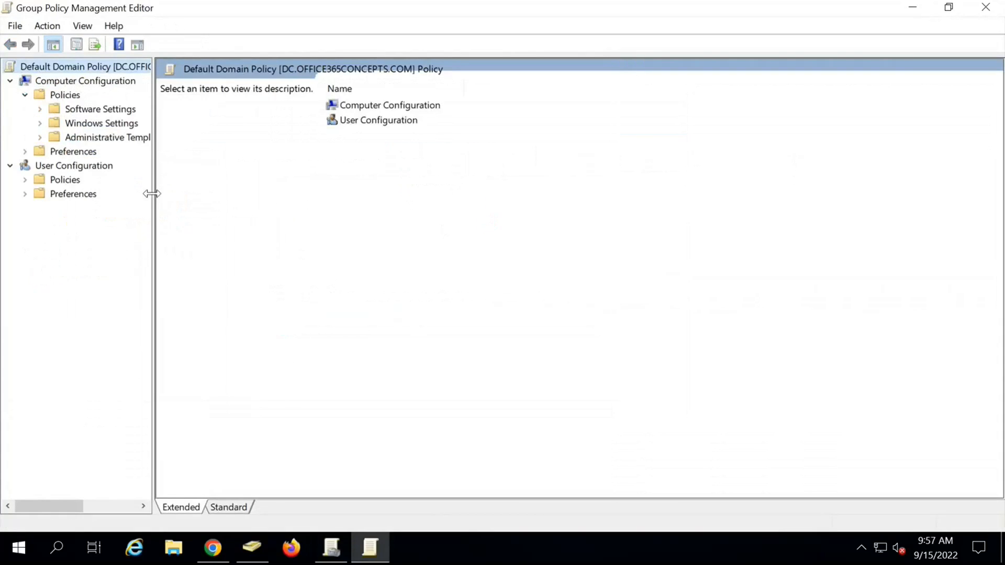
{"action": "left_click_drag", "start_coordinate": [152, 194], "coordinate": [226, 194]}
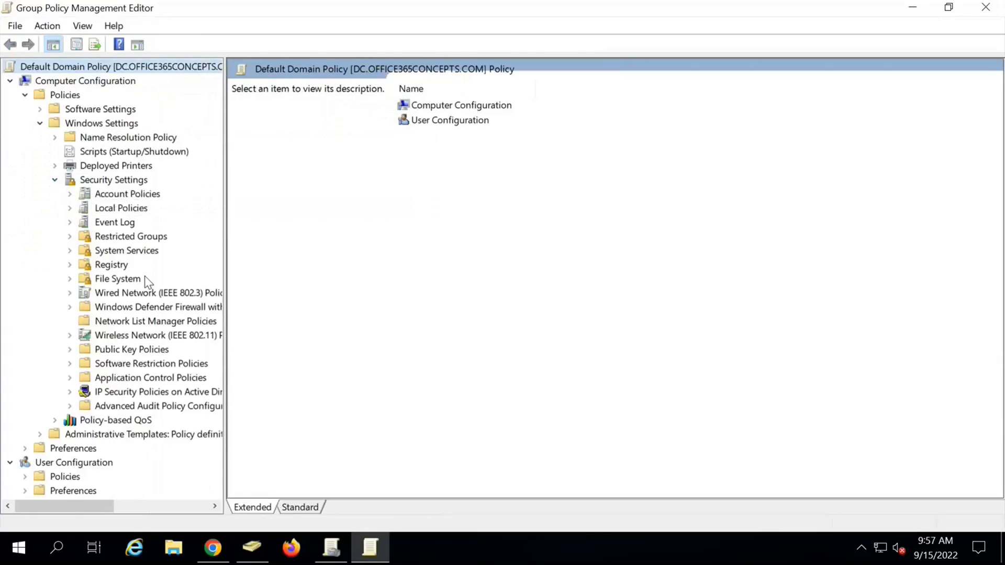
{"action": "left_click", "coordinate": [69, 193]}
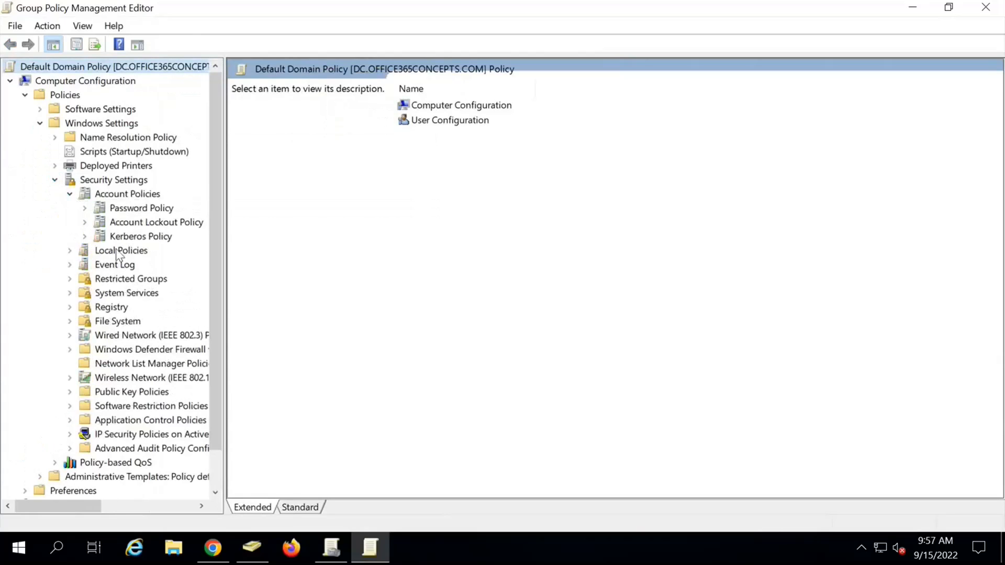
{"action": "left_click", "coordinate": [141, 207]}
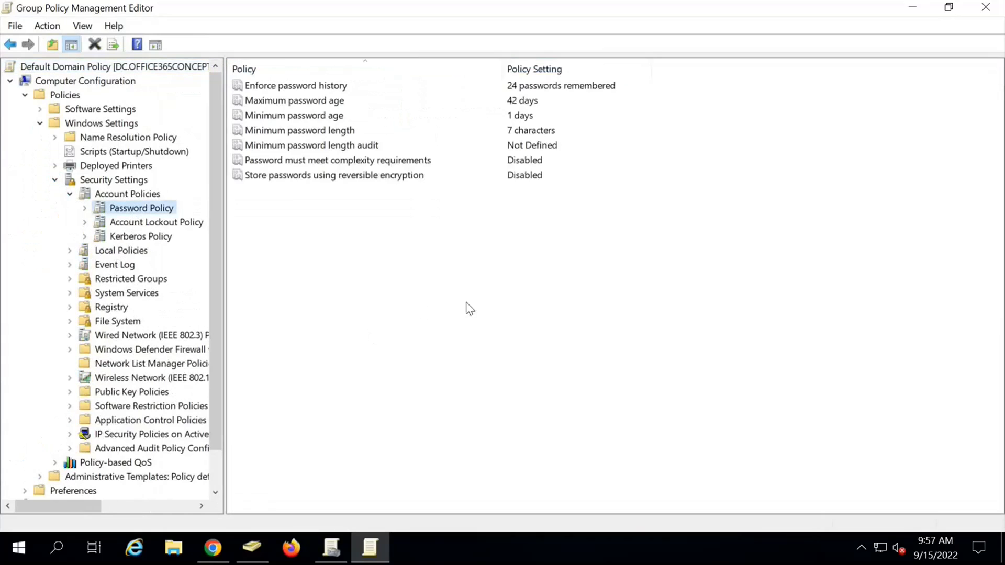
{"action": "mouse_move", "coordinate": [479, 284]}
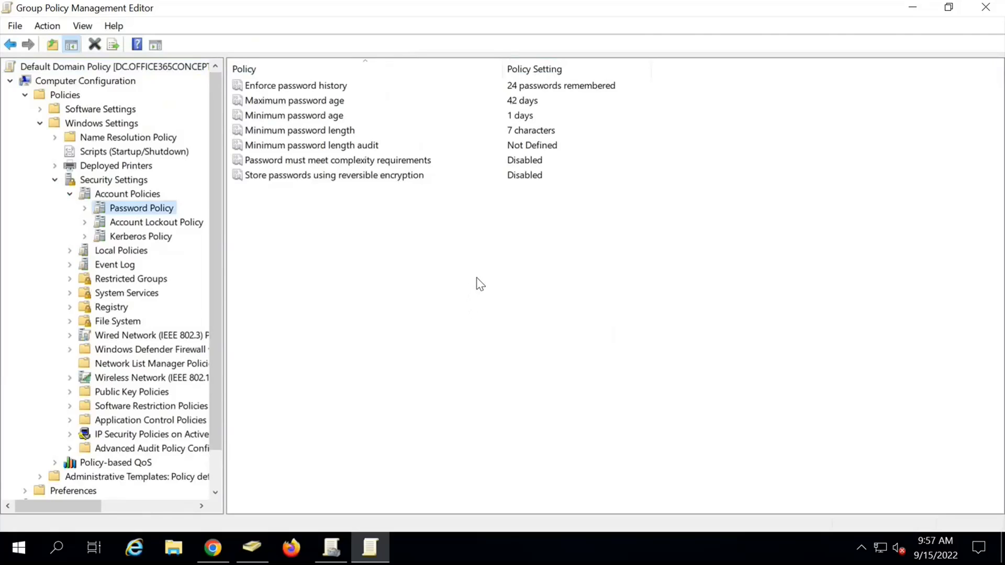
{"action": "mouse_move", "coordinate": [500, 290]}
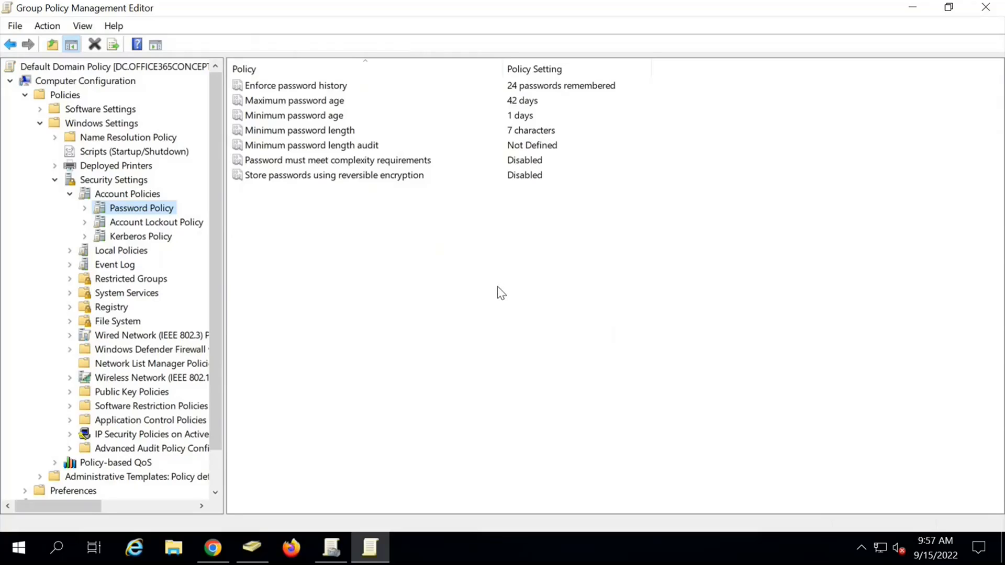
{"action": "mouse_move", "coordinate": [506, 293]}
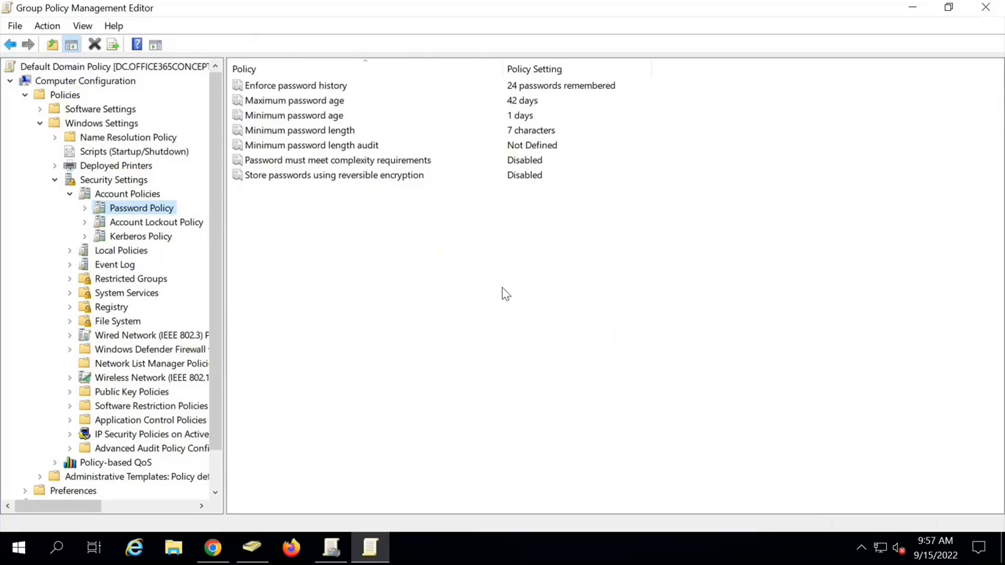
{"action": "mouse_move", "coordinate": [499, 293]}
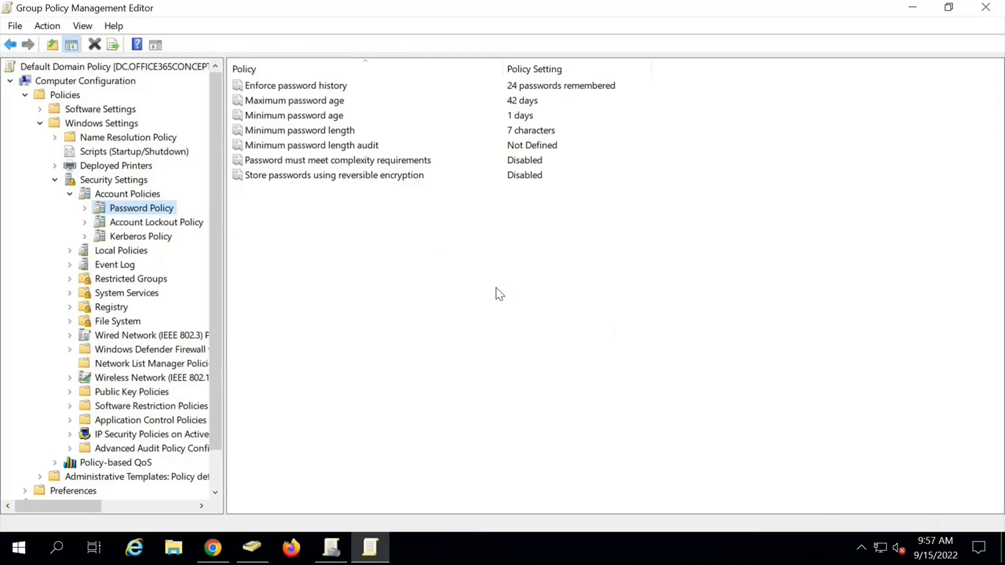
{"action": "mouse_move", "coordinate": [498, 285]}
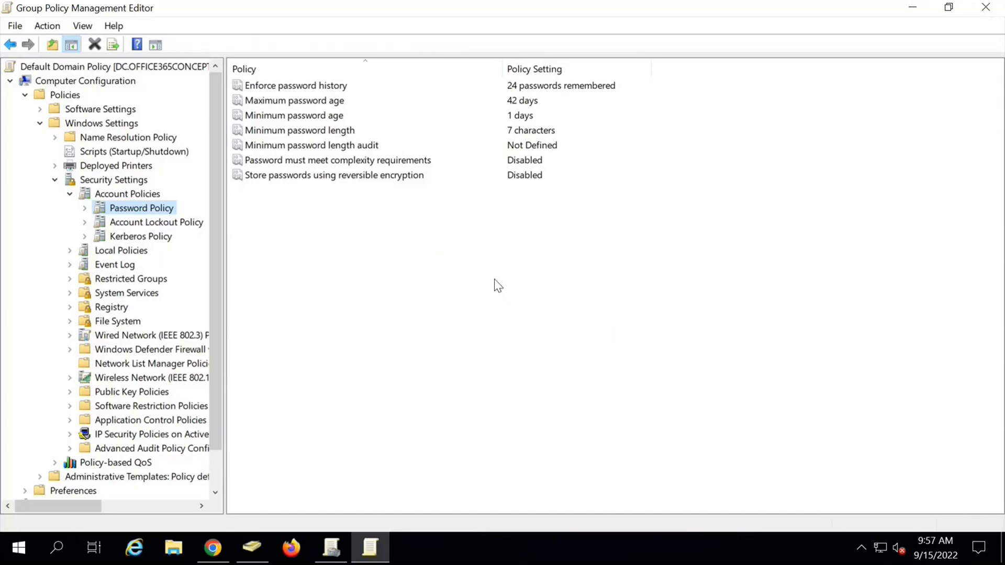
{"action": "mouse_move", "coordinate": [311, 124]}
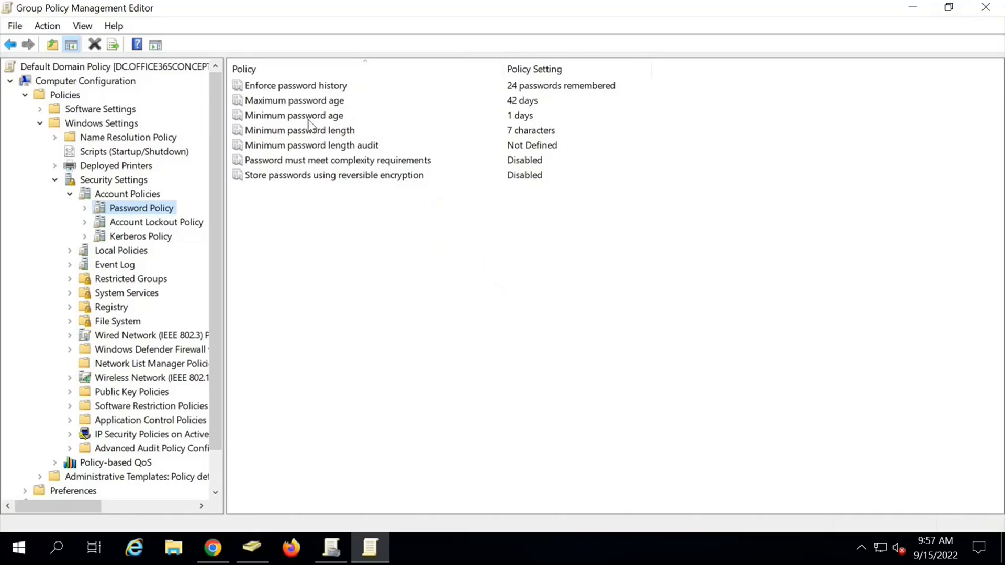
- Set Minimum password age in the Default Domain Policy to 0 days
{"action": "left_click", "coordinate": [293, 115]}
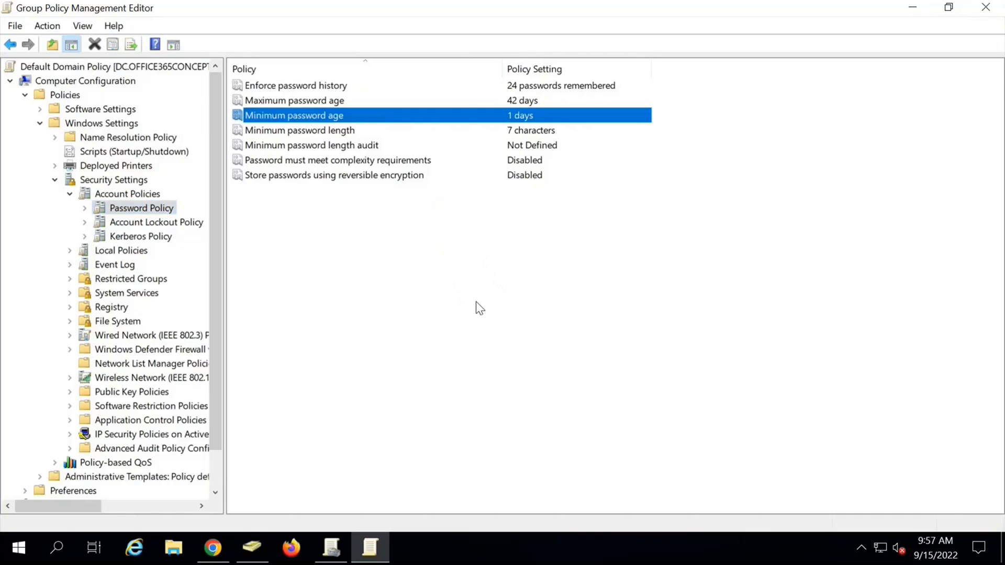
{"action": "mouse_move", "coordinate": [542, 124]}
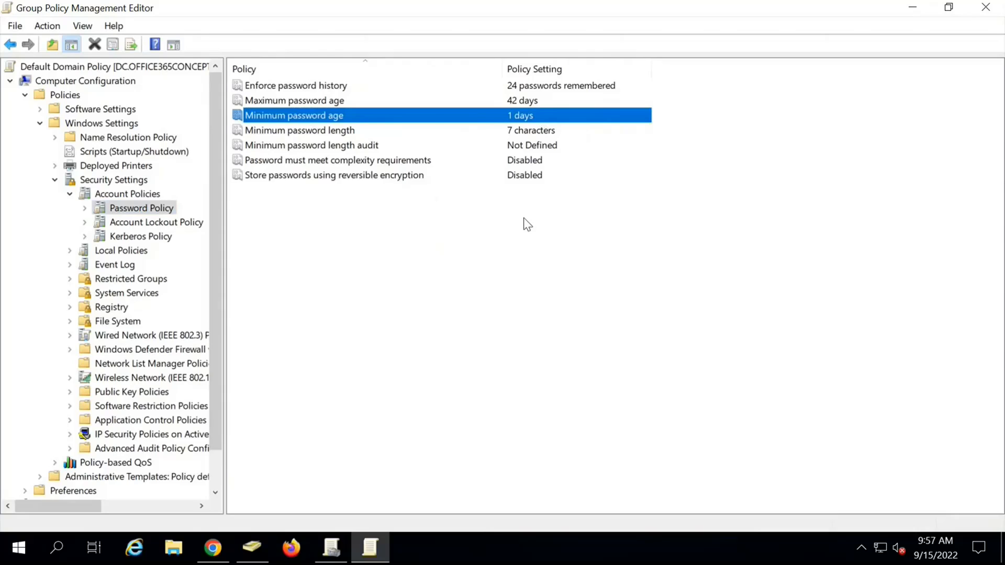
{"action": "mouse_move", "coordinate": [527, 227]}
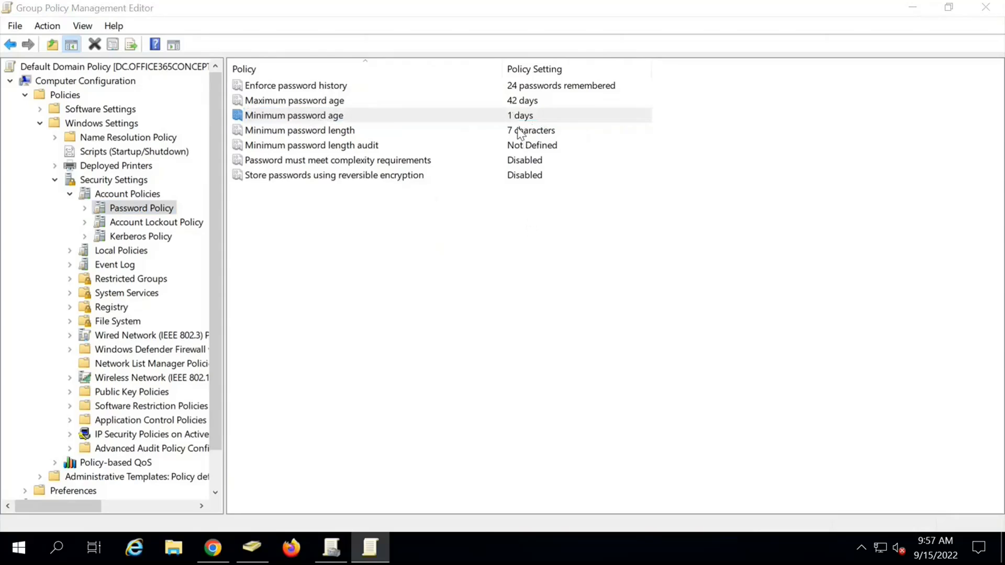
{"action": "double_click", "coordinate": [293, 115]}
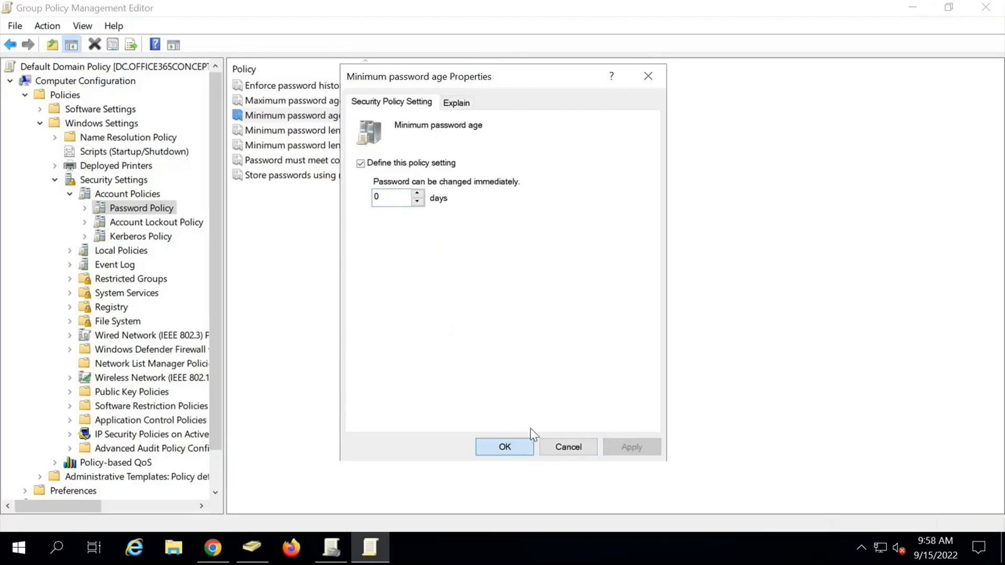
{"action": "left_click", "coordinate": [504, 447]}
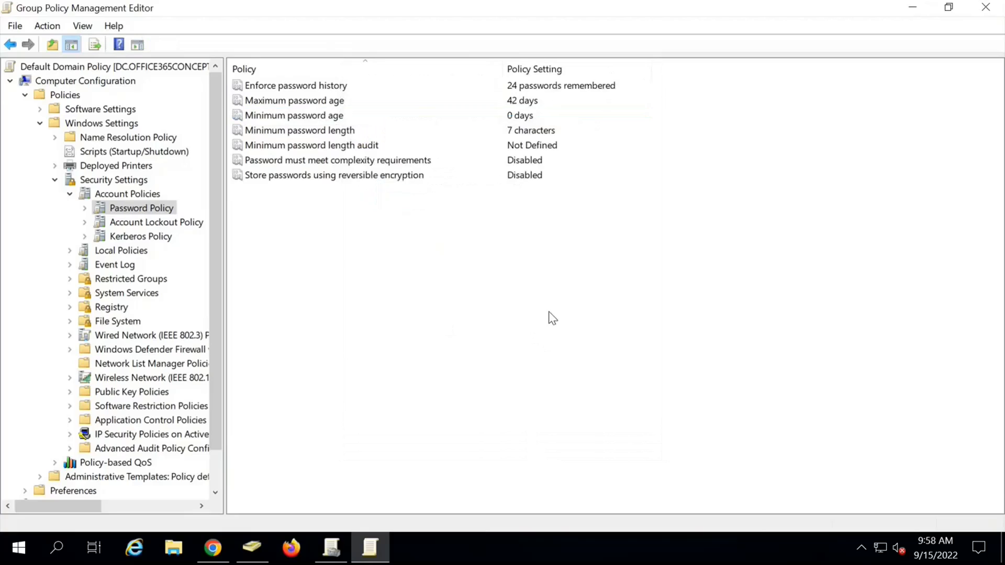
{"action": "mouse_move", "coordinate": [525, 123]}
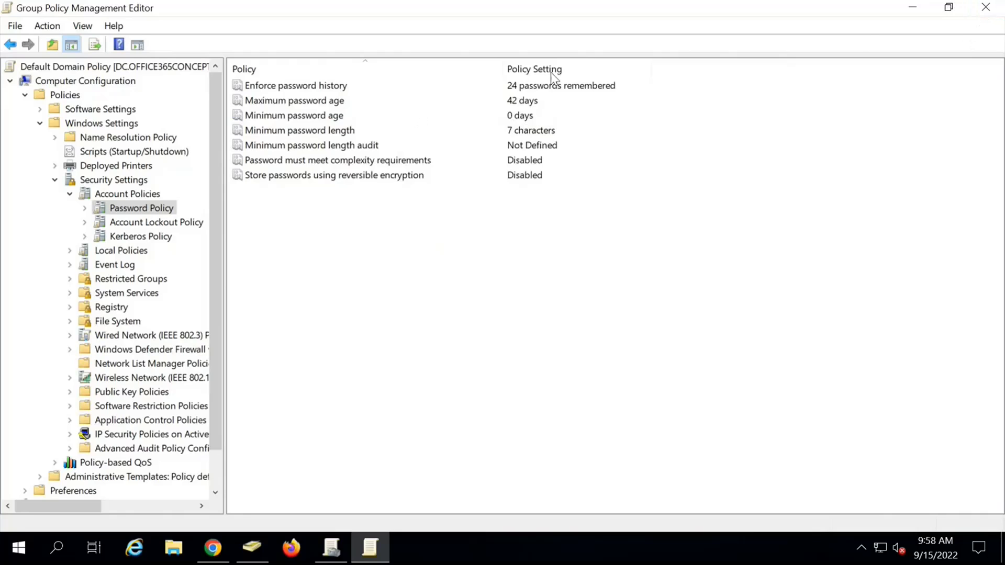
{"action": "mouse_move", "coordinate": [986, 7]}
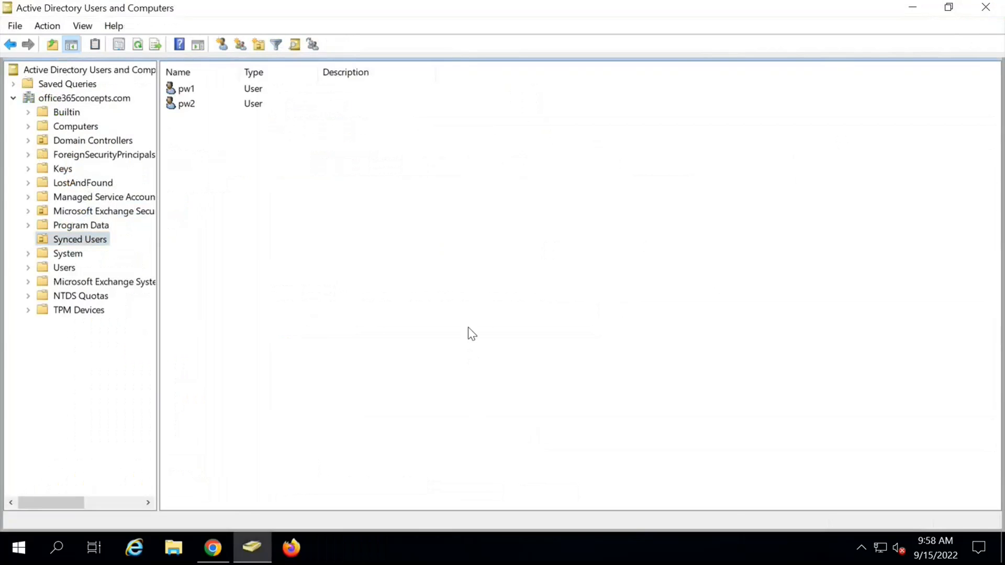
- Reconfigure Azure AD Connect with Customize synchronization options, reaching the Connect to Azure AD page
{"action": "left_click", "coordinate": [18, 547]}
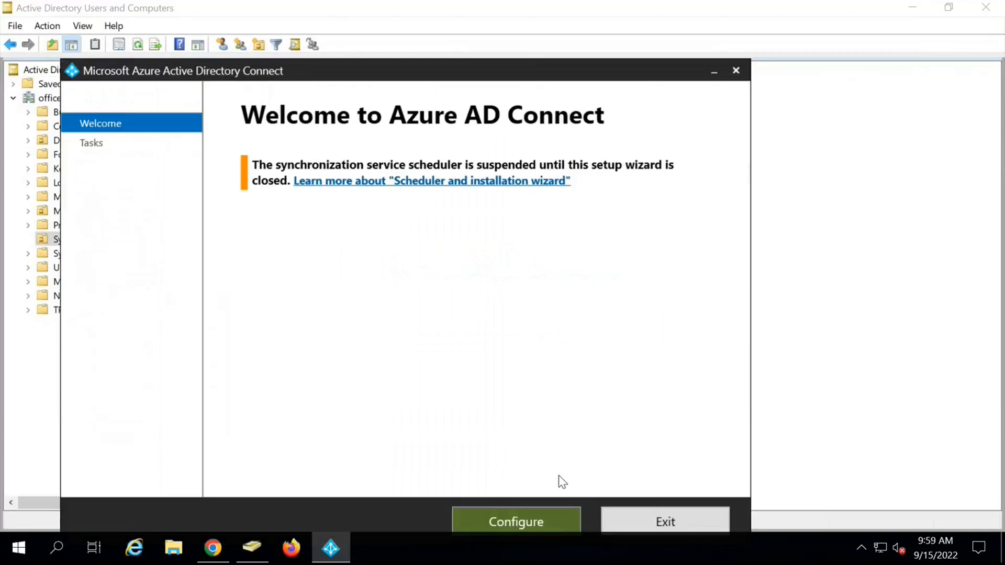
{"action": "left_click", "coordinate": [515, 521]}
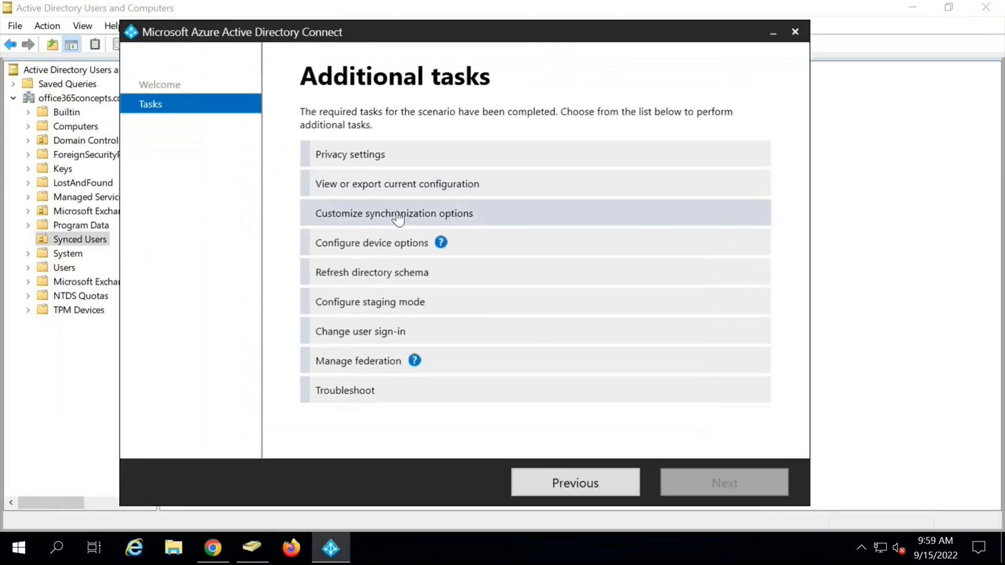
{"action": "left_click", "coordinate": [394, 214]}
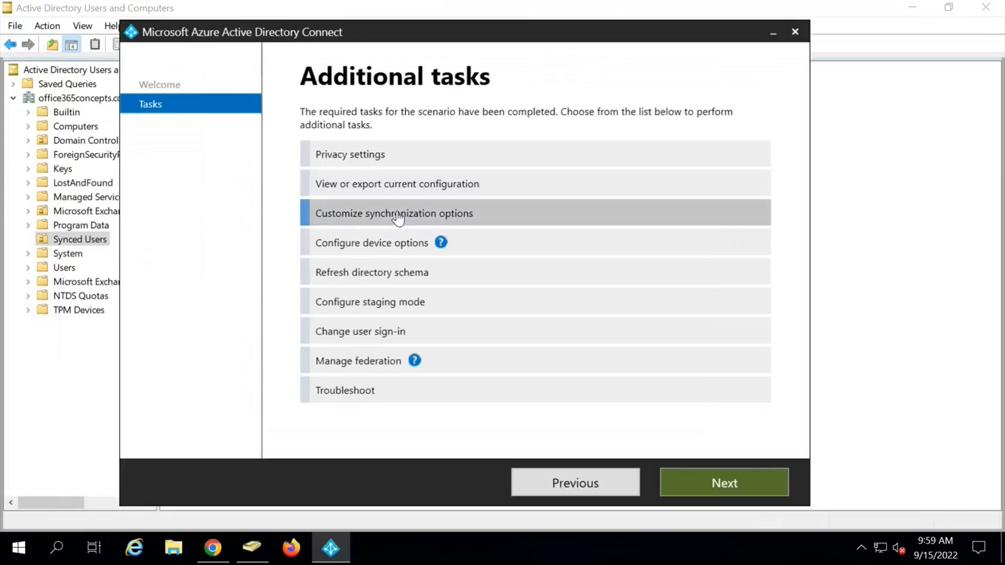
{"action": "left_click", "coordinate": [724, 483]}
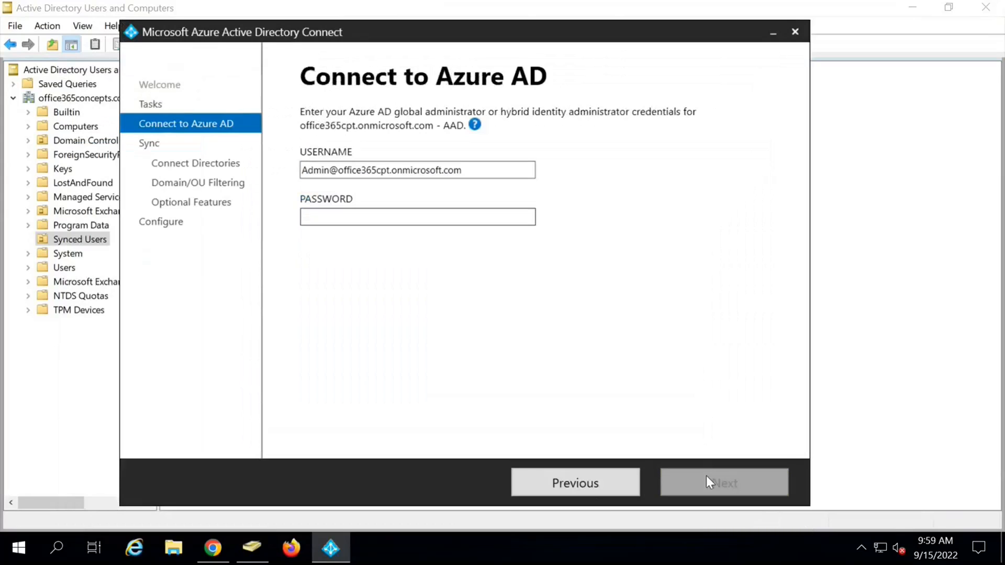
- Sign in with the Azure AD administrator credentials and accept the directory connection and domain filtering pages
{"action": "left_click", "coordinate": [418, 217]}
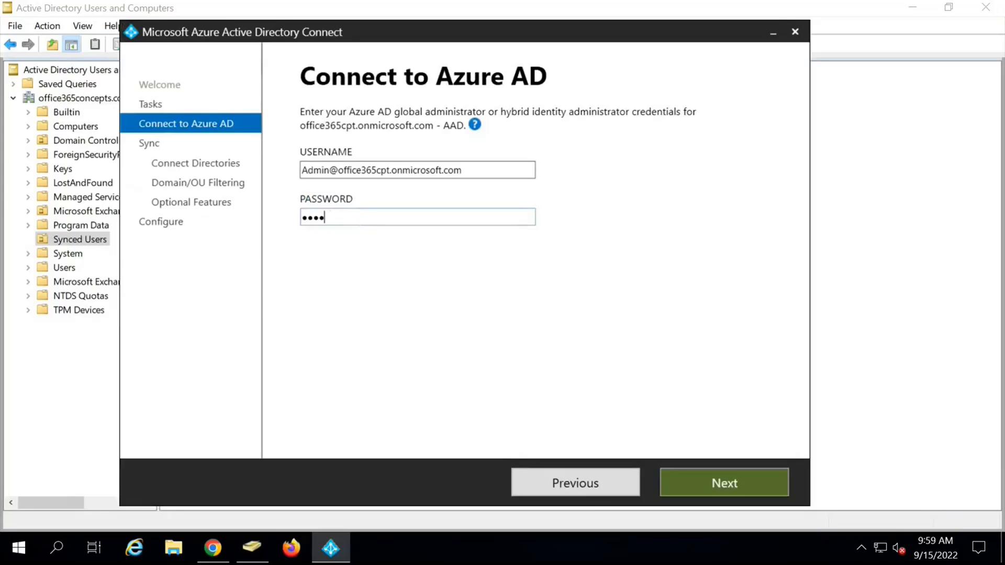
{"action": "type", "text": "••••"}
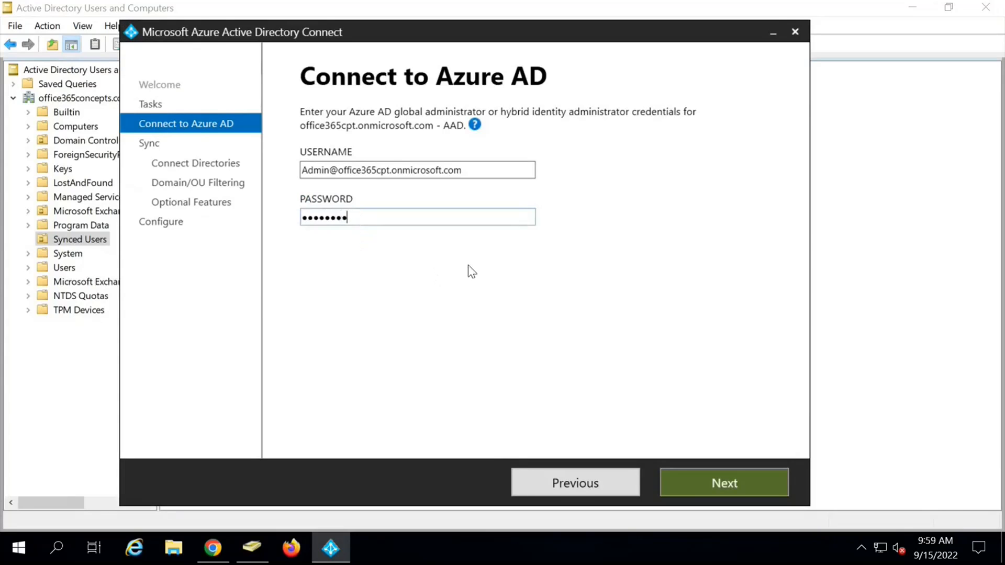
{"action": "left_click", "coordinate": [723, 482]}
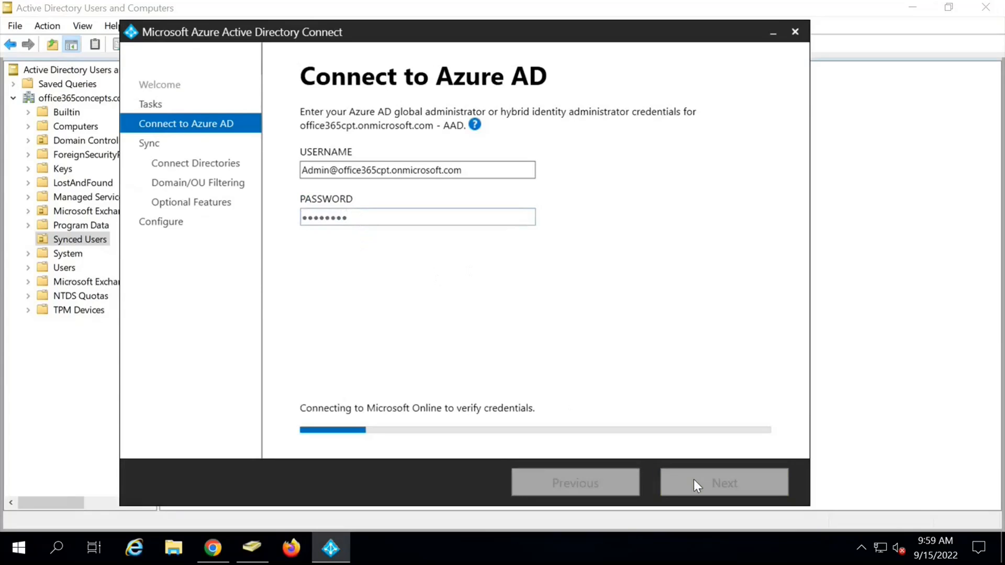
{"action": "left_click", "coordinate": [723, 483]}
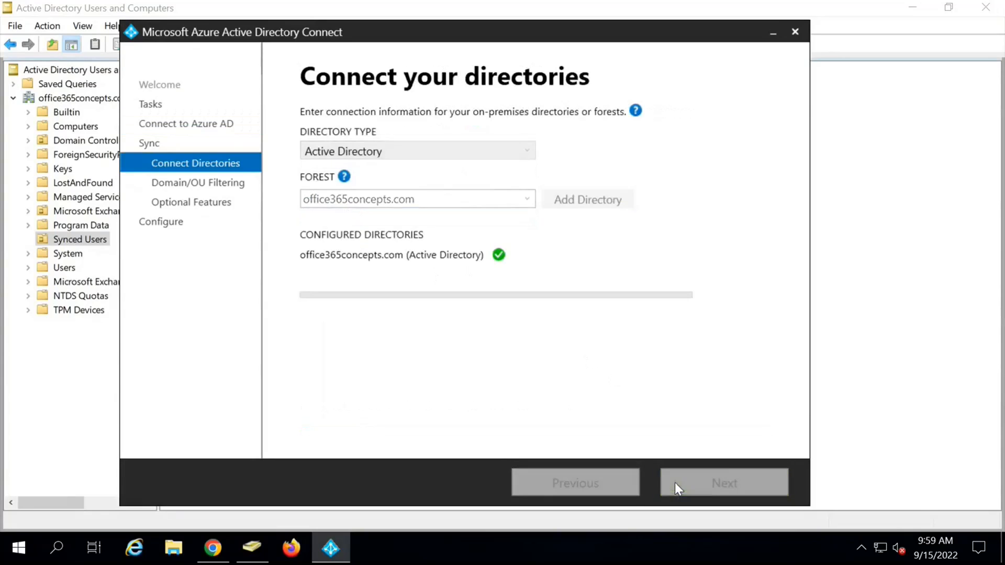
{"action": "left_click", "coordinate": [724, 483]}
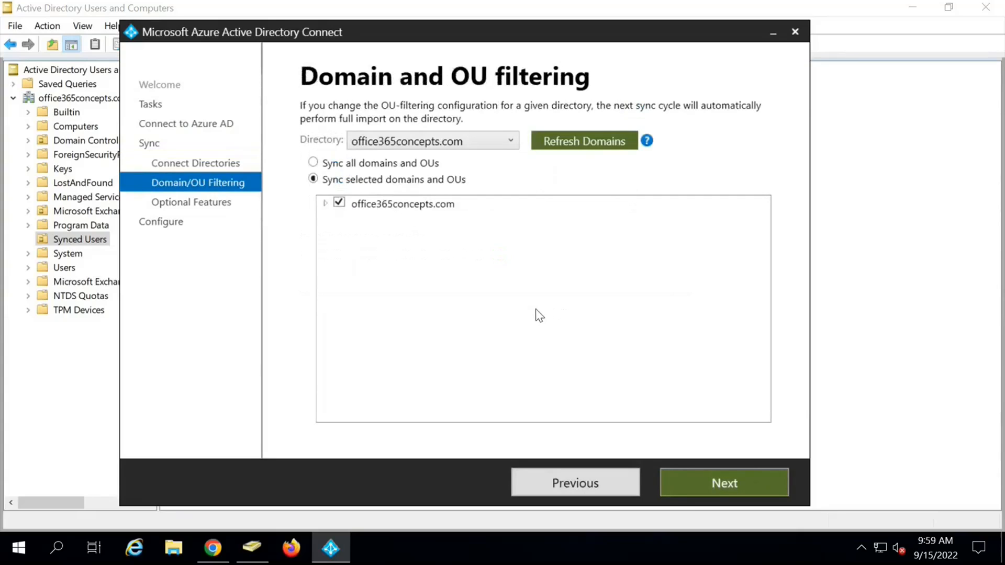
{"action": "left_click", "coordinate": [724, 482]}
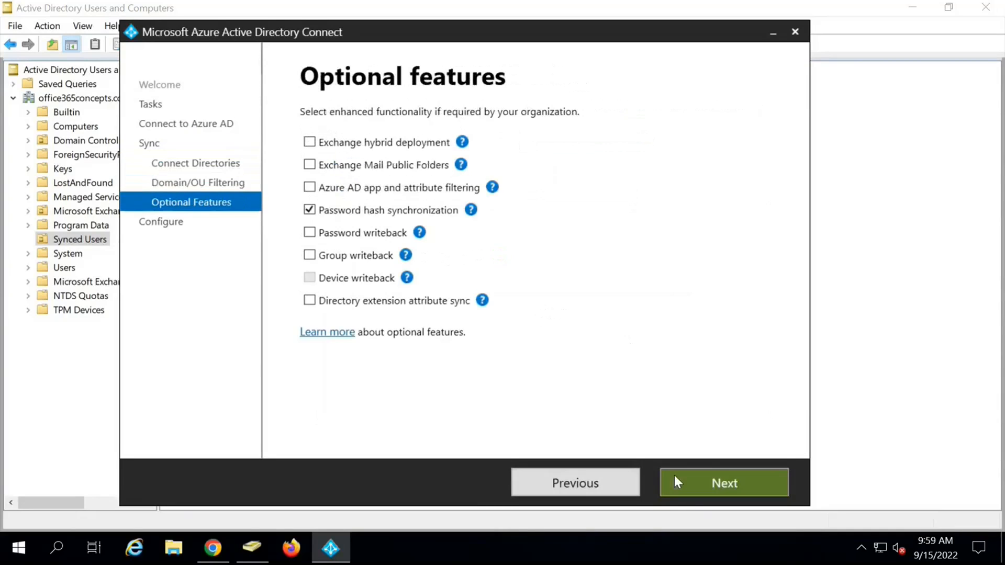
- Enable Password writeback, start synchronization once configured, apply the configuration and exit the wizard
{"action": "left_click", "coordinate": [309, 232]}
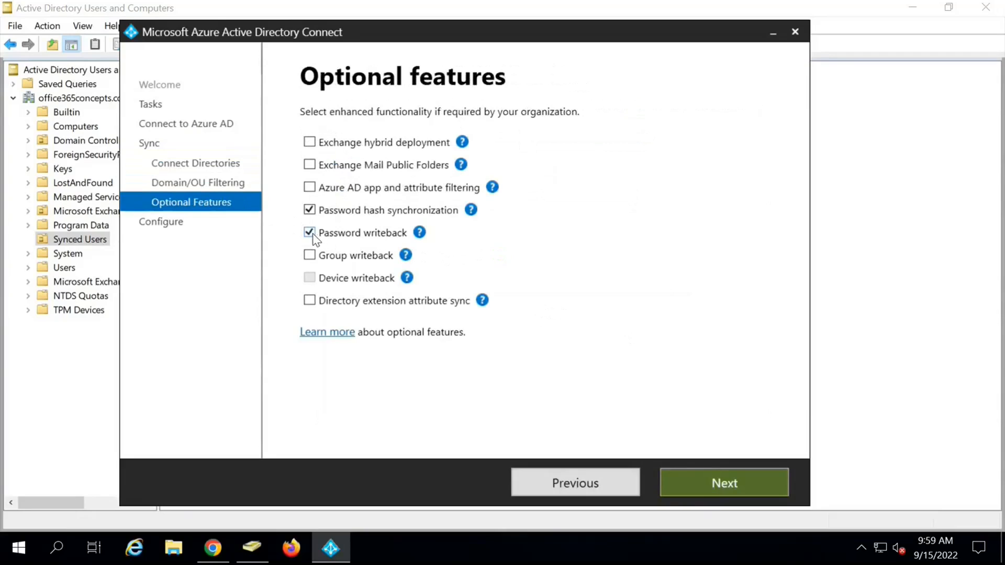
{"action": "mouse_move", "coordinate": [394, 238]}
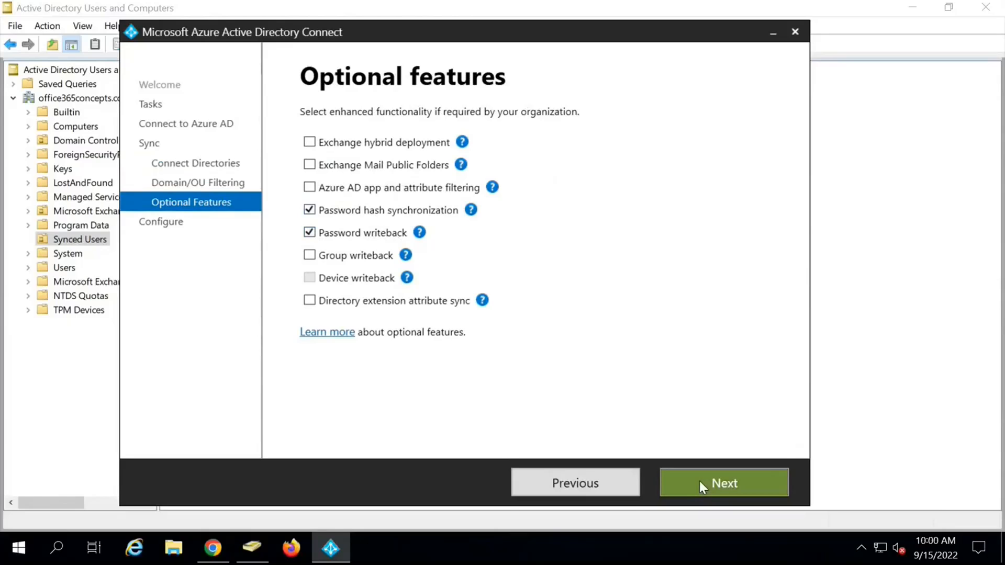
{"action": "left_click", "coordinate": [724, 484]}
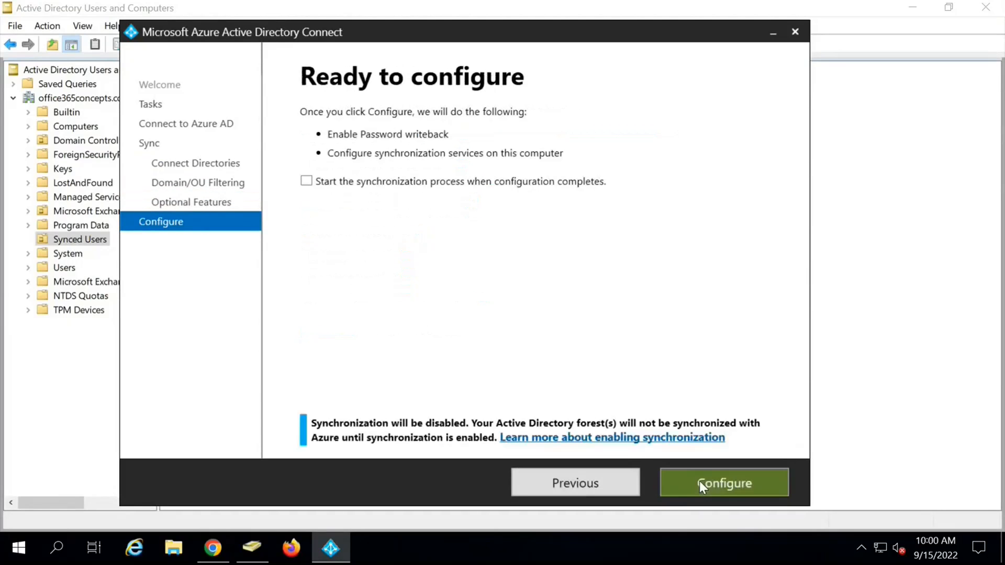
{"action": "left_click", "coordinate": [306, 181]}
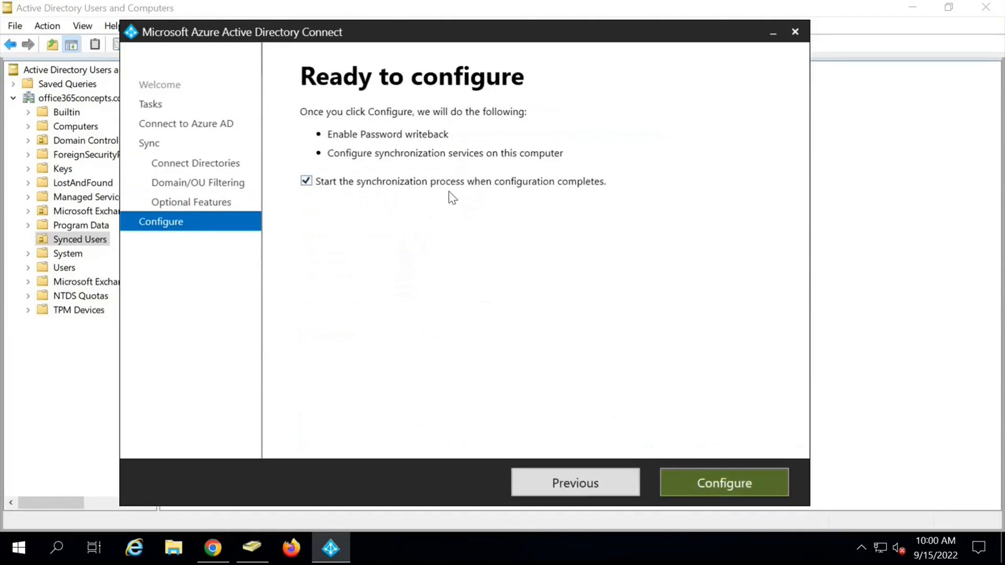
{"action": "mouse_move", "coordinate": [599, 197]}
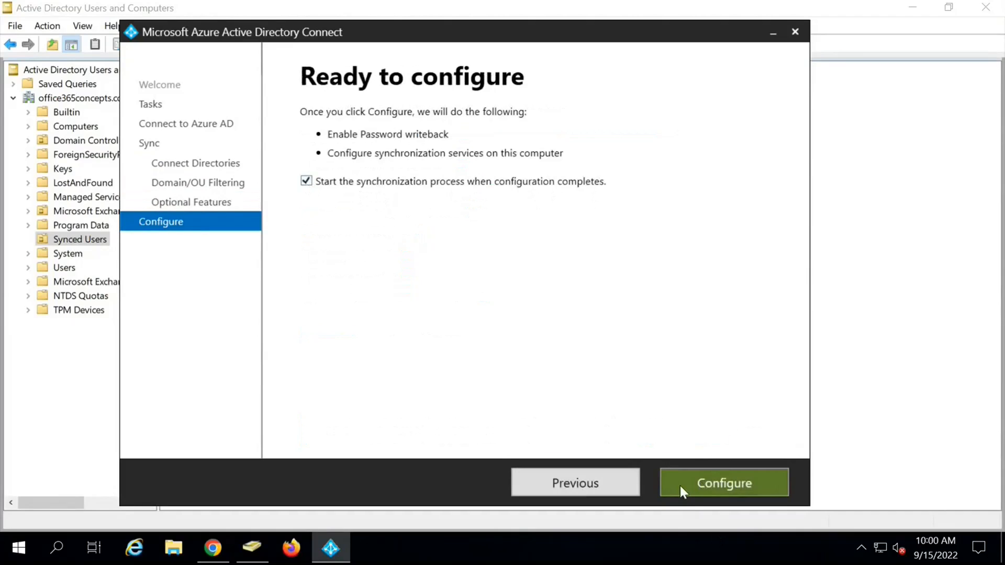
{"action": "left_click", "coordinate": [724, 483]}
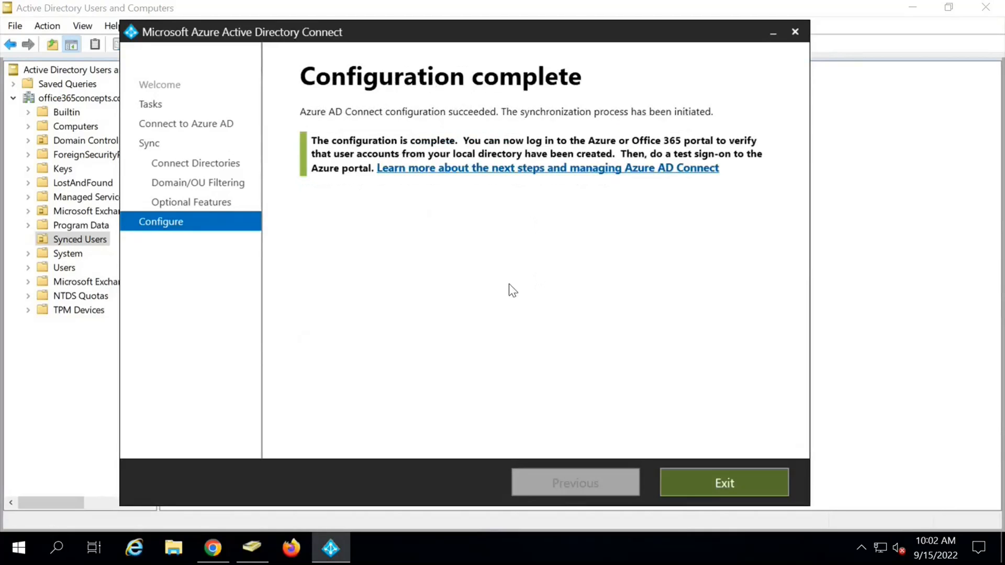
{"action": "mouse_move", "coordinate": [537, 270]}
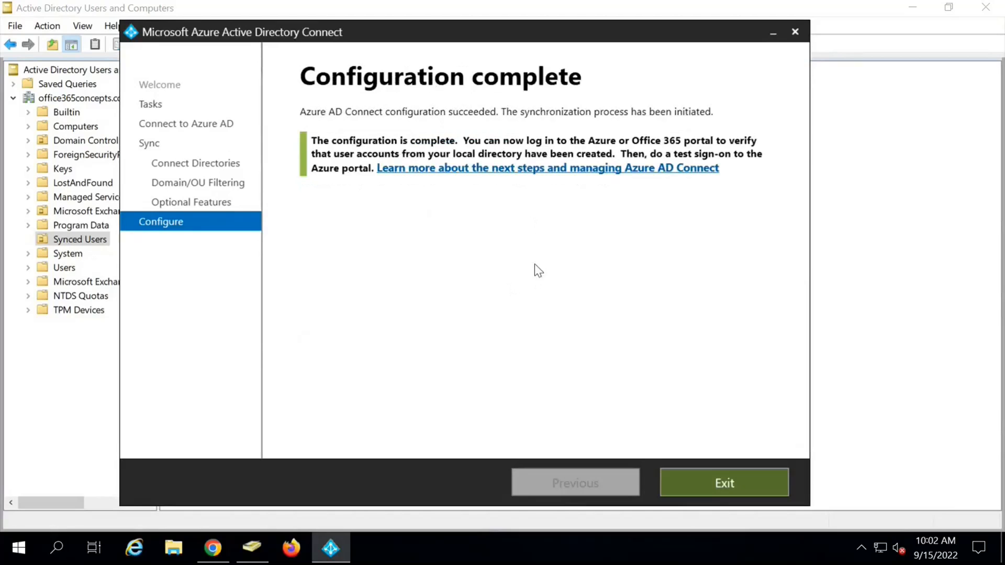
{"action": "left_click", "coordinate": [723, 483]}
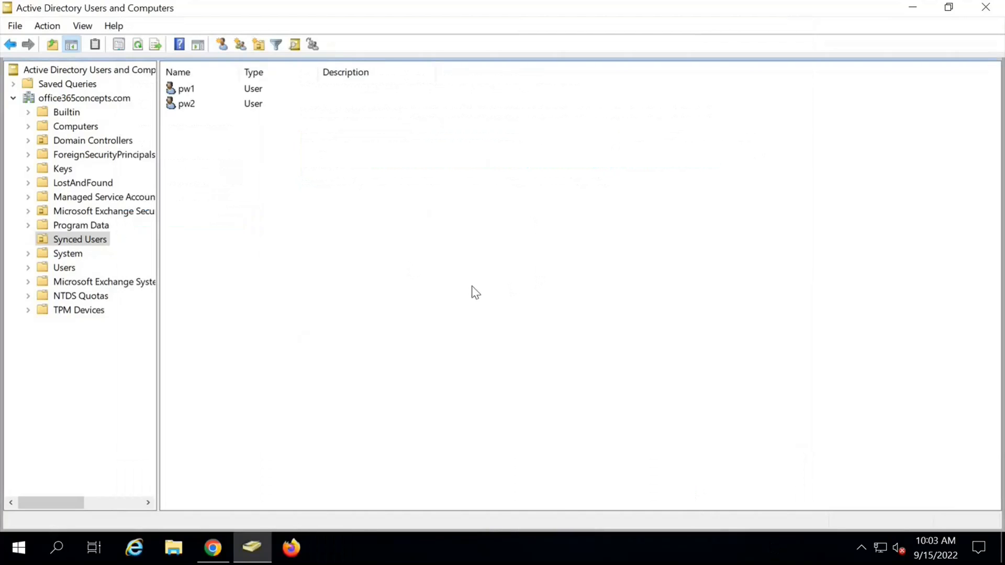
- Navigate the Azure AD tenant to Password reset and its On-premises integration settings
{"action": "left_click", "coordinate": [213, 547]}
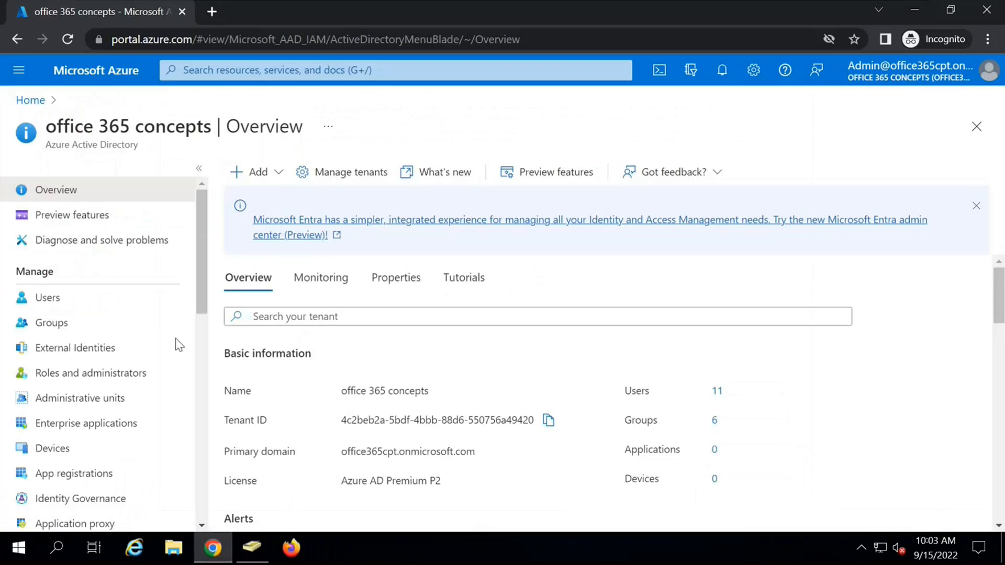
{"action": "left_click", "coordinate": [68, 373]}
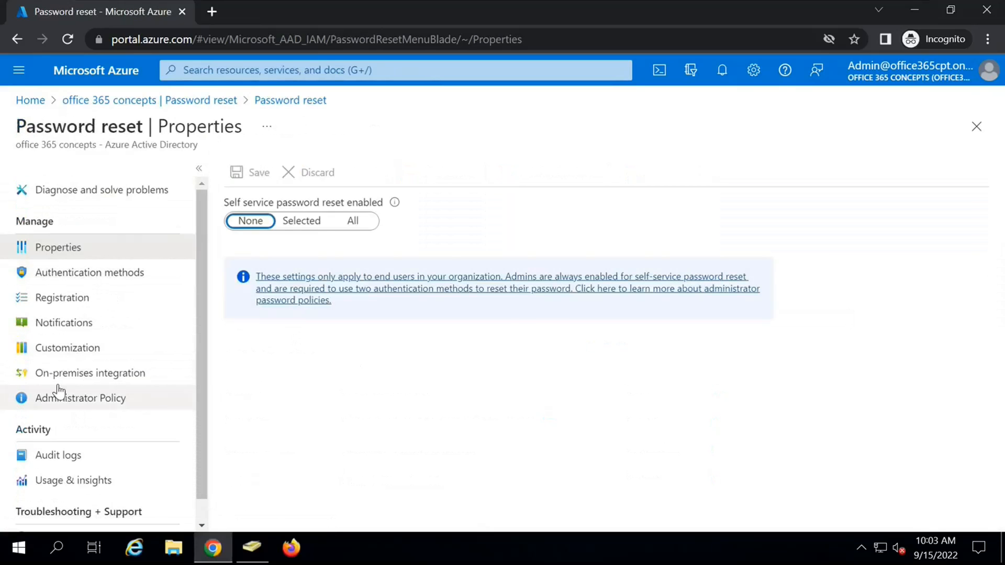
{"action": "left_click", "coordinate": [301, 221]}
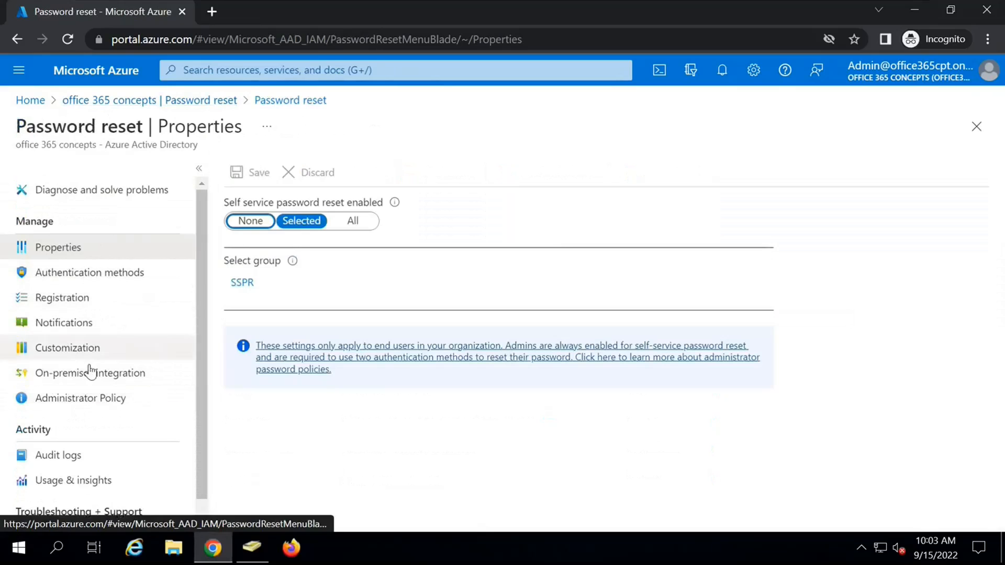
{"action": "left_click", "coordinate": [90, 373]}
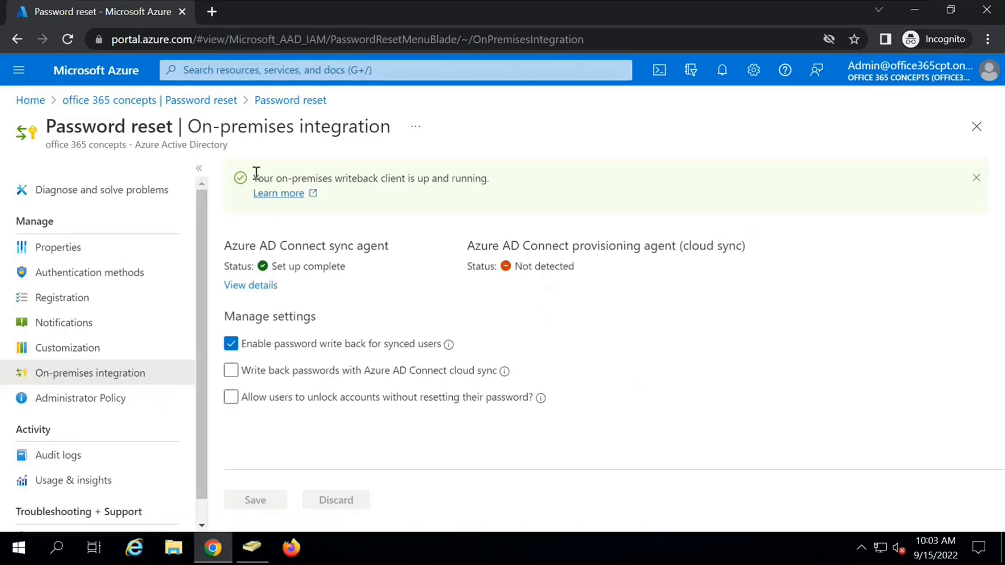
{"action": "left_click_drag", "start_coordinate": [253, 178], "coordinate": [477, 178]}
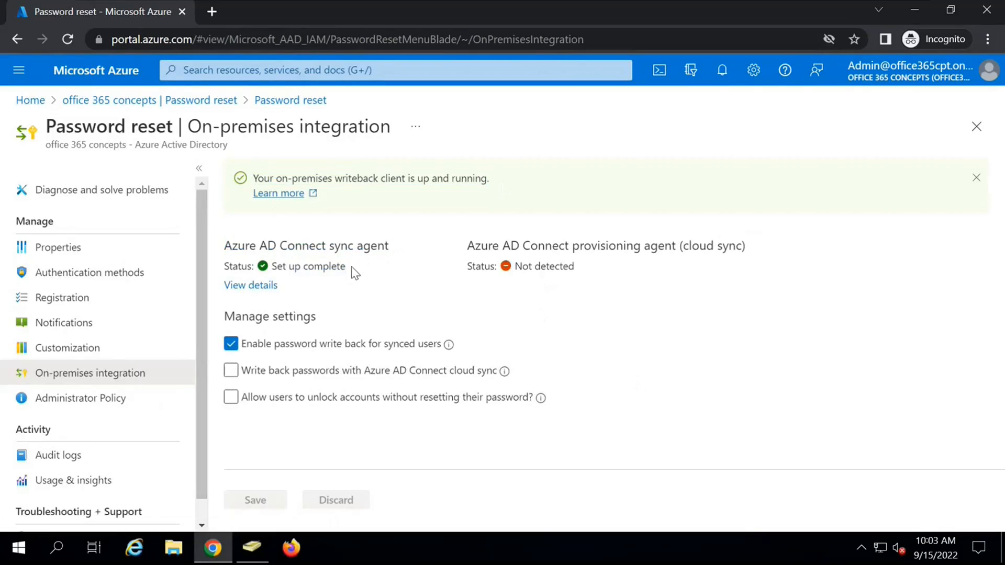
{"action": "mouse_move", "coordinate": [404, 441]}
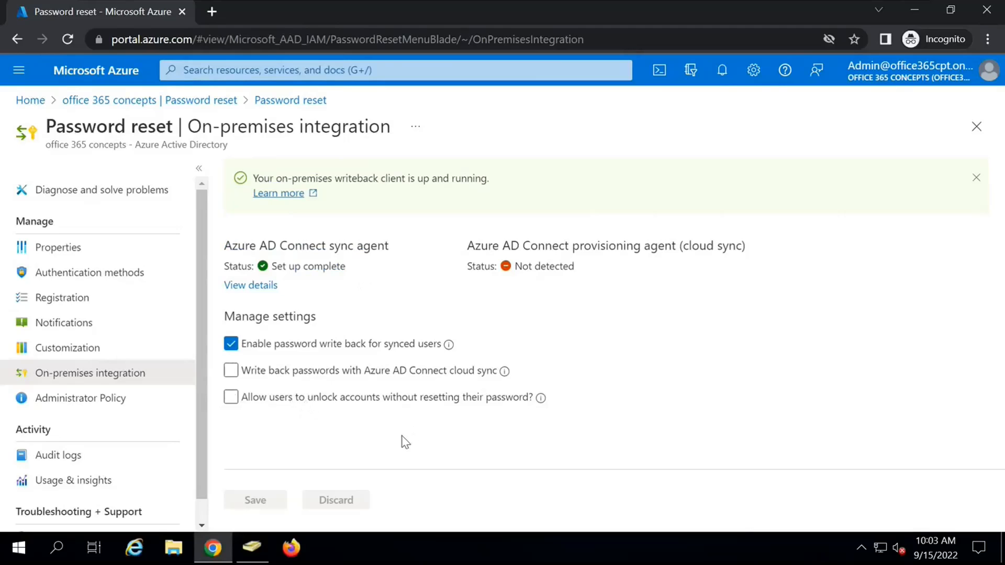
{"action": "mouse_move", "coordinate": [256, 356]}
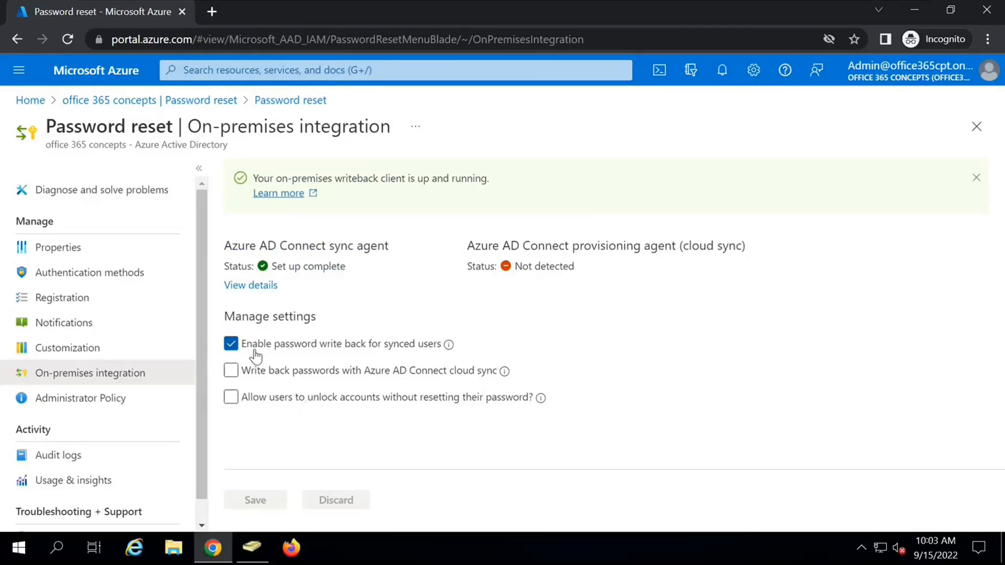
{"action": "mouse_move", "coordinate": [423, 353]}
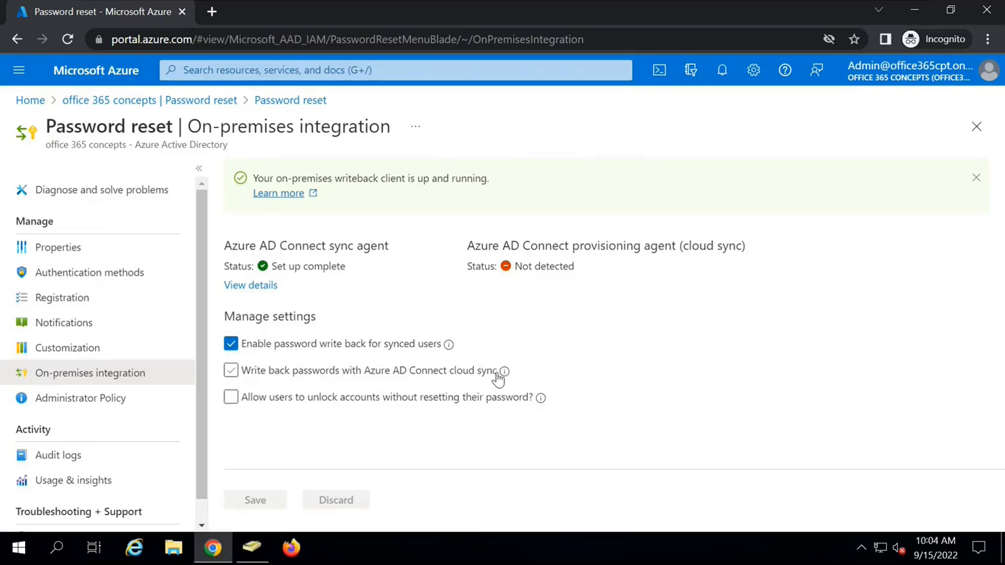
- Allow users to unlock accounts without resetting their password, alongside writeback, and save
{"action": "left_click", "coordinate": [231, 371]}
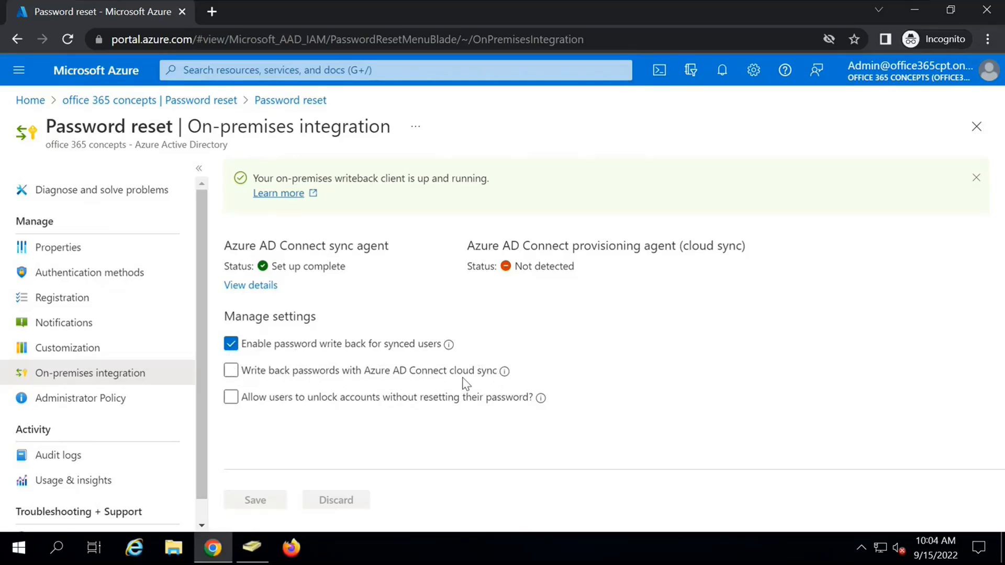
{"action": "left_click", "coordinate": [231, 397]}
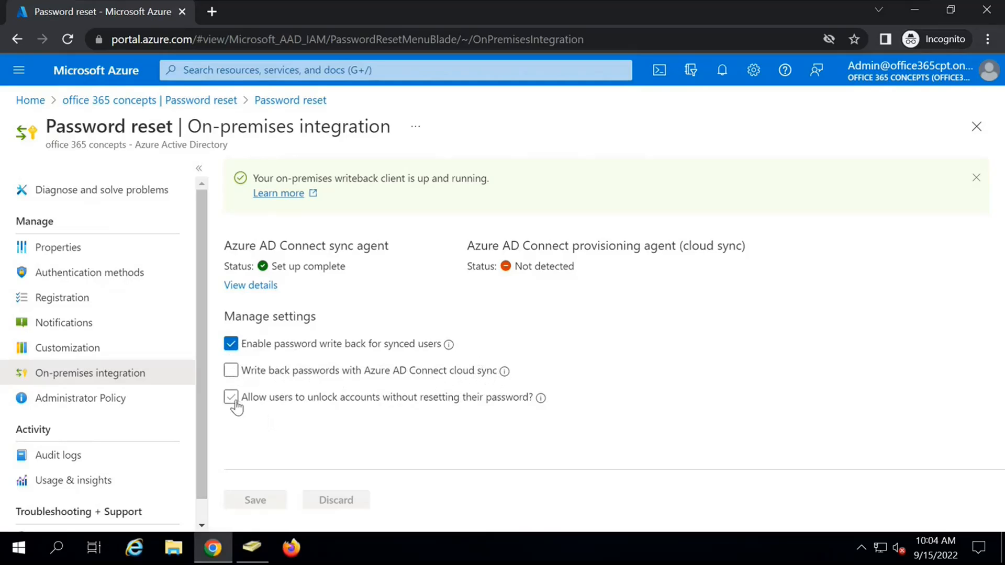
{"action": "left_click", "coordinate": [230, 397]}
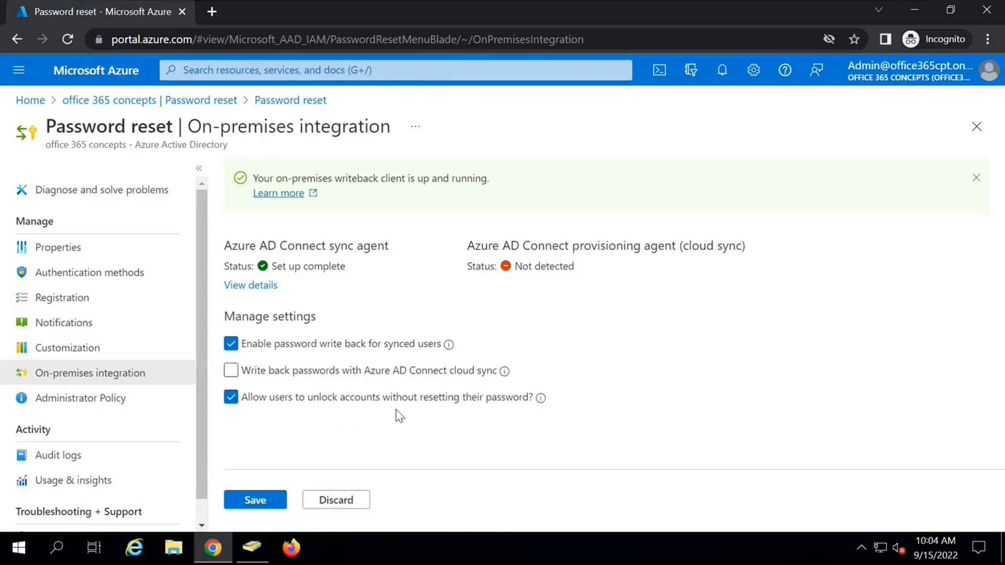
{"action": "mouse_move", "coordinate": [509, 412]}
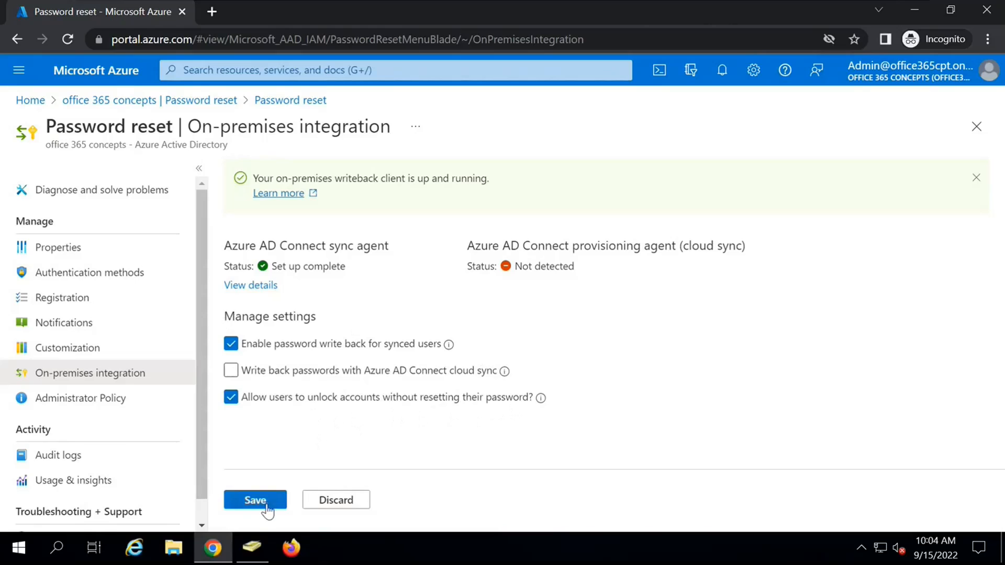
{"action": "left_click", "coordinate": [254, 501]}
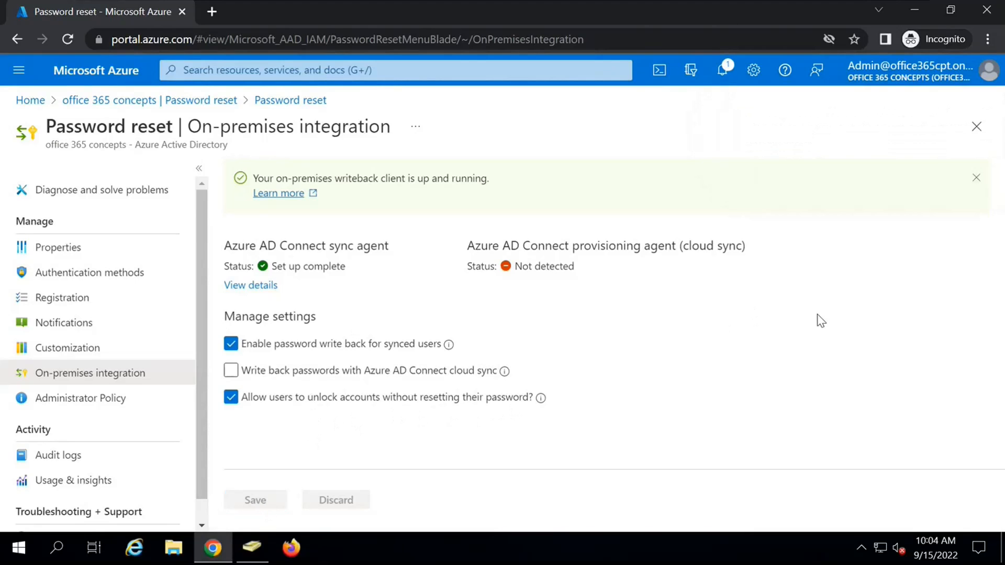
{"action": "mouse_move", "coordinate": [814, 323]}
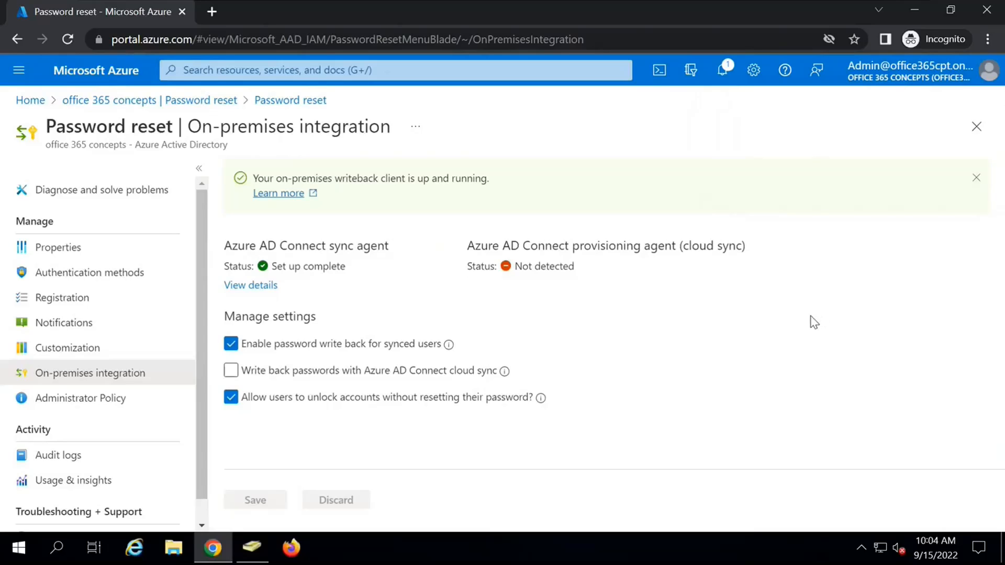
{"action": "mouse_move", "coordinate": [615, 324]}
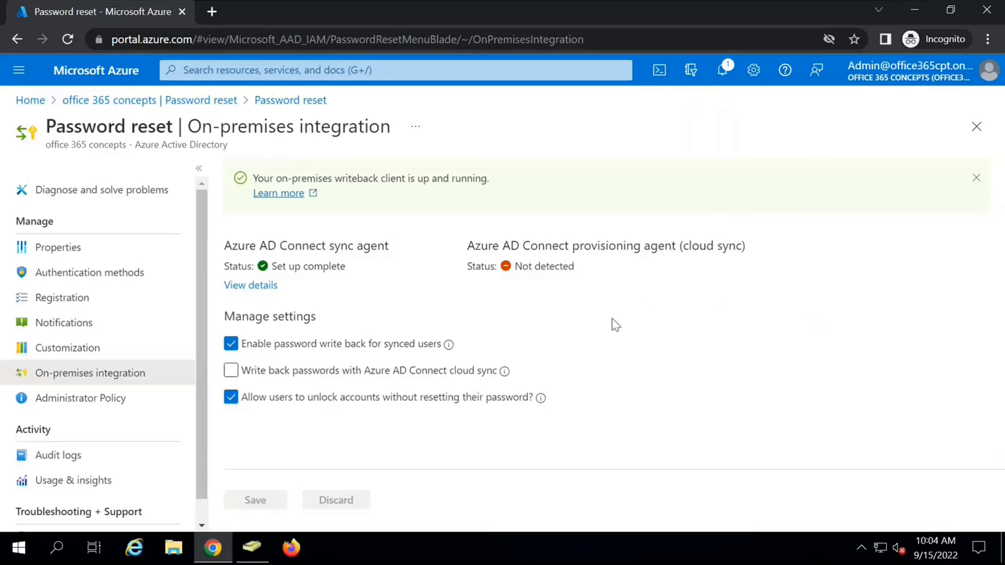
{"action": "left_click", "coordinate": [290, 548]}
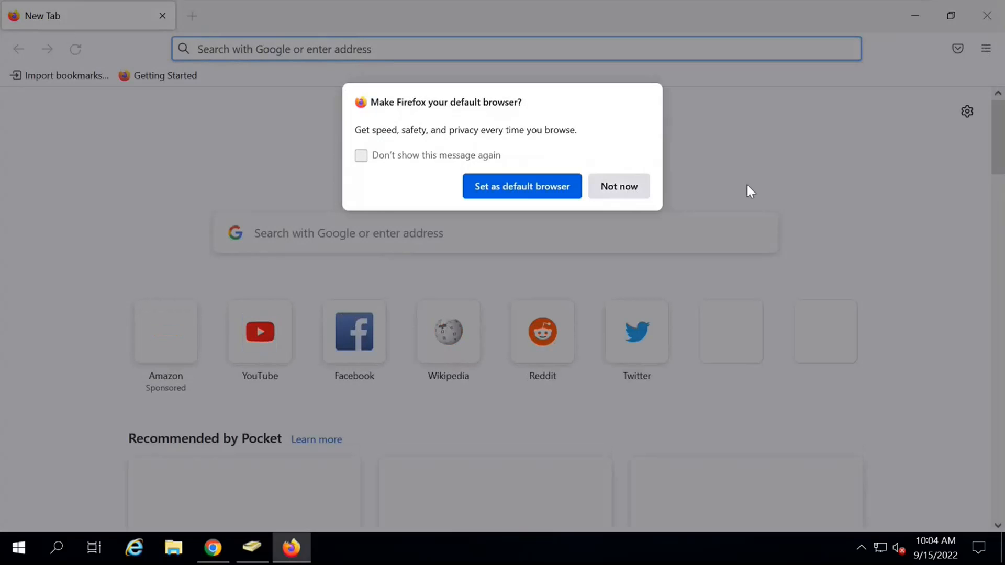
- Go to portal.office.com and submit the pw1 test user's account name
{"action": "left_click", "coordinate": [617, 187]}
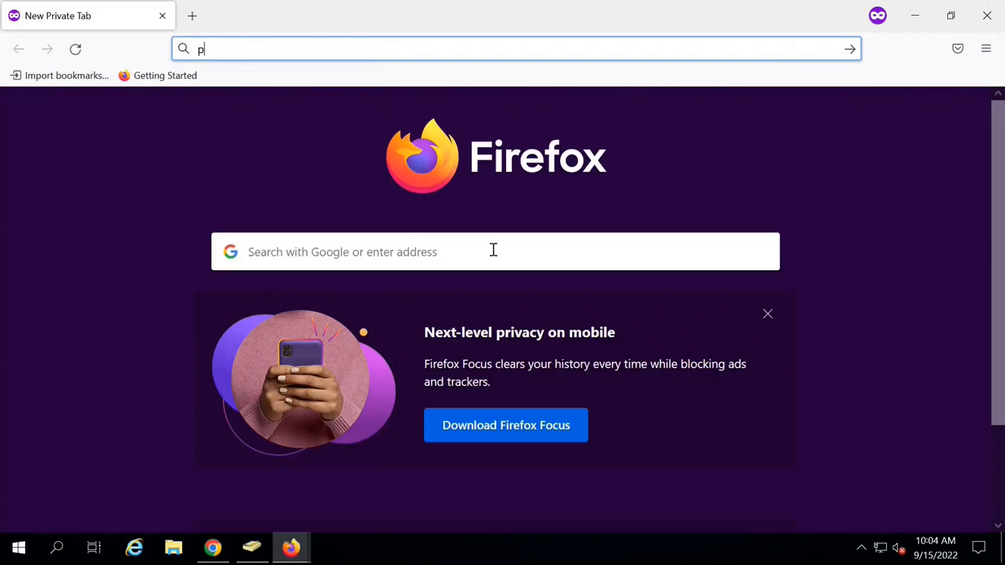
{"action": "type", "text": "ortal.office."}
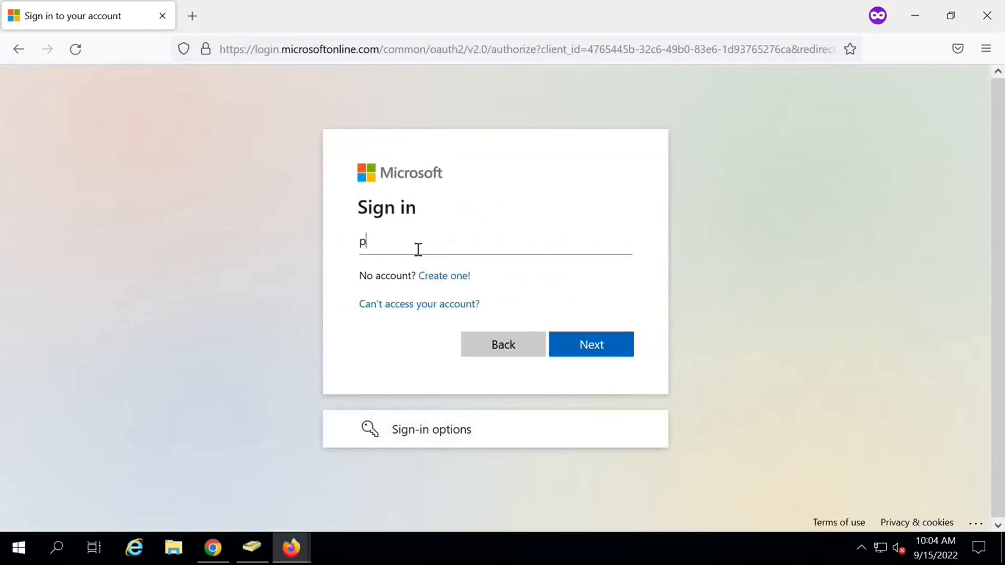
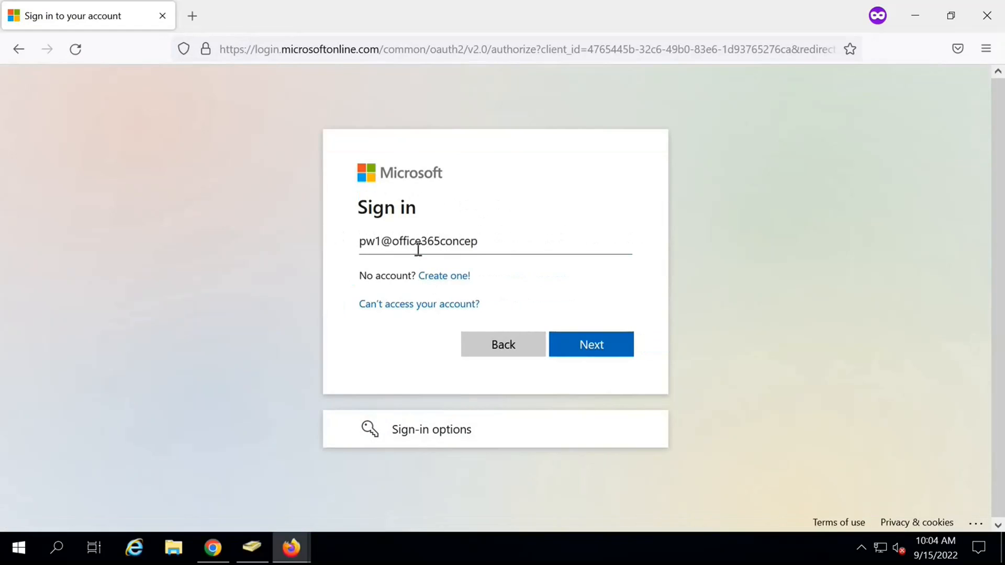
{"action": "left_click", "coordinate": [590, 345]}
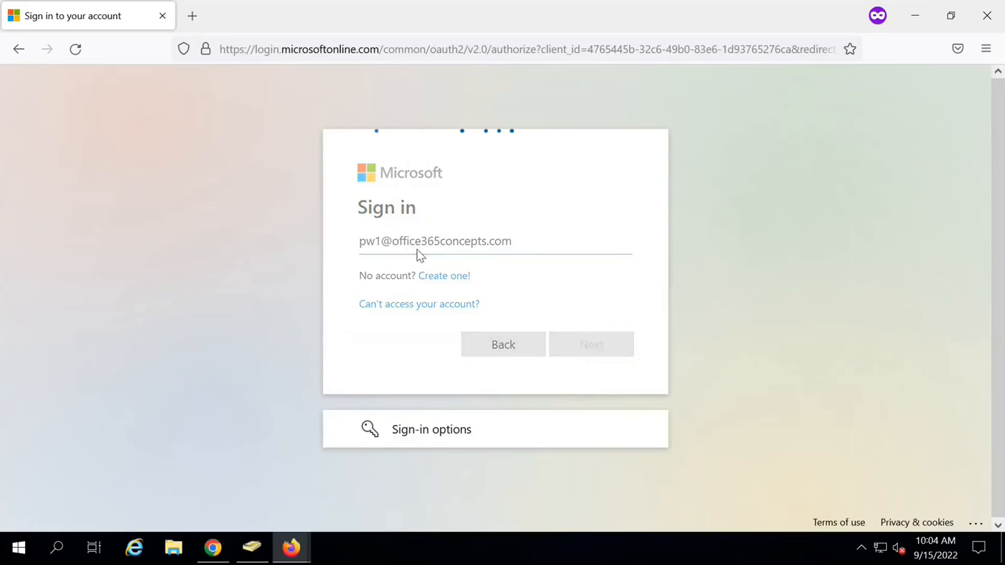
- Enter pw1's password and sign in to Microsoft 365
{"action": "left_click", "coordinate": [589, 345]}
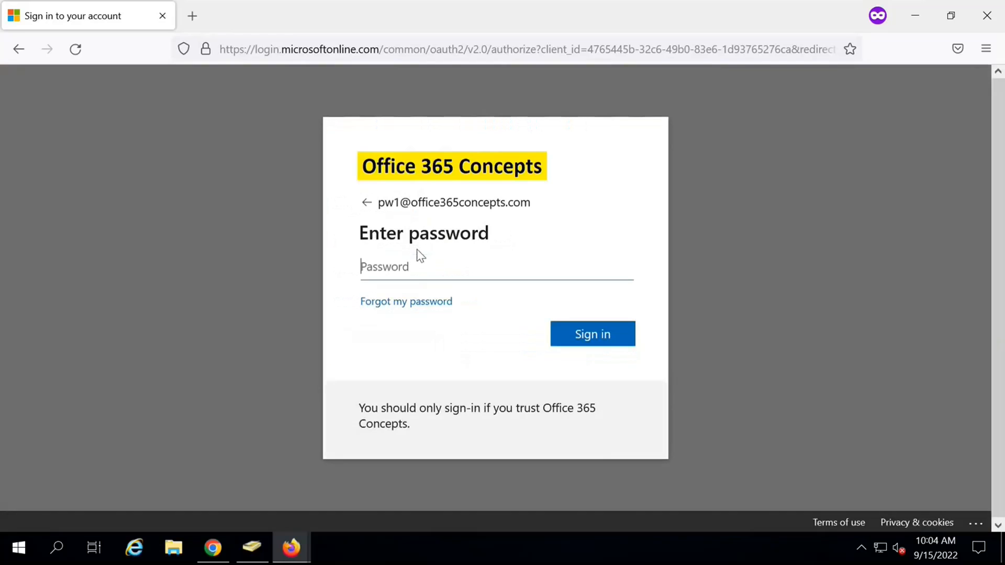
{"action": "type", "text": "••••"}
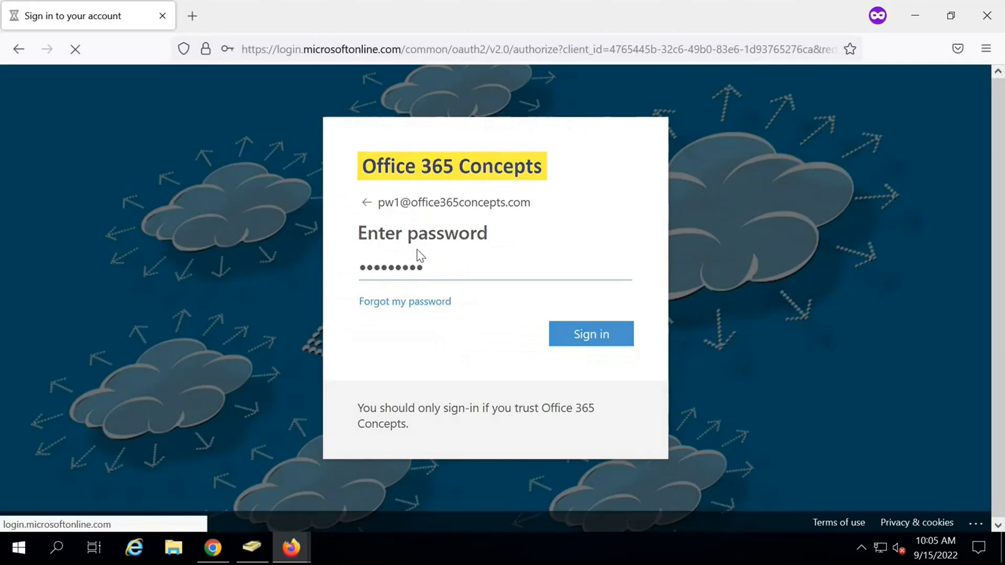
{"action": "left_click", "coordinate": [591, 333]}
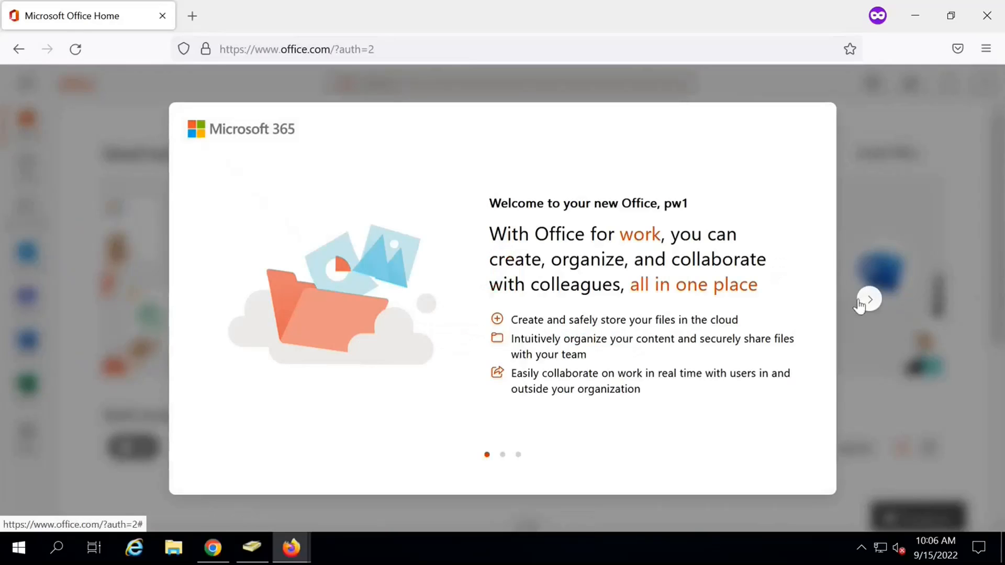
- Finish the Office.com welcome slides and choose View account from pw1's profile menu
{"action": "left_click", "coordinate": [869, 299]}
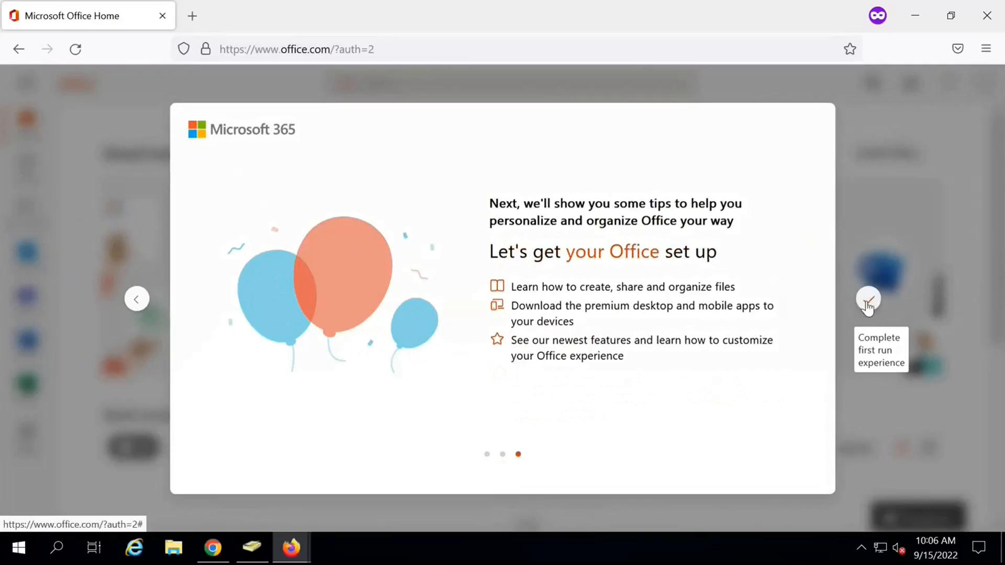
{"action": "left_click", "coordinate": [869, 300]}
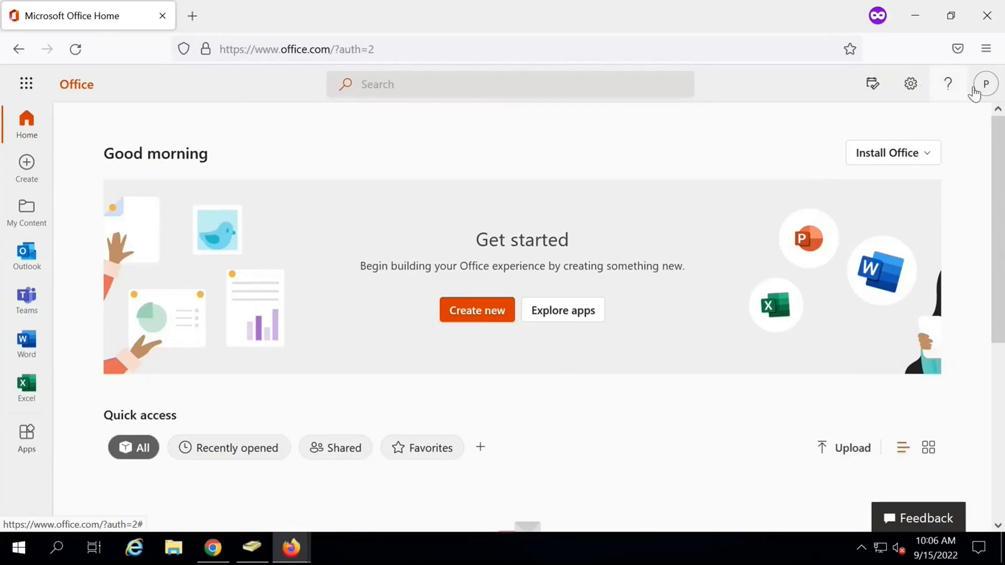
{"action": "left_click", "coordinate": [985, 83]}
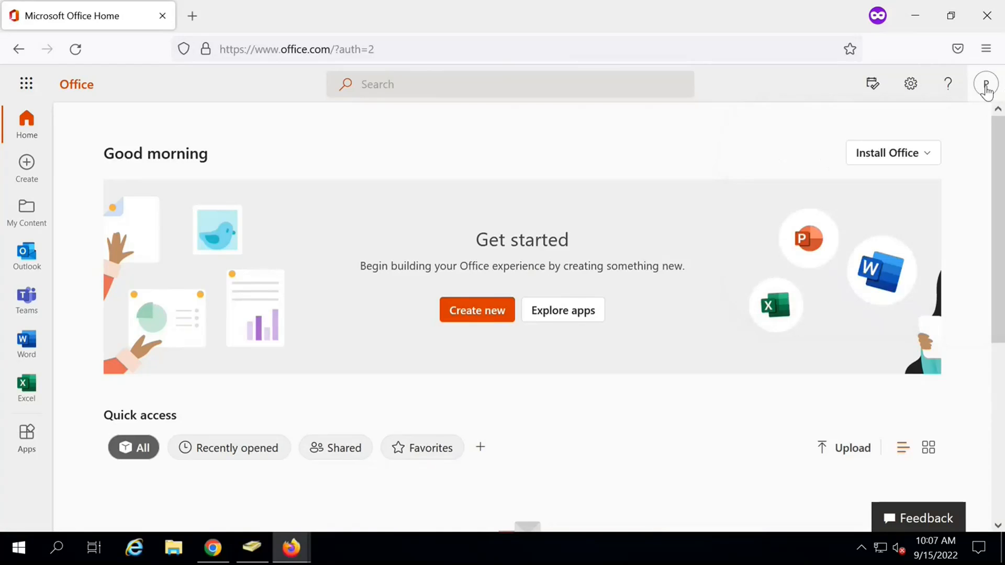
{"action": "left_click", "coordinate": [986, 84]}
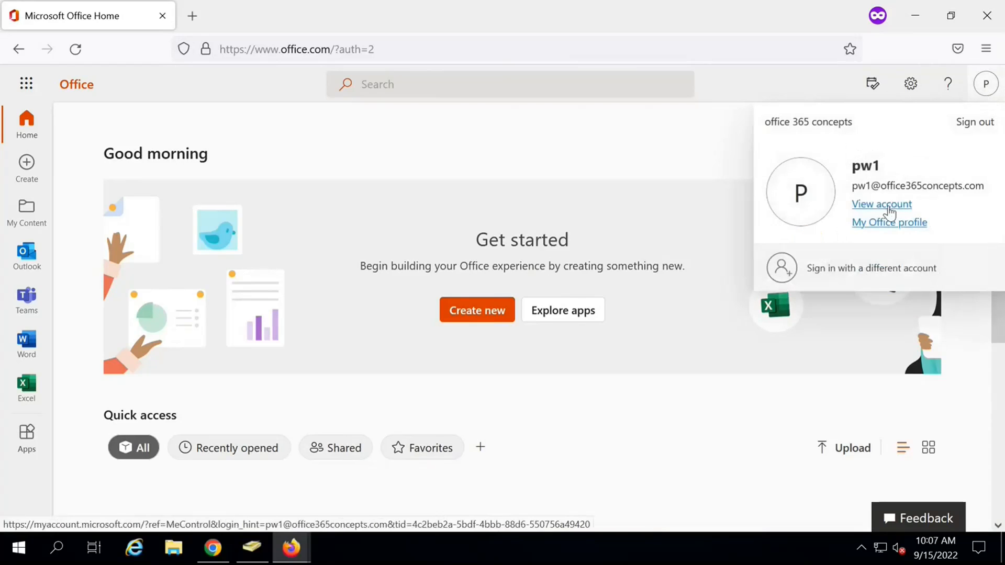
{"action": "left_click", "coordinate": [881, 204]}
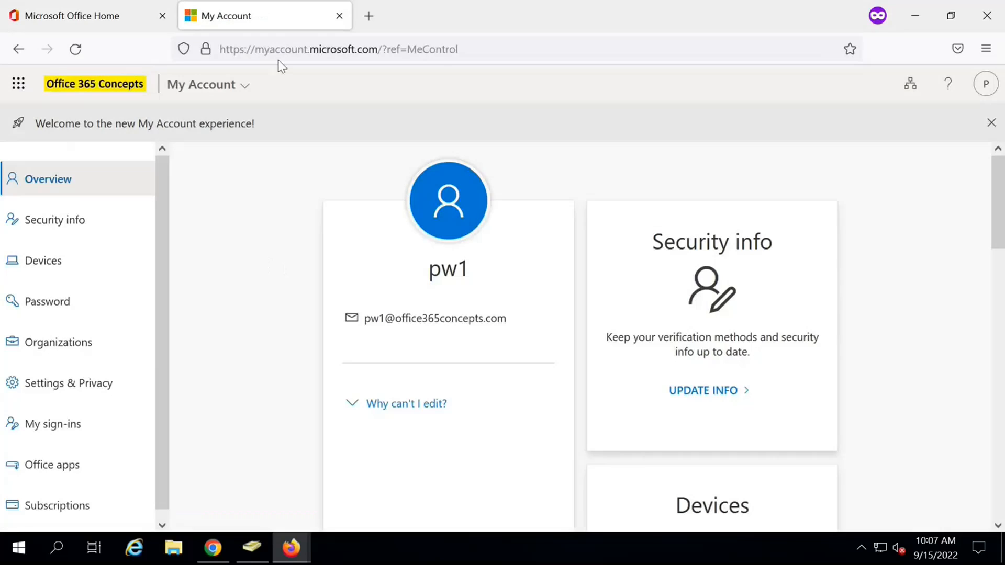
- Change pw1's password on the My Account Password page with the old and new passwords, then search for Event Viewer
{"action": "left_click", "coordinate": [45, 302]}
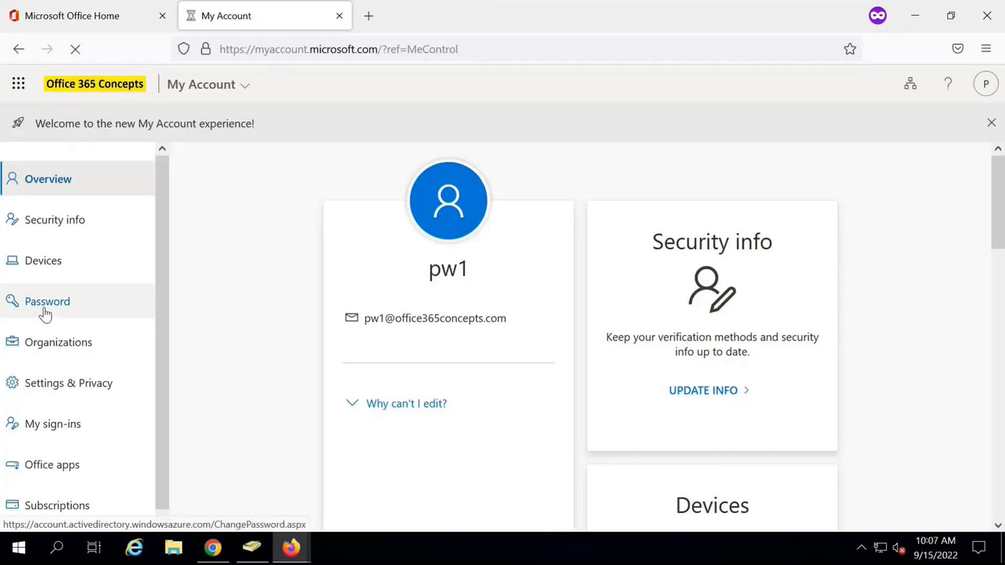
{"action": "left_click", "coordinate": [45, 301]}
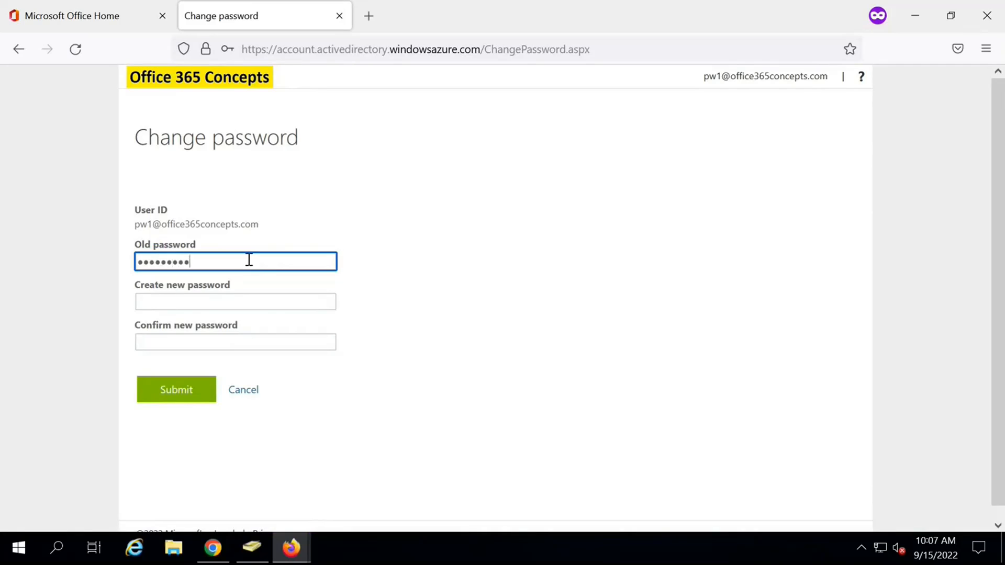
{"action": "type", "text": "•••••"}
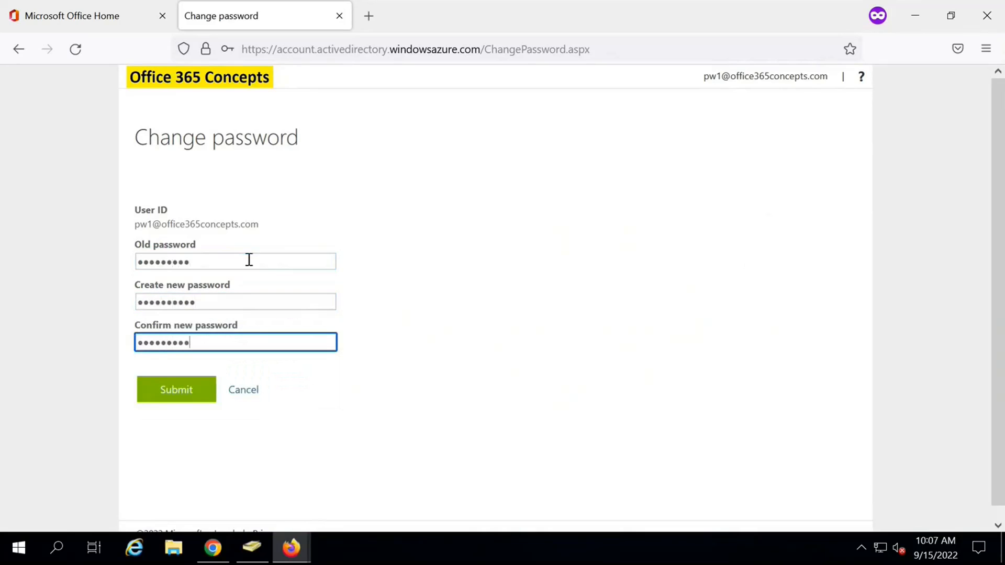
{"action": "left_click", "coordinate": [176, 389]}
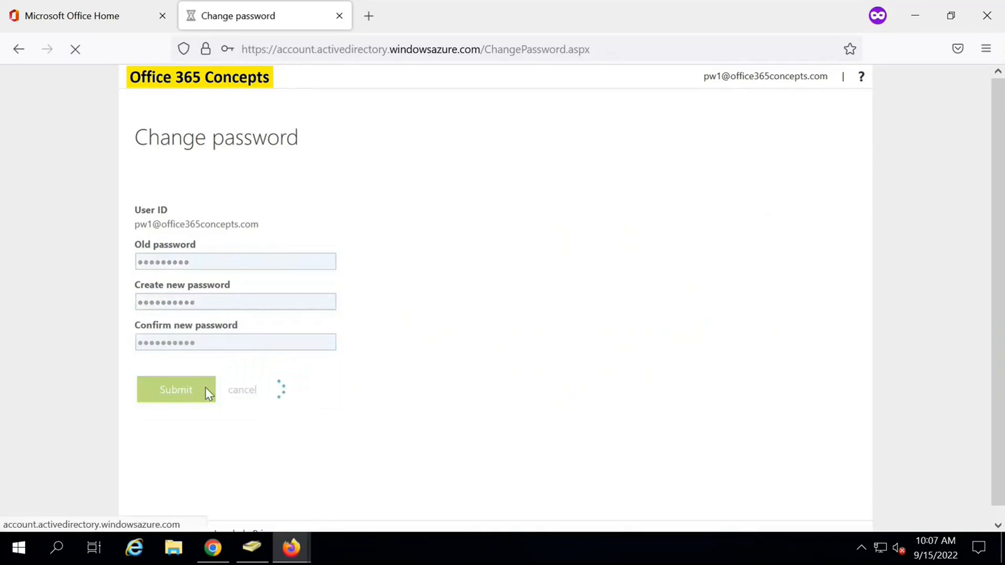
{"action": "left_click", "coordinate": [175, 389]}
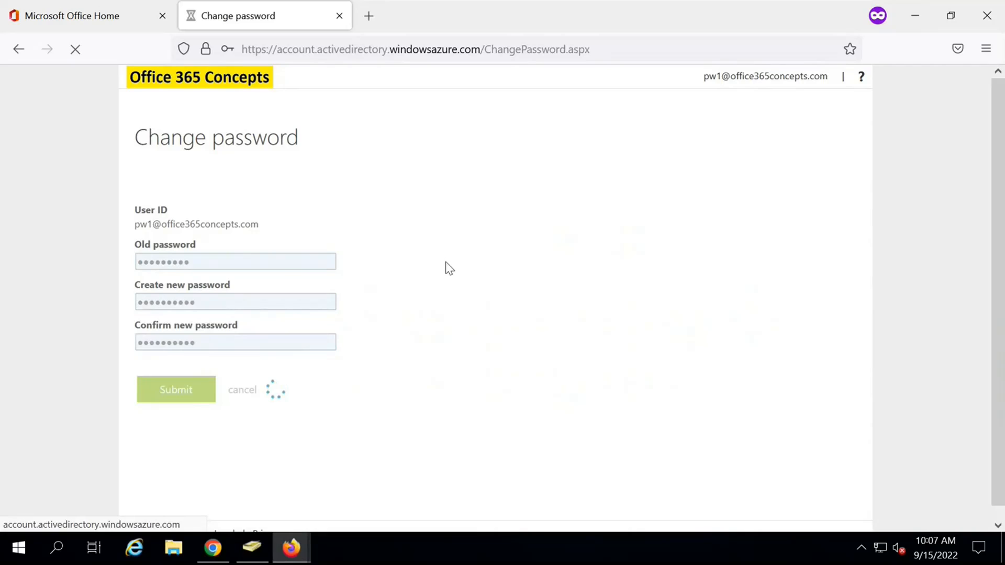
{"action": "left_click", "coordinate": [176, 389]}
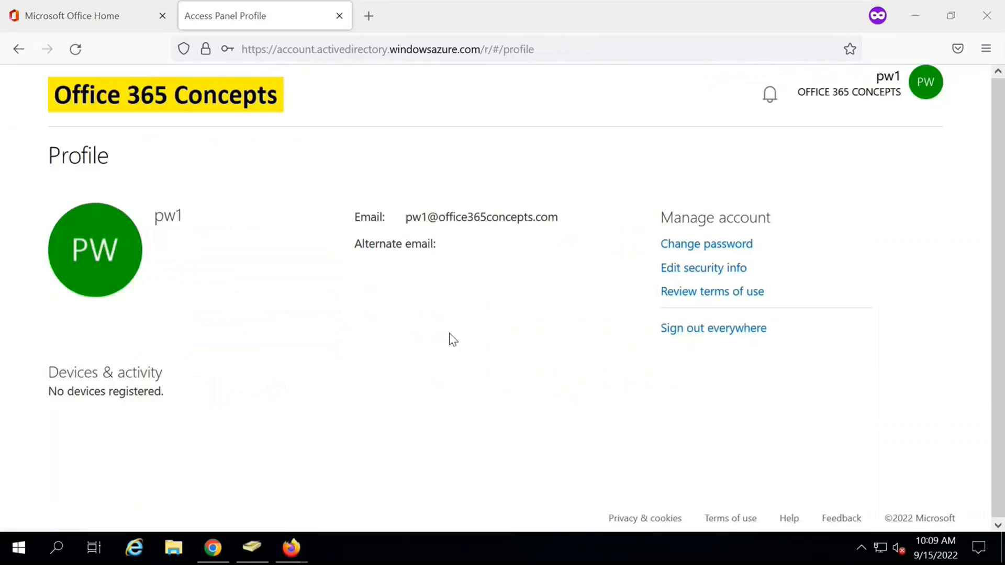
{"action": "type", "text": "event"}
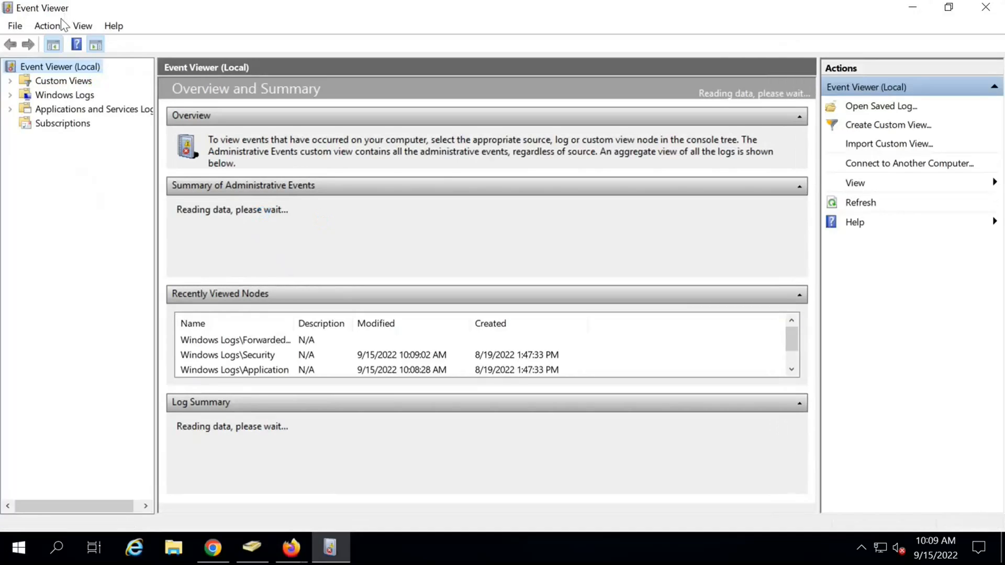
- Show the Application log under Windows Logs and select the PasswordResetService event 31007
{"action": "left_click", "coordinate": [10, 94]}
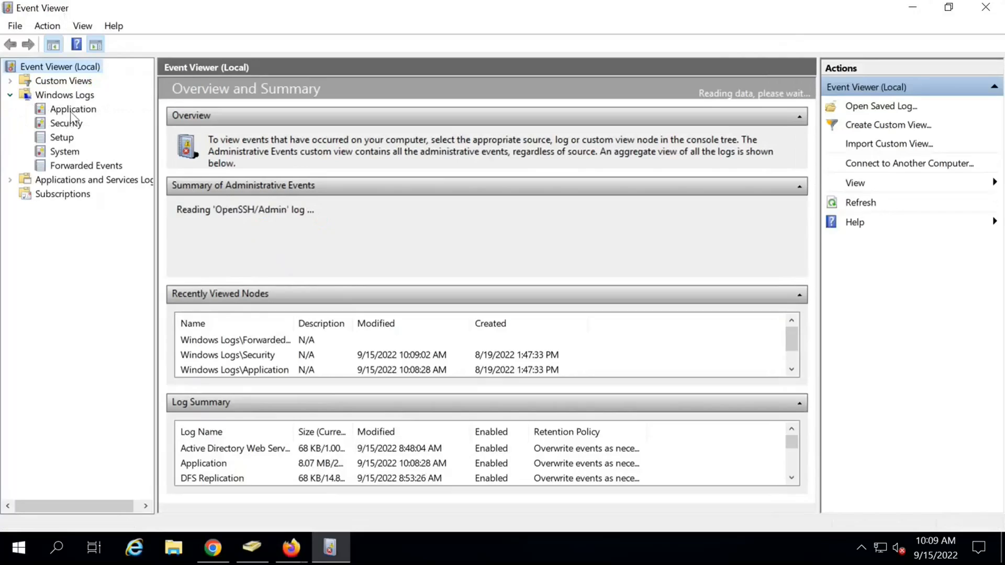
{"action": "left_click", "coordinate": [72, 109]}
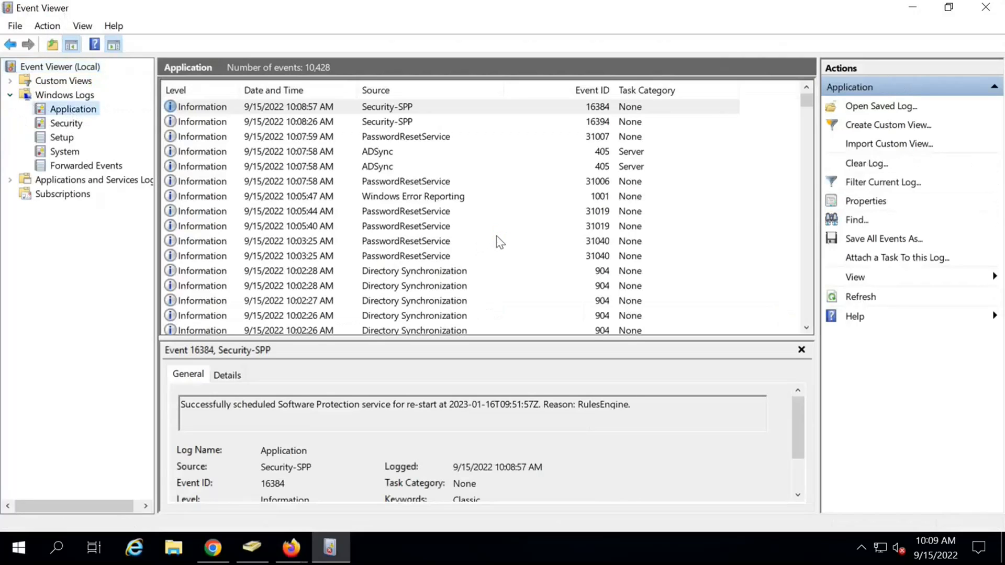
{"action": "left_click", "coordinate": [387, 107]}
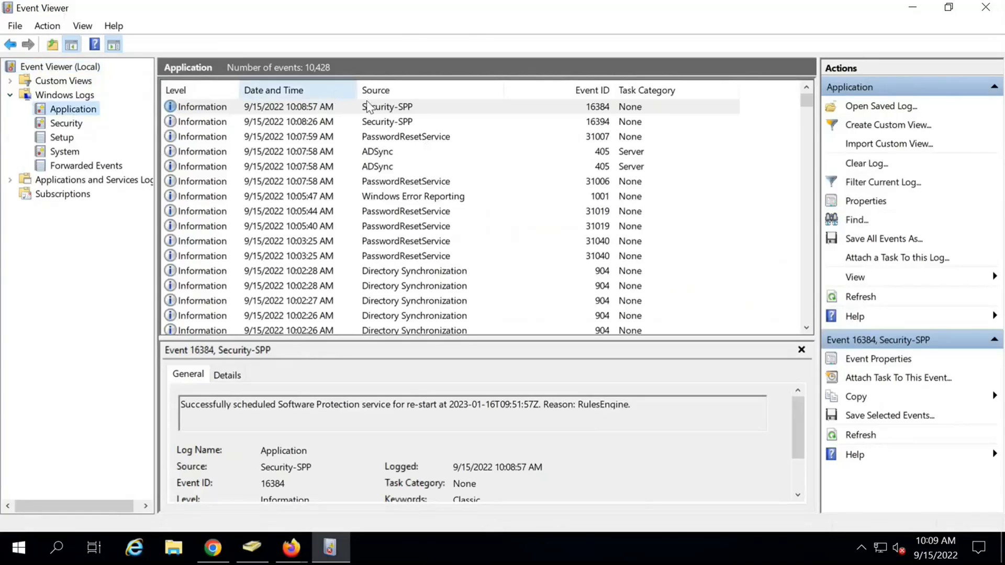
{"action": "left_click", "coordinate": [406, 136]}
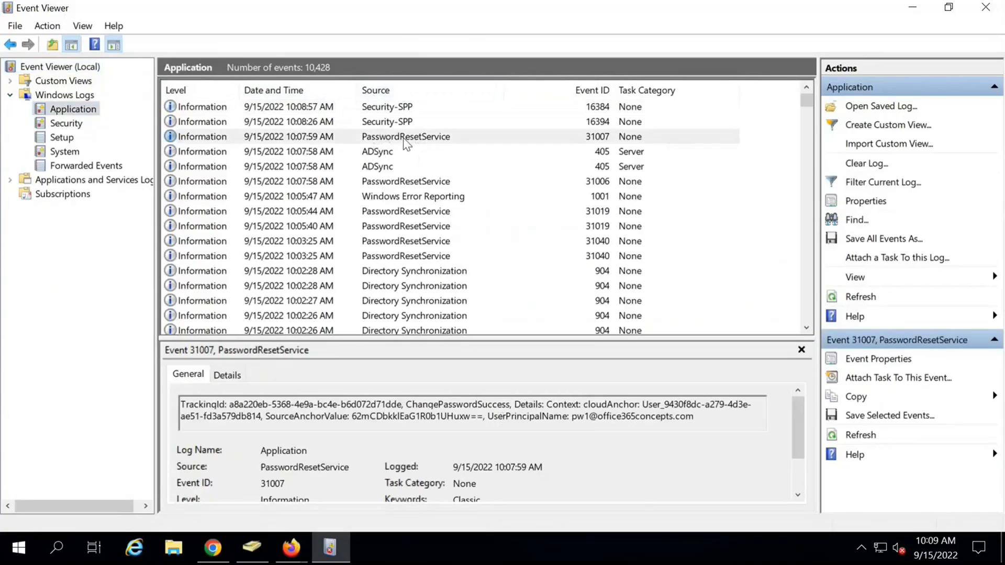
{"action": "left_click", "coordinate": [407, 136]}
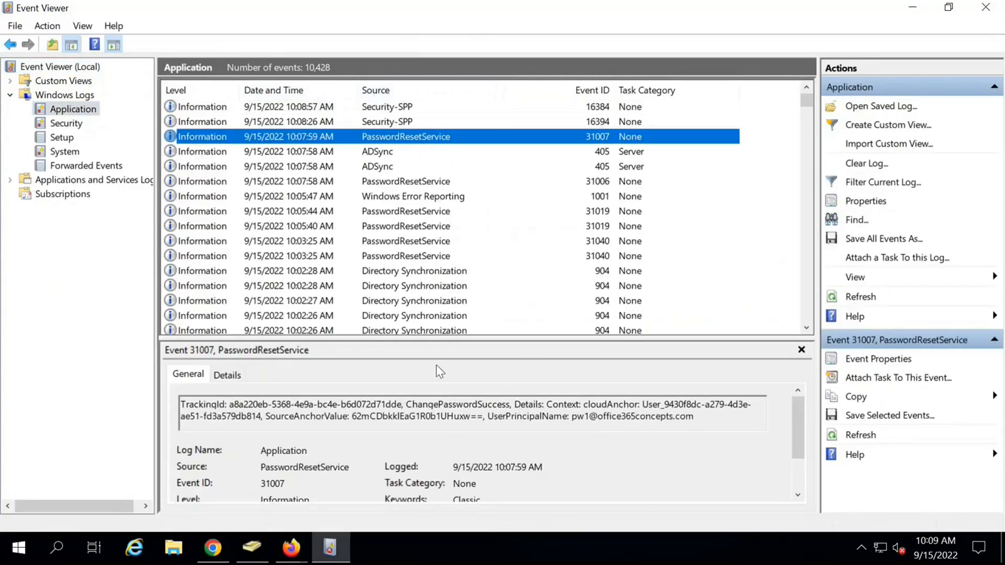
- Highlight ChangePasswordSuccess and the pw1 user name in the event's General message
{"action": "double_click", "coordinate": [450, 404]}
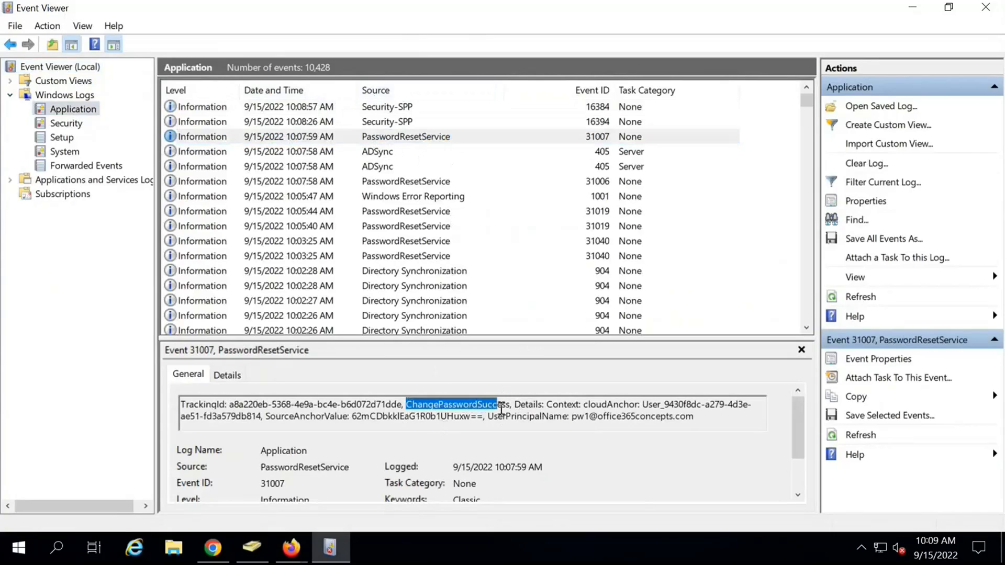
{"action": "double_click", "coordinate": [529, 416]}
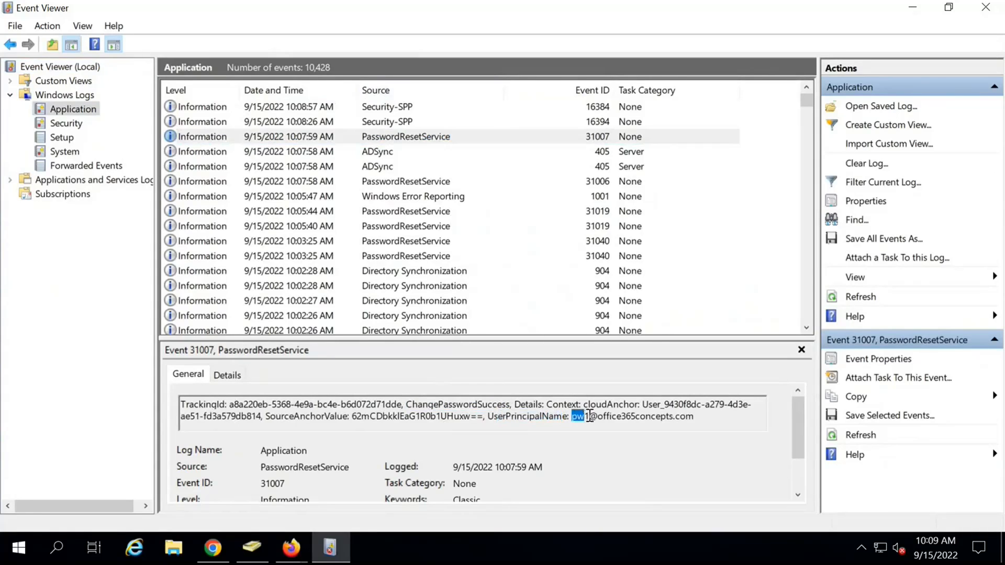
{"action": "left_click_drag", "start_coordinate": [577, 417], "coordinate": [692, 416]}
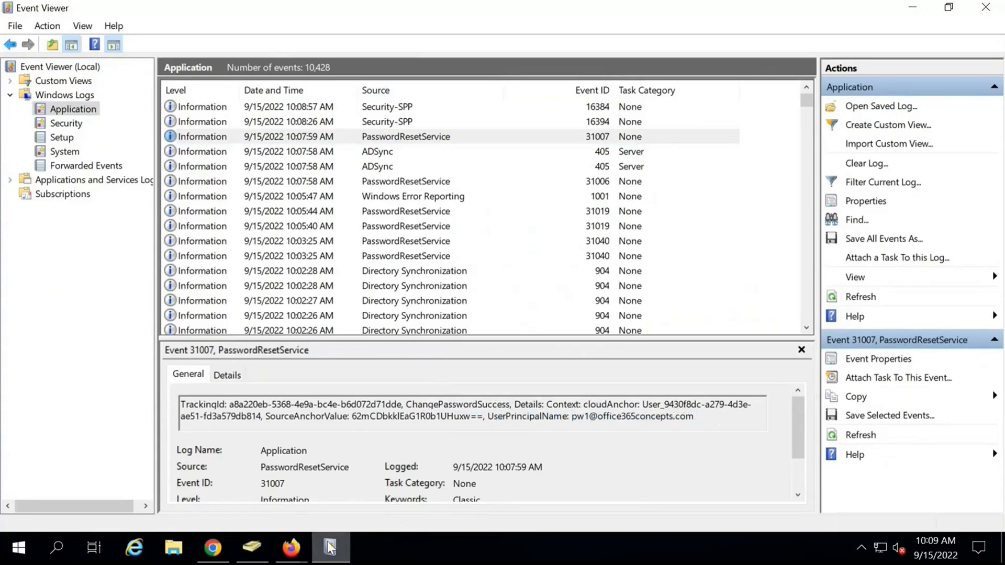
{"action": "left_click", "coordinate": [291, 548]}
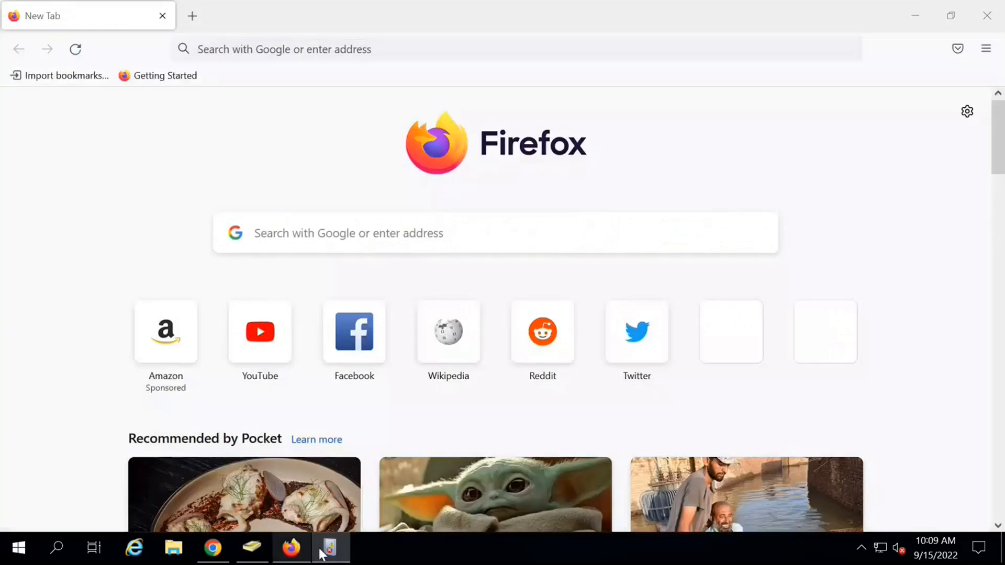
- Submit pw1's account name and password on the Microsoft 365 sign-in page
{"action": "left_click", "coordinate": [986, 49]}
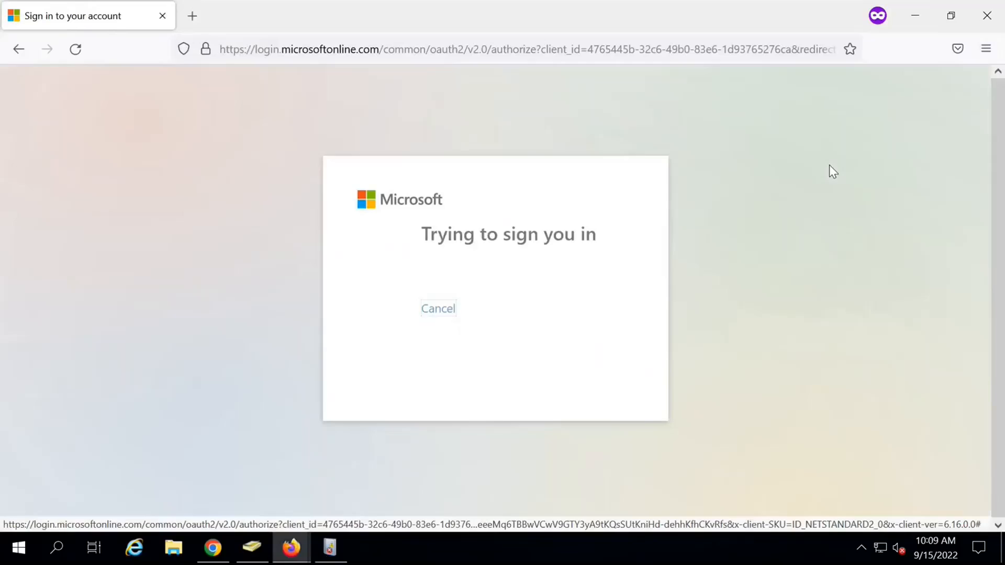
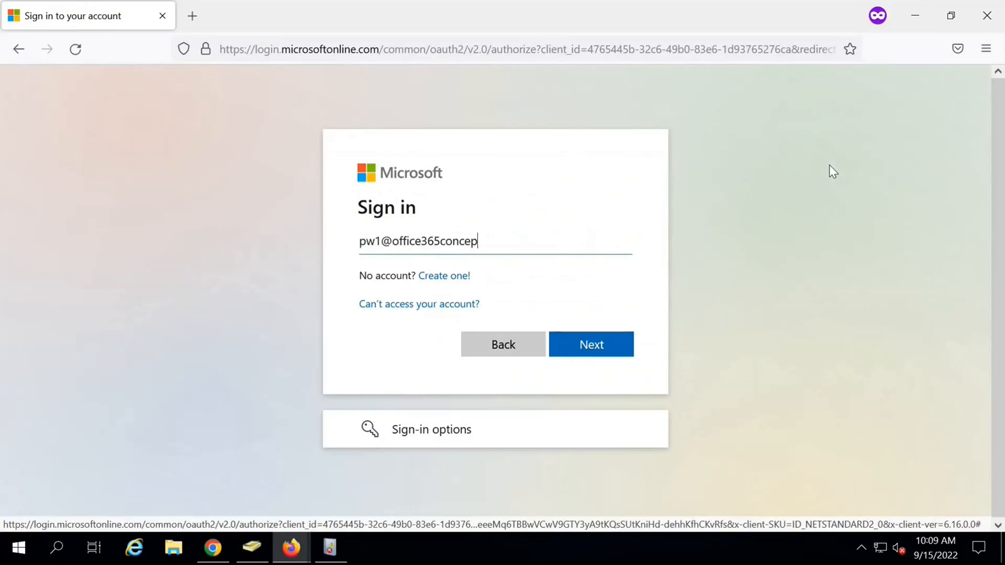
{"action": "left_click", "coordinate": [590, 345]}
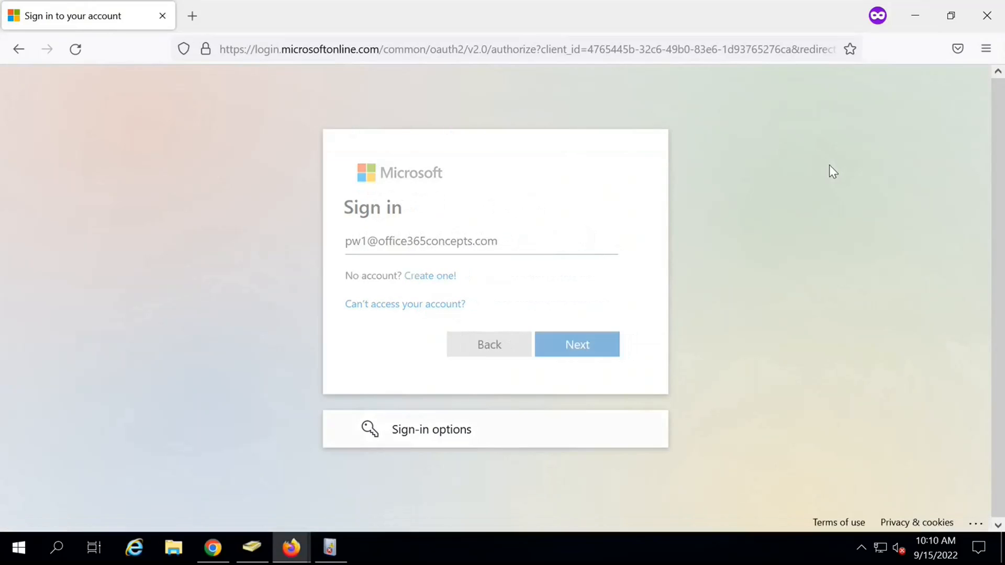
{"action": "left_click", "coordinate": [576, 345]}
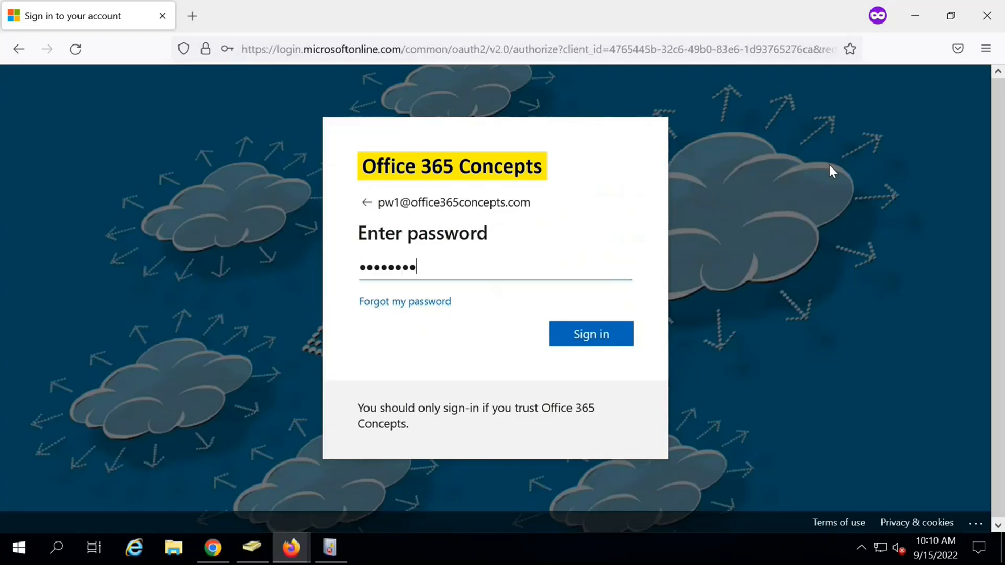
{"action": "left_click", "coordinate": [590, 333]}
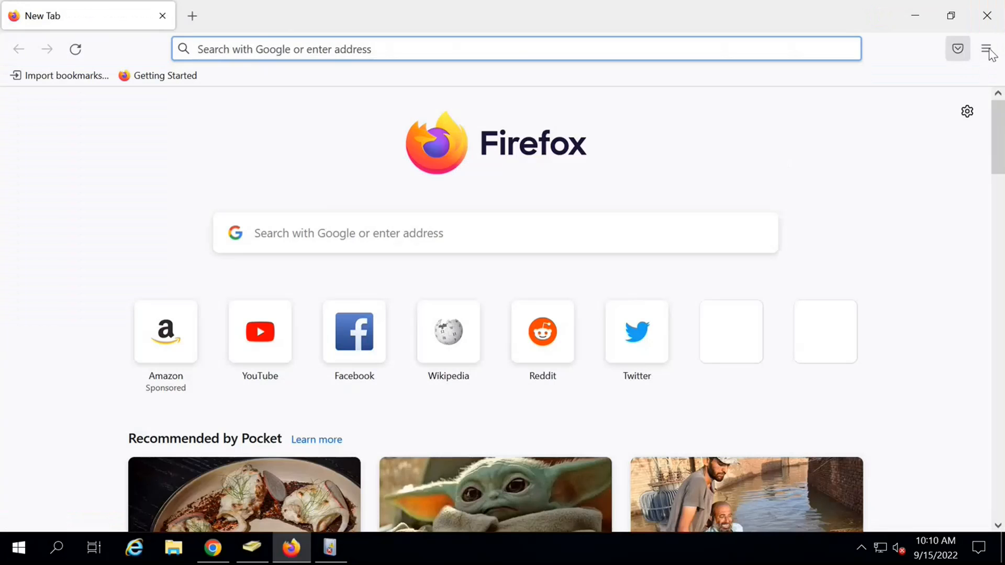
- In a private window at the Office portal, submit the pw1 username
{"action": "left_click", "coordinate": [988, 49]}
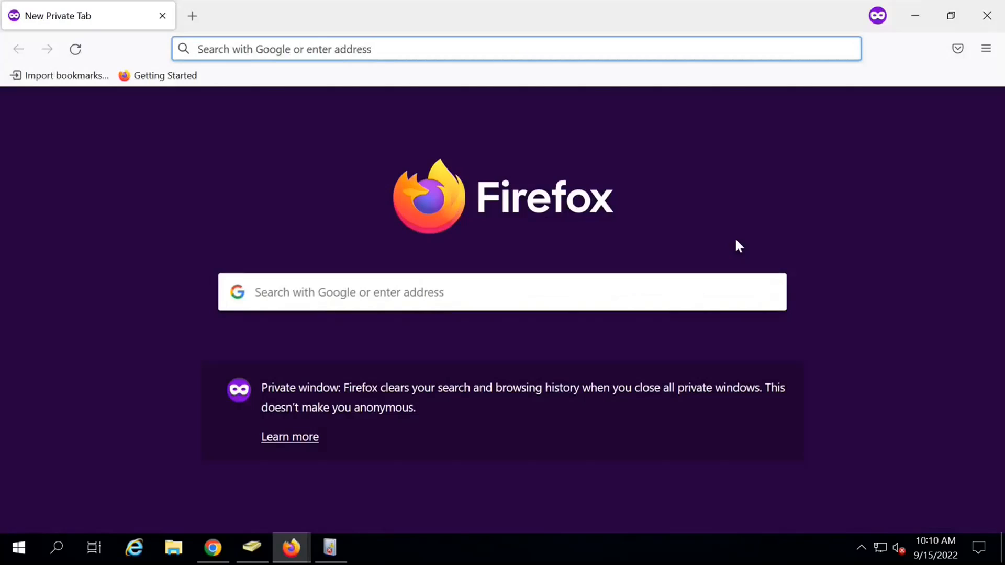
{"action": "type", "text": "portal.off"}
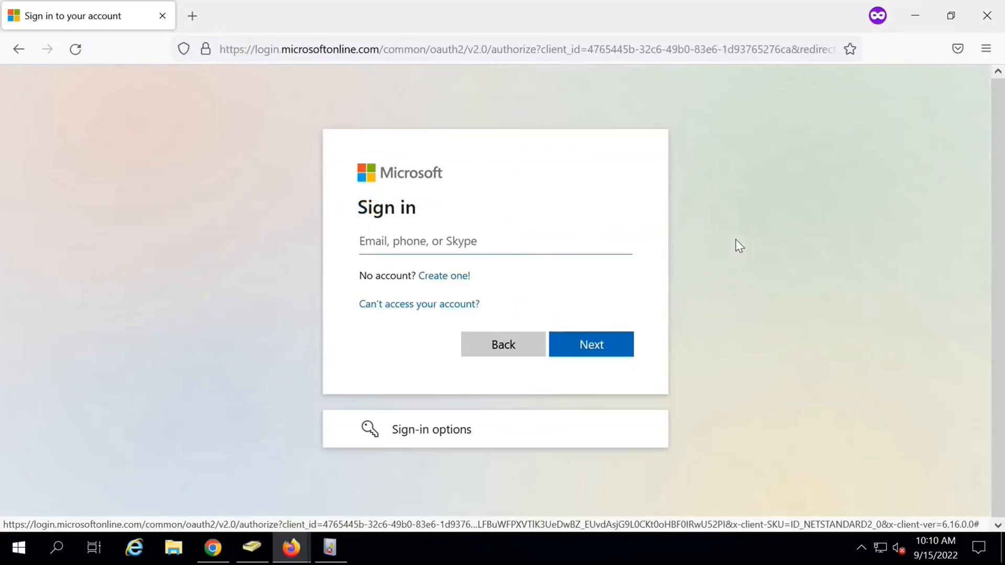
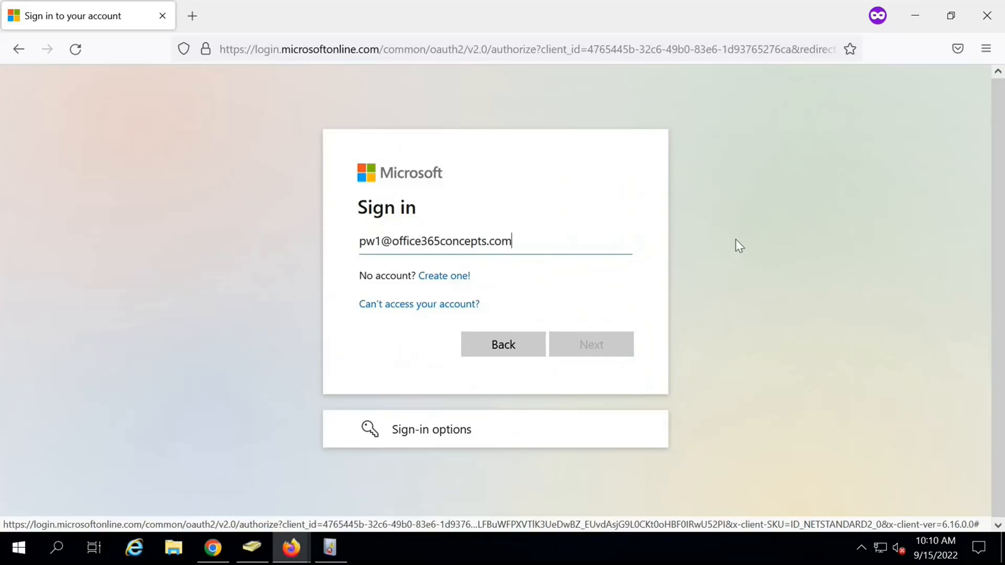
{"action": "left_click", "coordinate": [590, 344]}
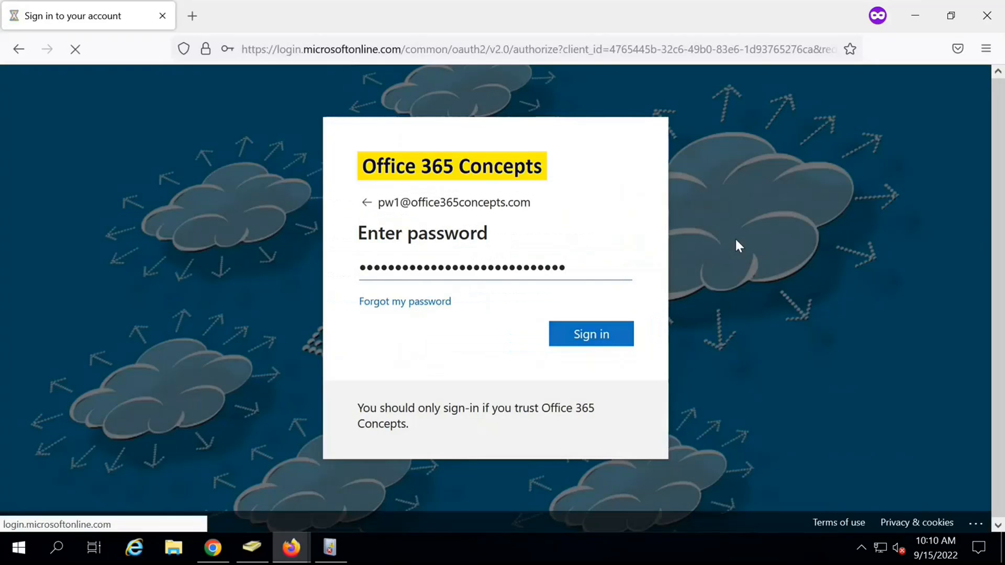
- Sign in with the old password, hit the incorrect-password error, and choose 'reset it now'
{"action": "left_click", "coordinate": [589, 333]}
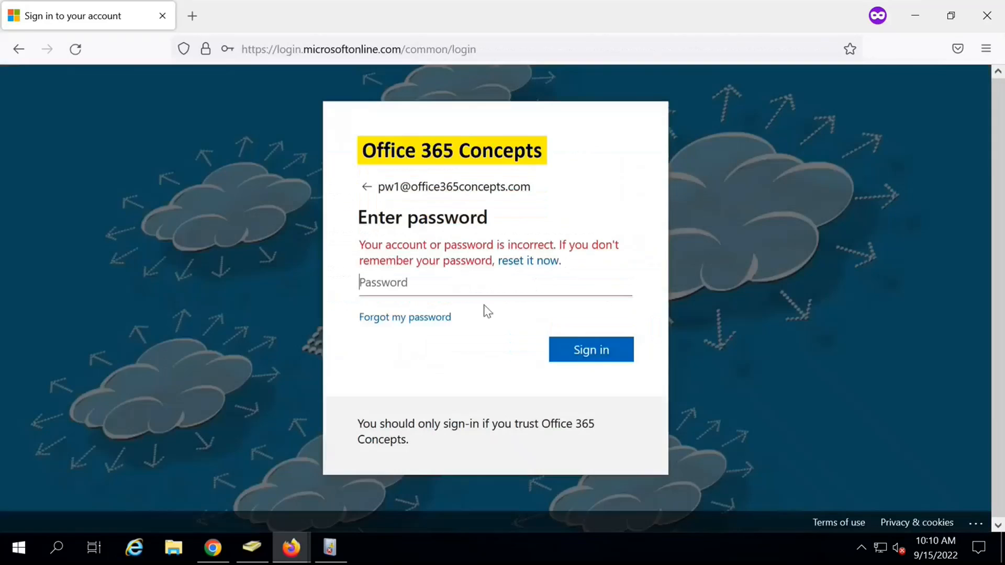
{"action": "left_click_drag", "start_coordinate": [358, 245], "coordinate": [551, 245]}
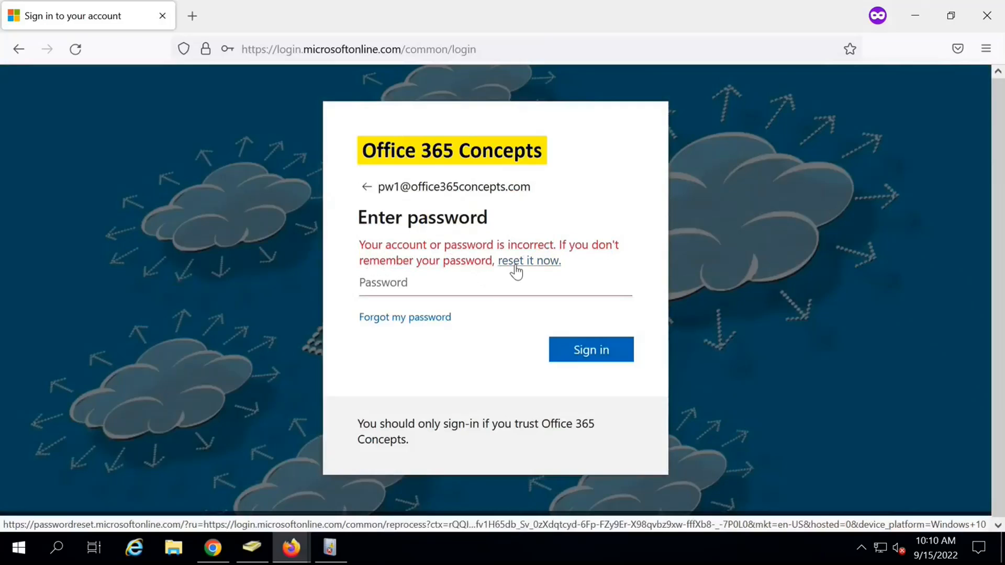
{"action": "left_click", "coordinate": [527, 261]}
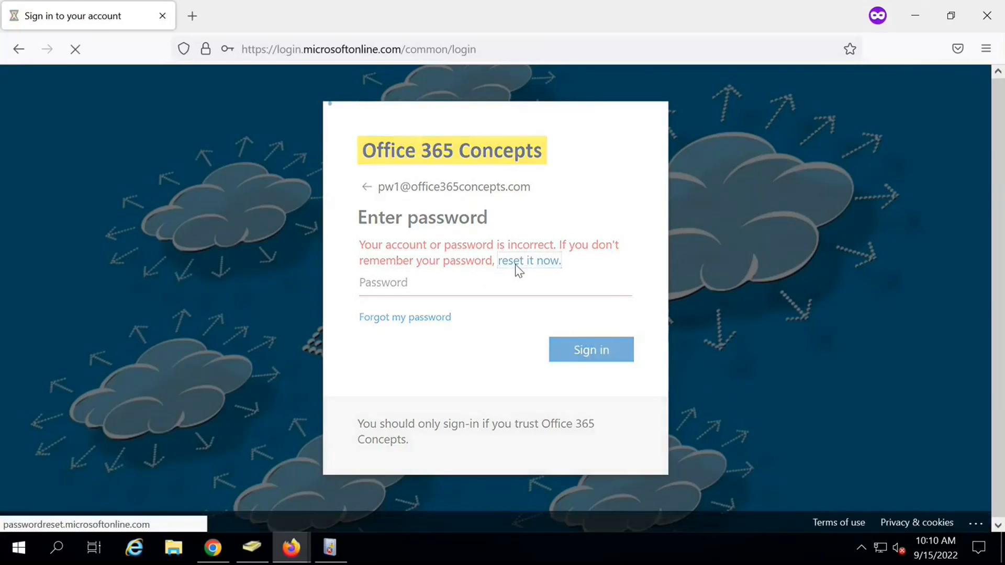
- Enter the CAPTCHA characters RK4 and proceed with 'I forgot my password'
{"action": "left_click", "coordinate": [527, 261]}
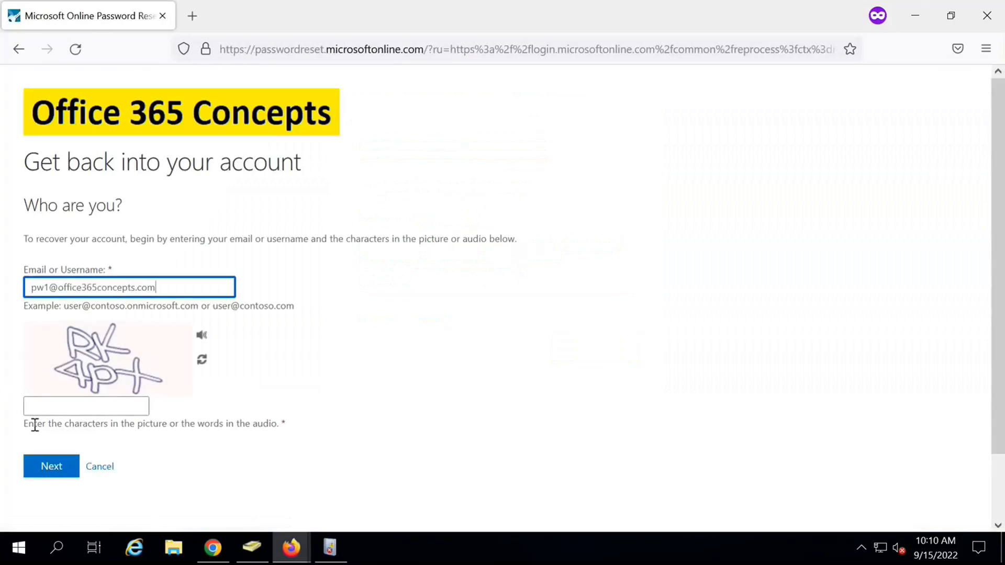
{"action": "type", "text": "R"}
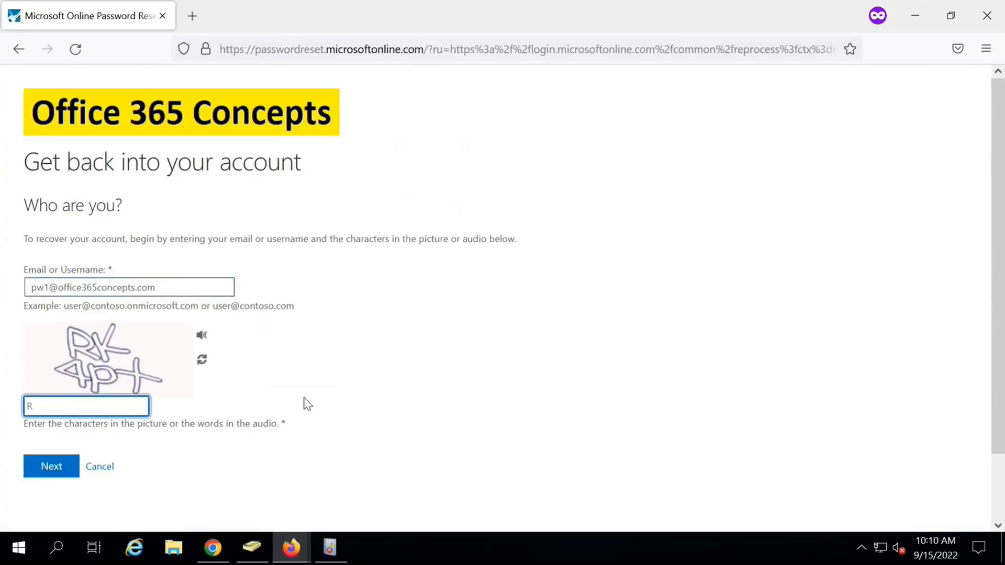
{"action": "type", "text": "K4"}
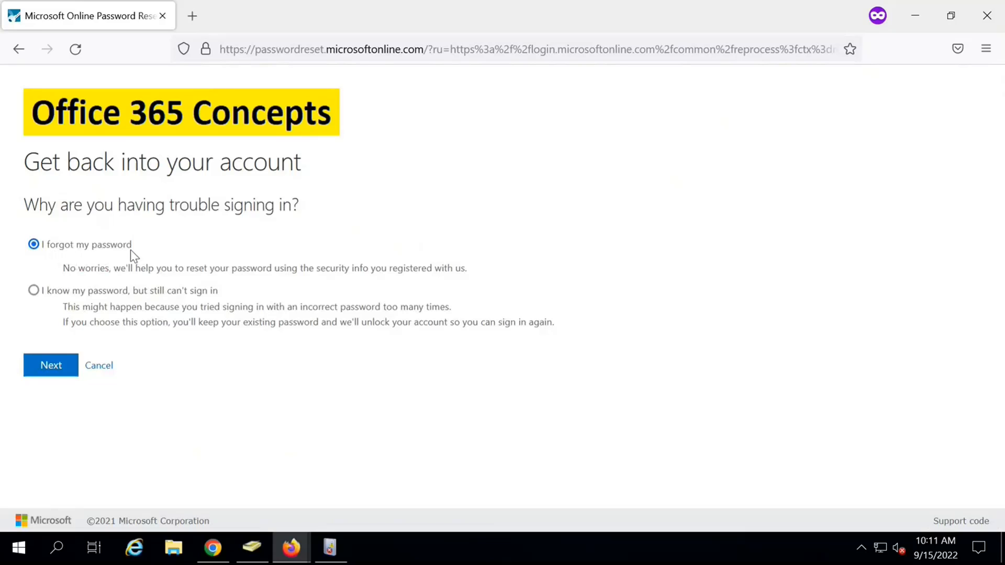
{"action": "left_click", "coordinate": [51, 366]}
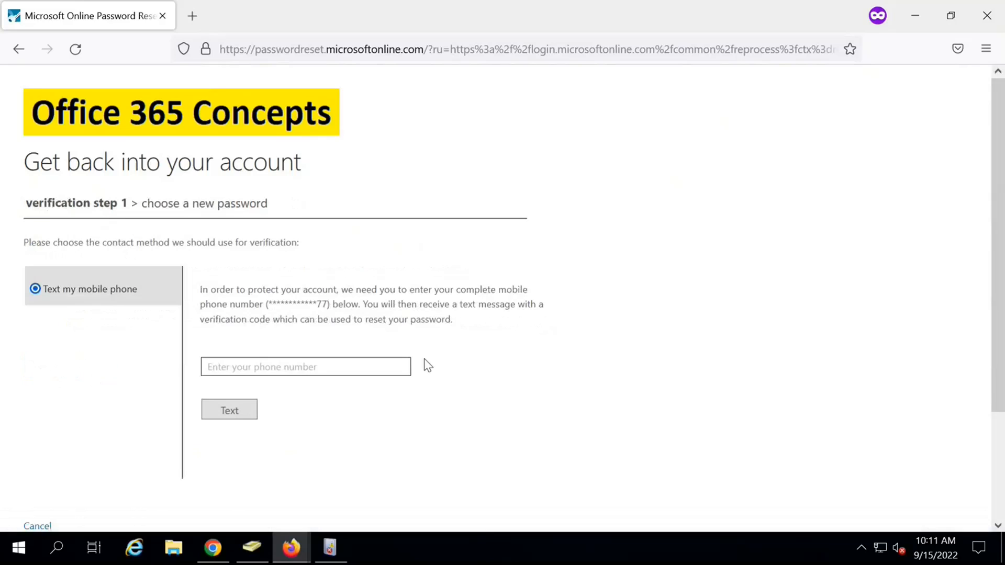
- Verify via text to the mobile phone, enter the new password twice and finish the reset
{"action": "left_click", "coordinate": [305, 367]}
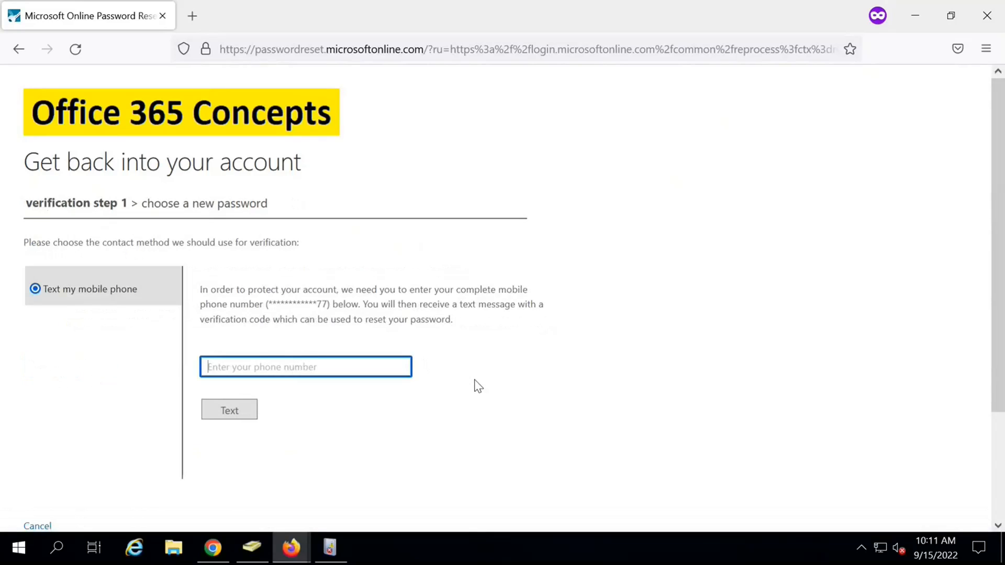
{"action": "mouse_move", "coordinate": [481, 382]}
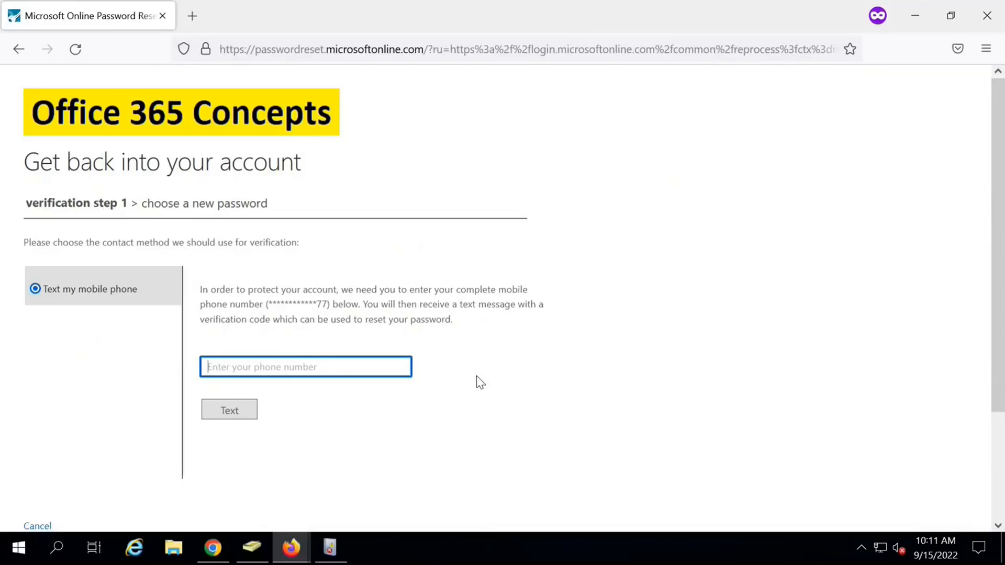
{"action": "left_click", "coordinate": [229, 411]}
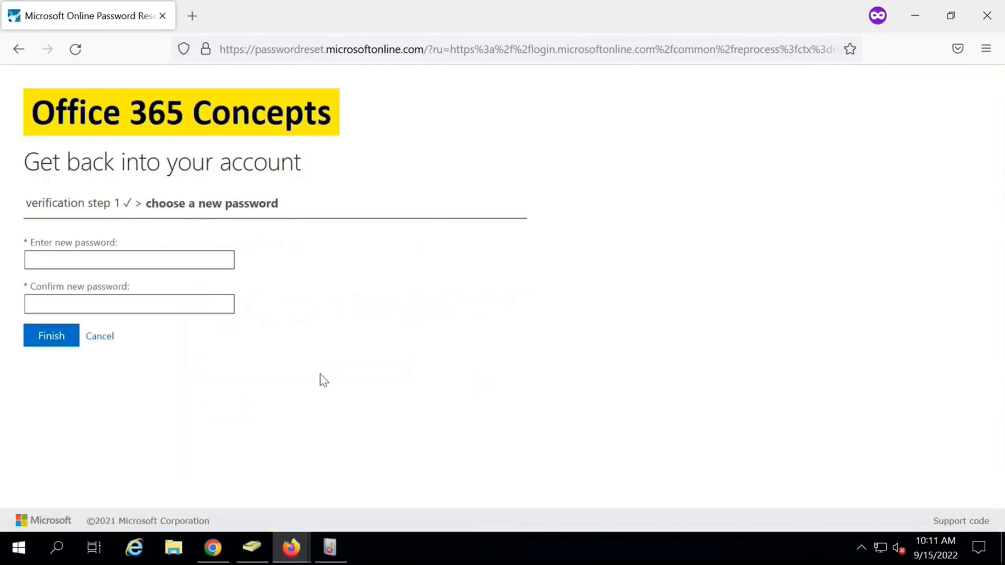
{"action": "left_click", "coordinate": [128, 259]}
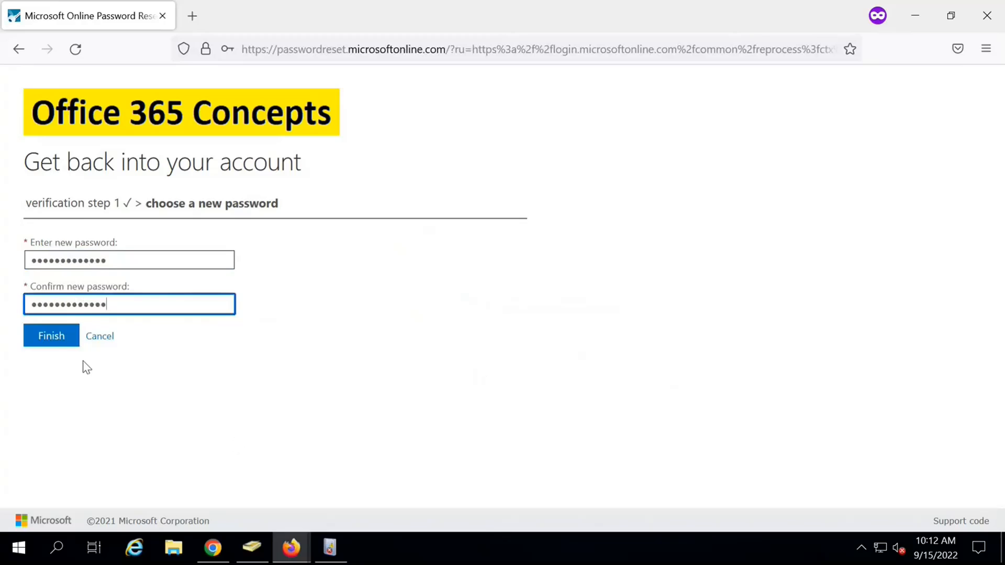
{"action": "left_click", "coordinate": [50, 336]}
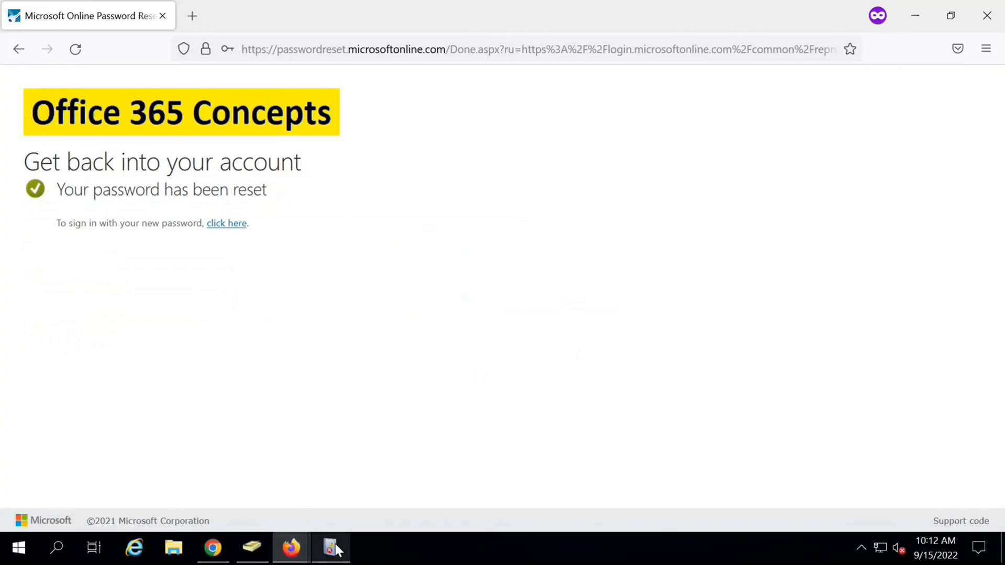
- In Event Viewer's Application log, select the newest PasswordResetService event 31002 showing PasswordResetSuccess for pw1
{"action": "left_click", "coordinate": [332, 548]}
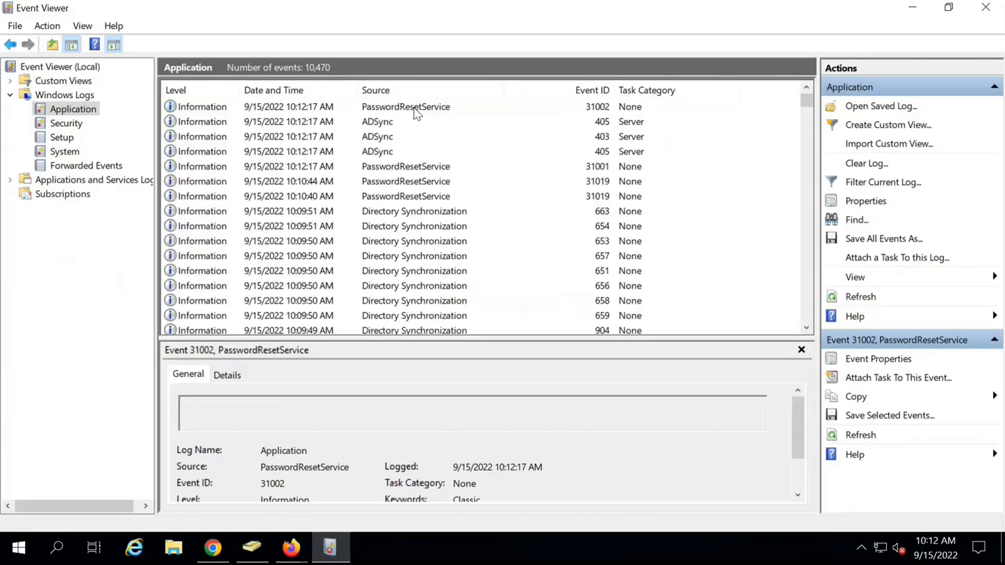
{"action": "left_click", "coordinate": [406, 107]}
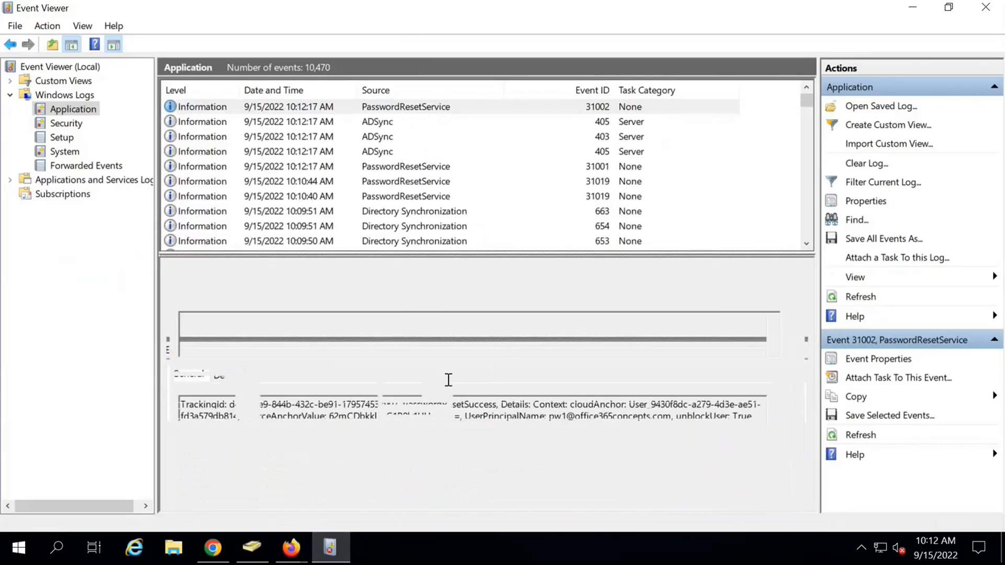
{"action": "double_click", "coordinate": [447, 320]}
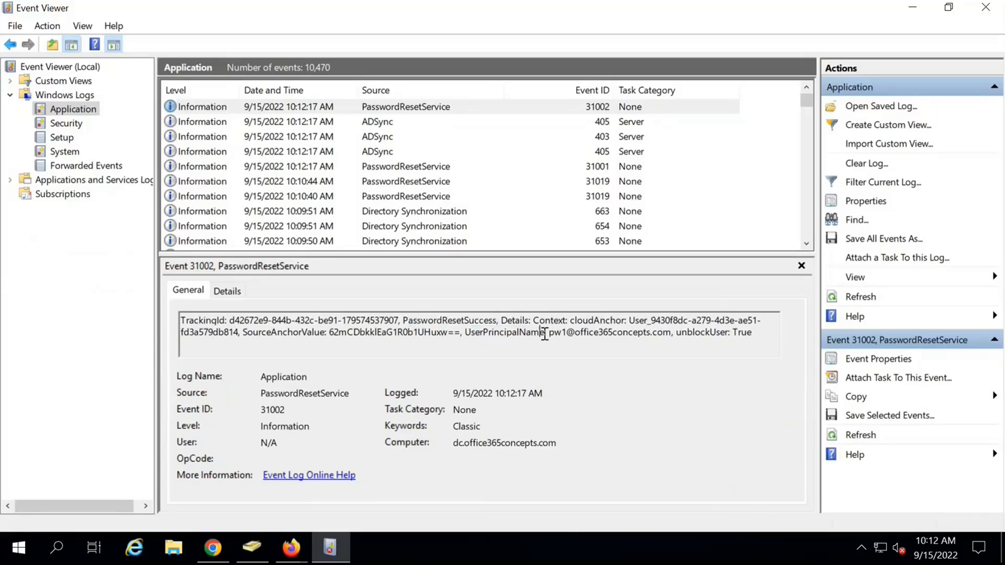
{"action": "double_click", "coordinate": [550, 332]}
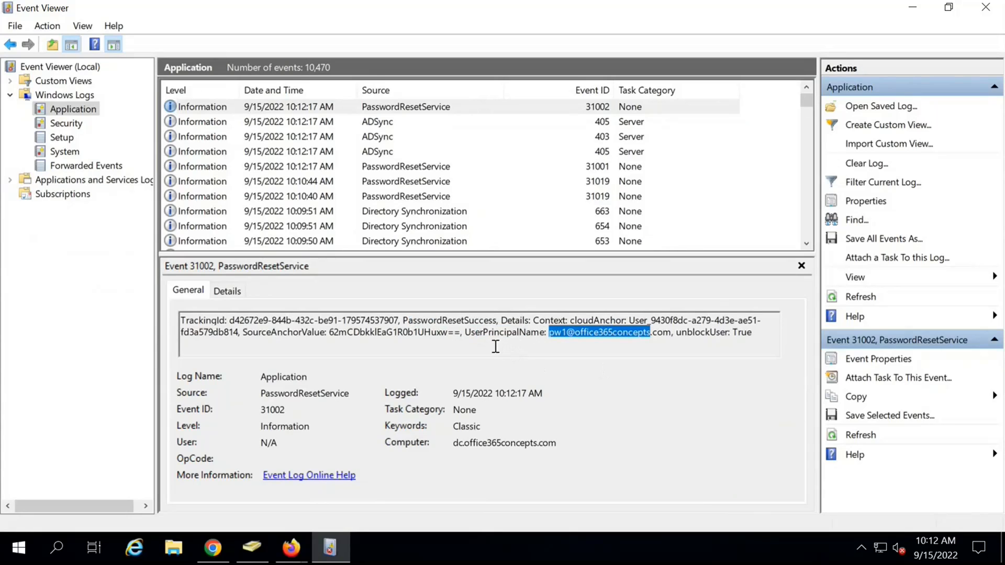
{"action": "left_click", "coordinate": [509, 332]}
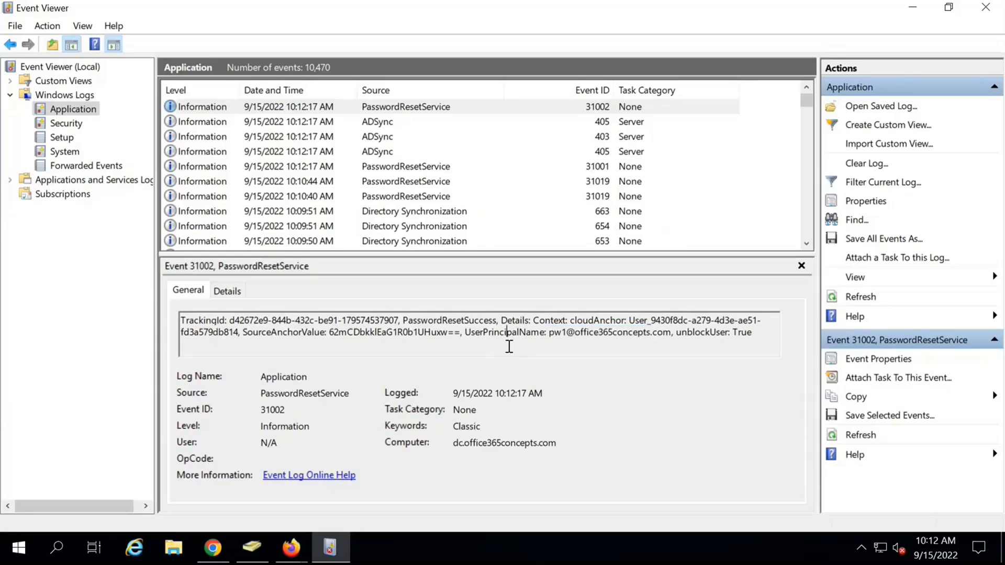